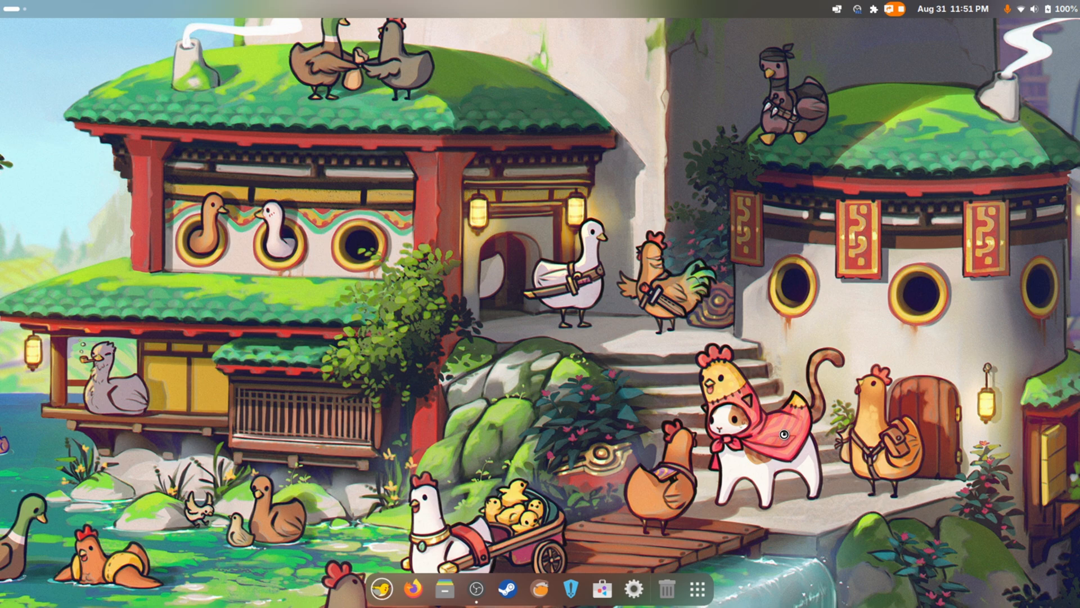
Launch COSMIC Terminal from the app grid and begin typing 'fas' at the prompt
left_click(696, 589)
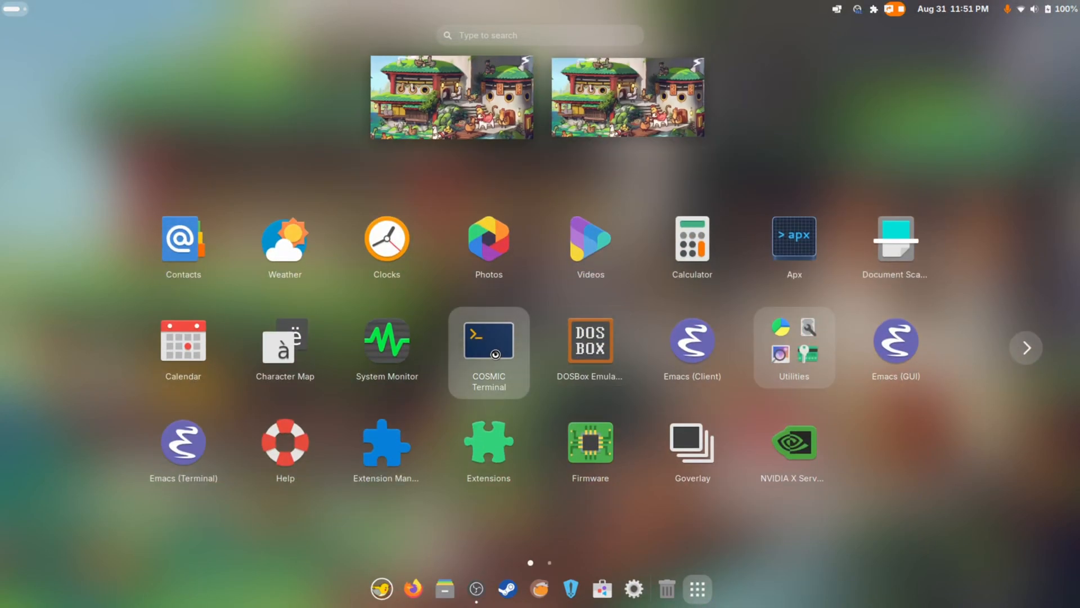
left_click(488, 340)
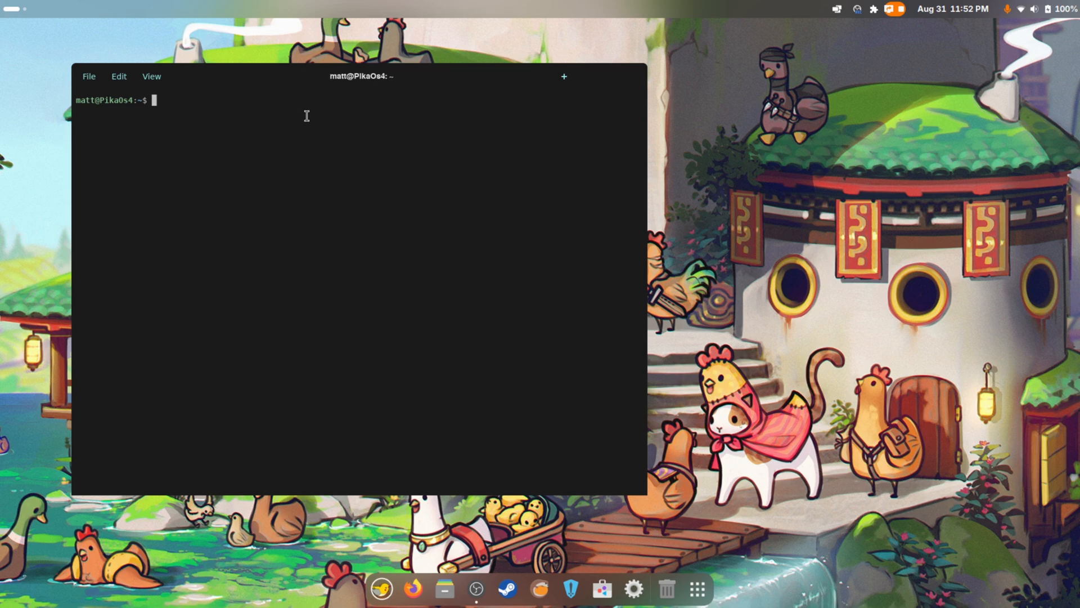
type("f")
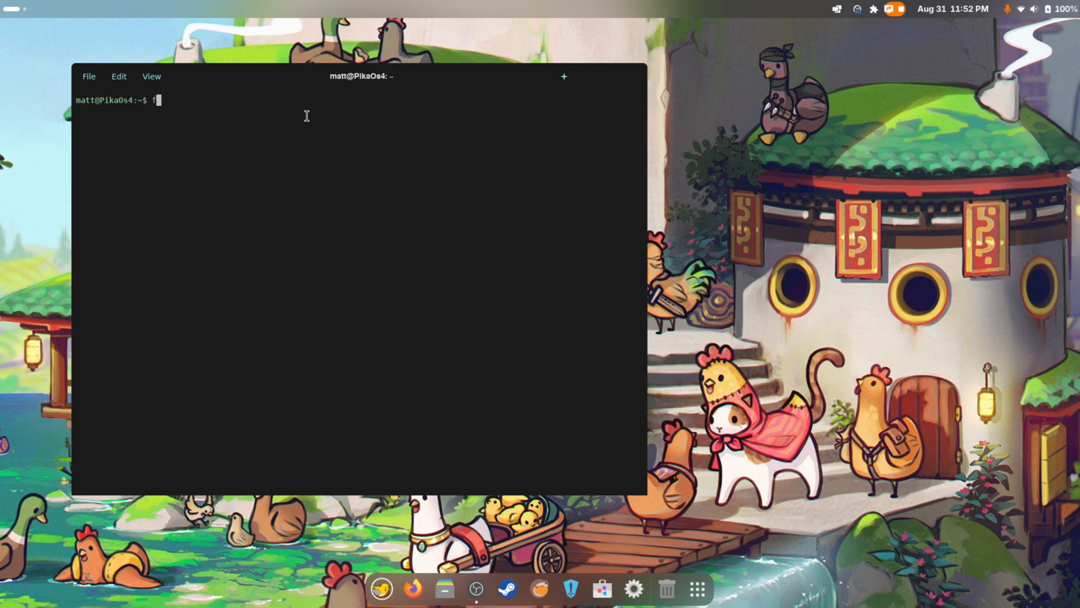
type("as")
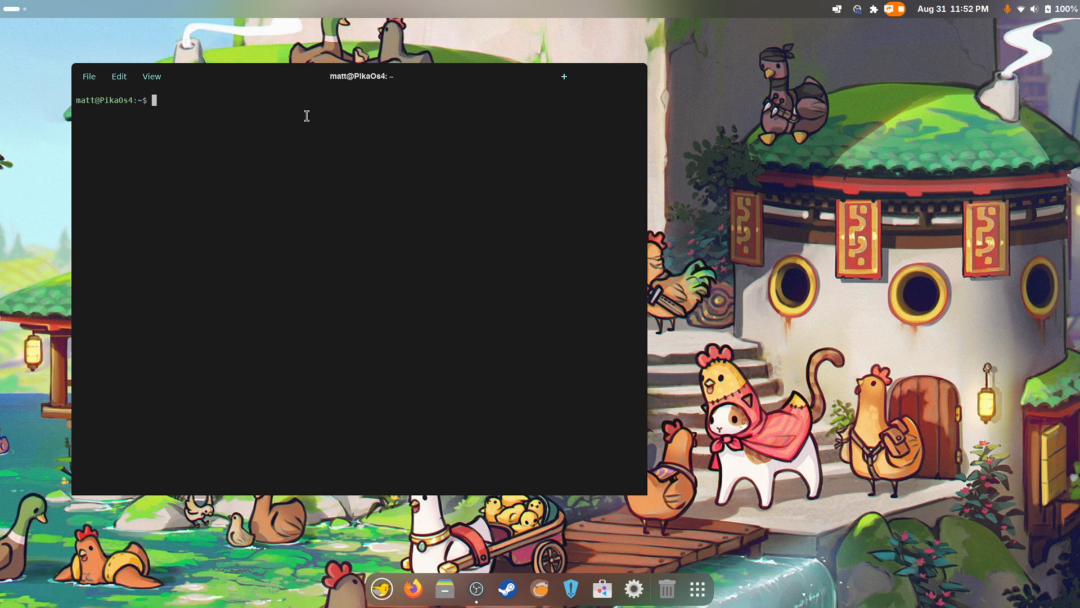
mouse_move(634, 82)
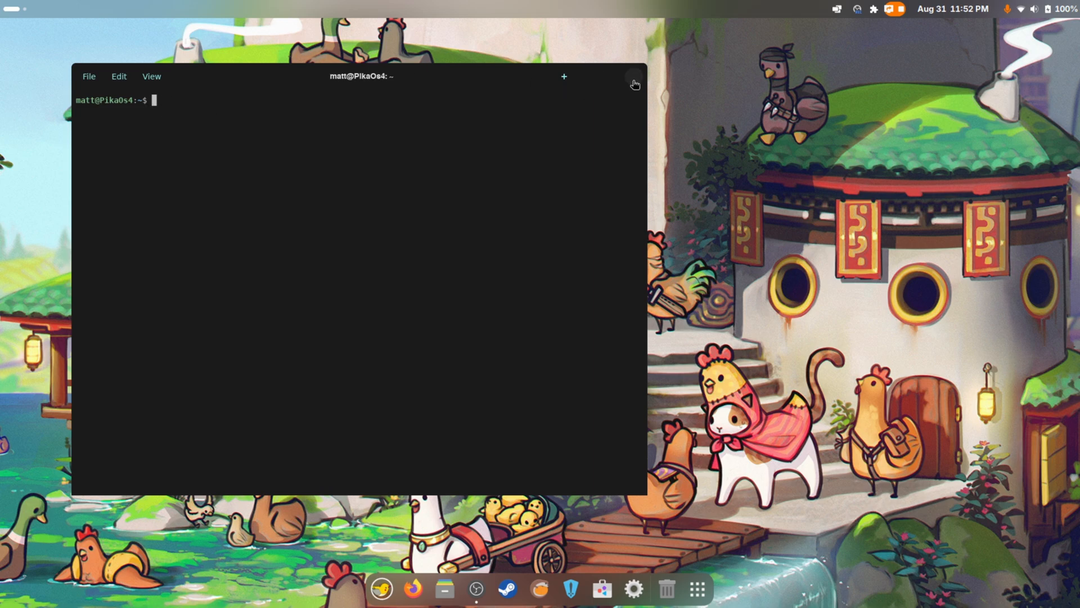
Open Settings to the System > About page and move the window to the upper left
left_click(1019, 9)
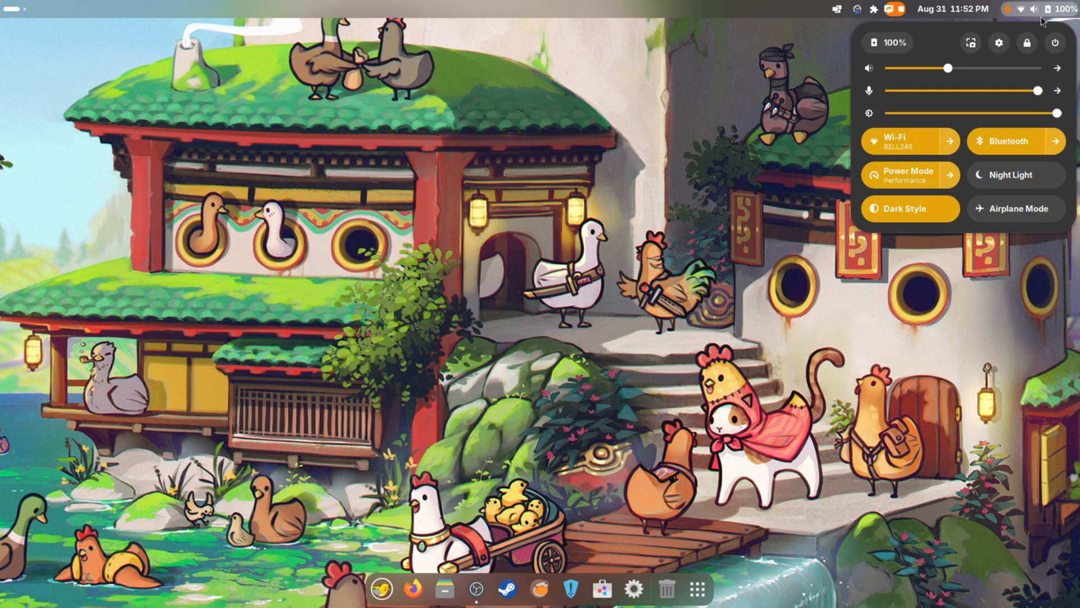
mouse_move(999, 43)
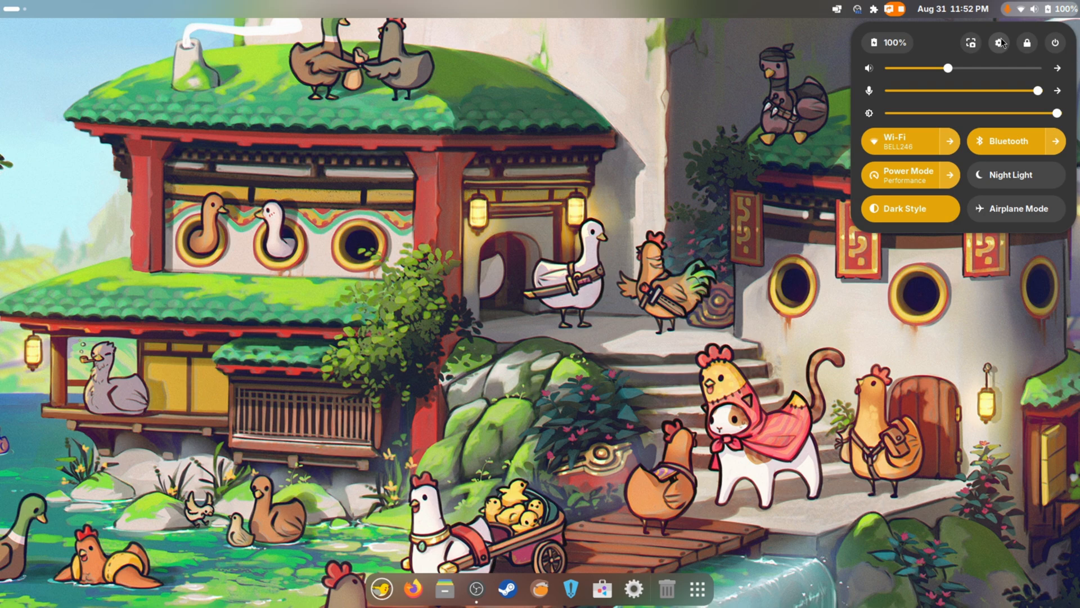
left_click(999, 43)
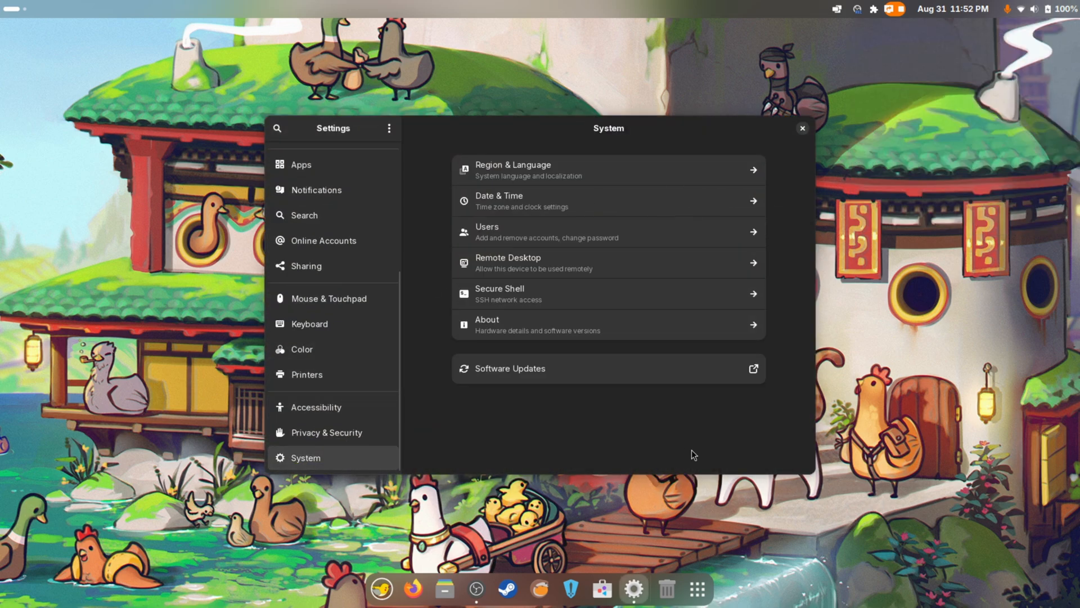
mouse_move(691, 456)
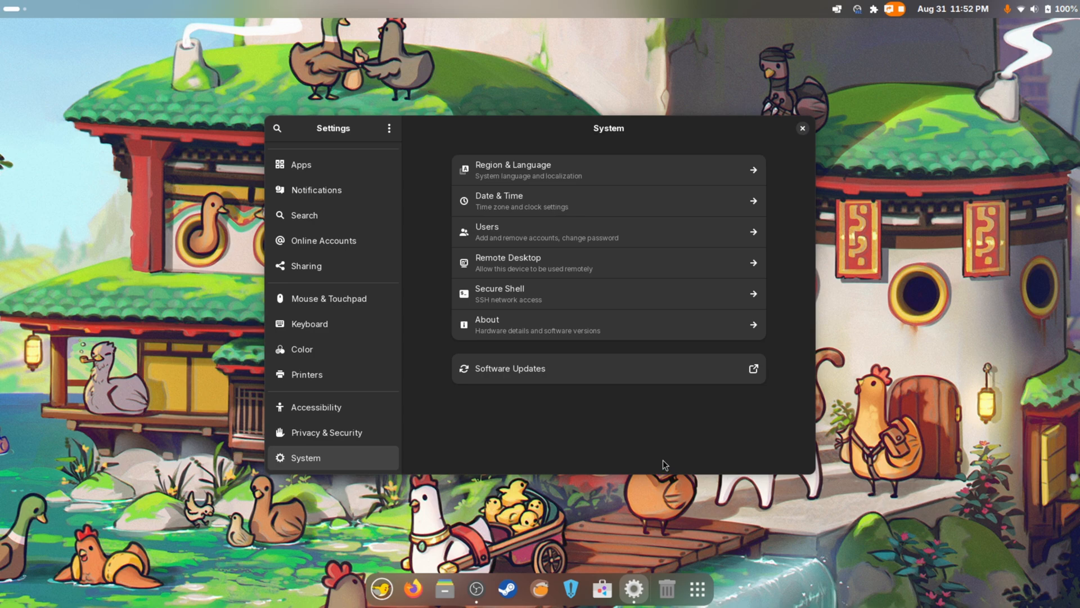
mouse_move(586, 360)
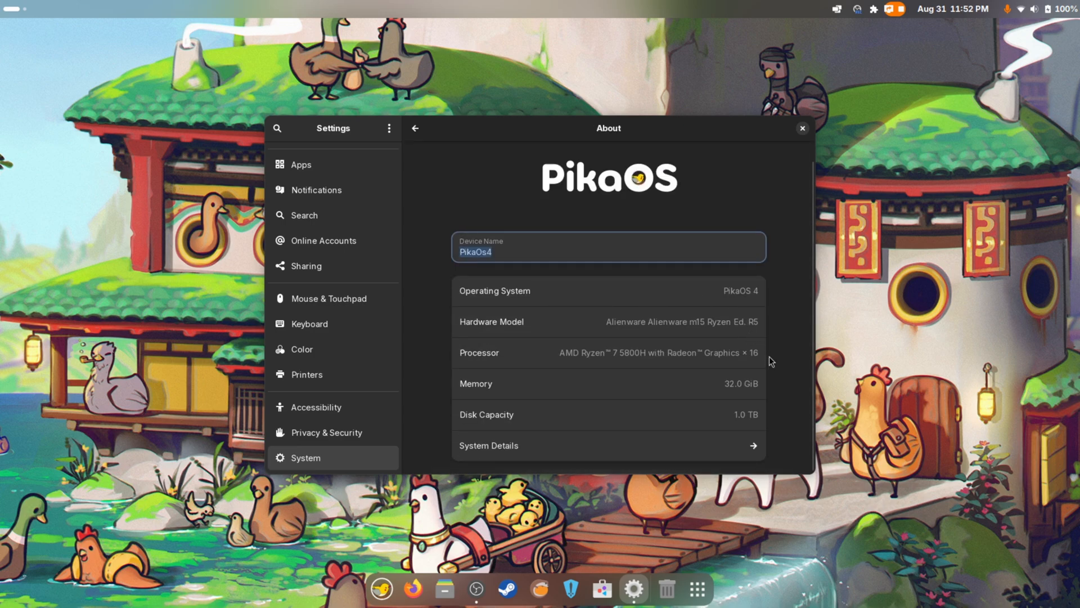
mouse_move(780, 368)
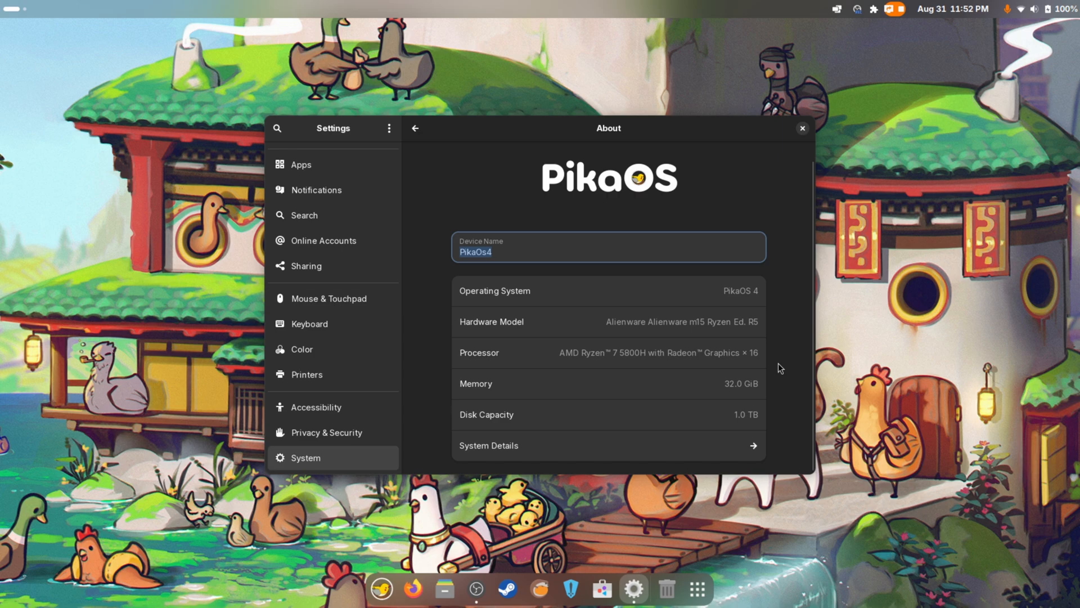
mouse_move(784, 318)
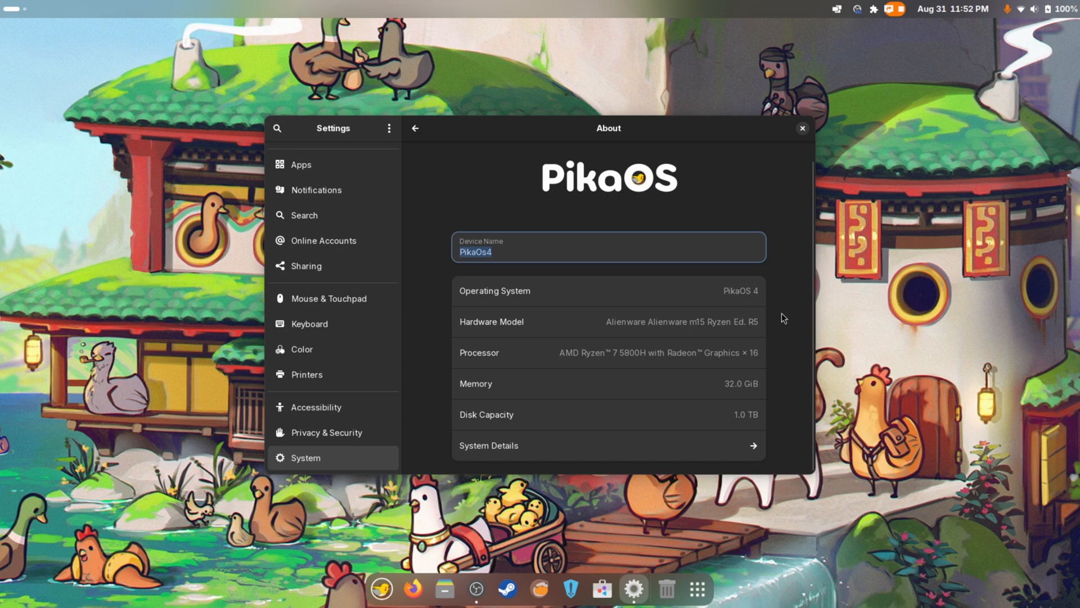
mouse_move(630, 317)
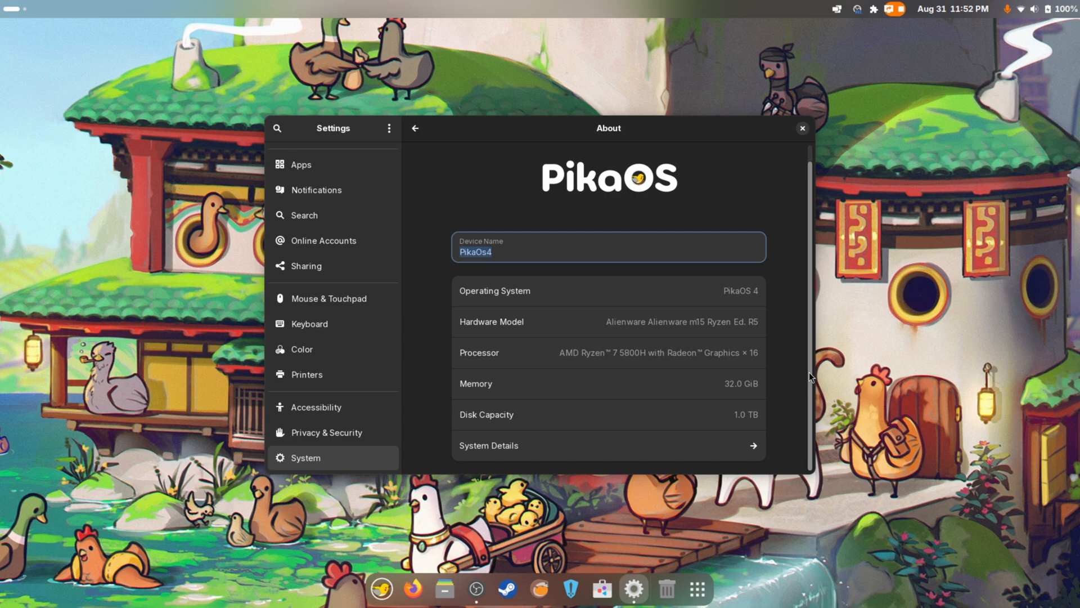
left_click_drag(607, 128, 449, 77)
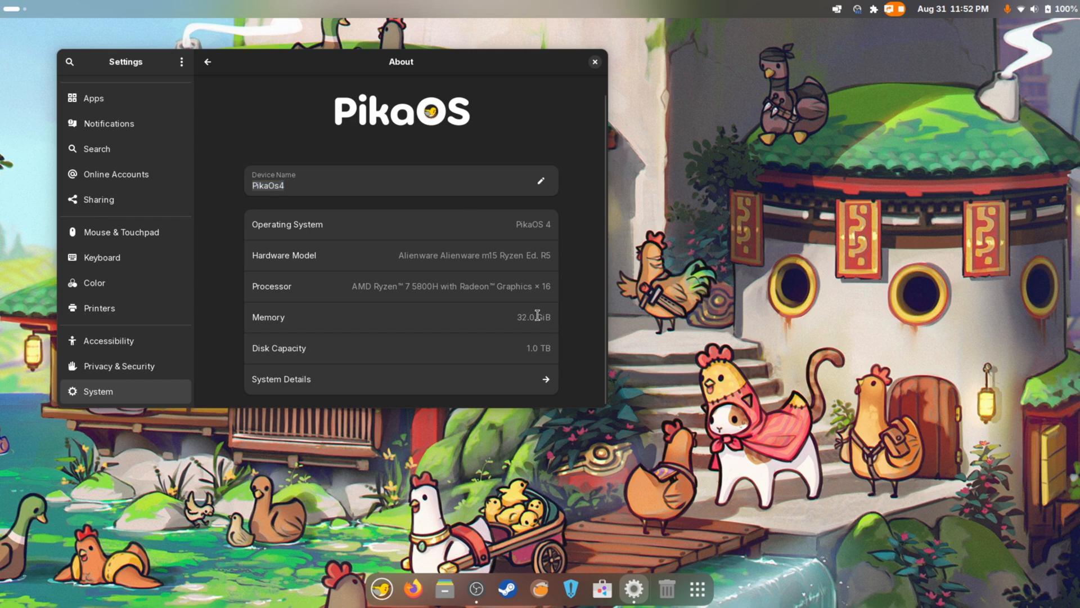
Show System Details with graphics, GNOME version and kernel information
left_click(401, 379)
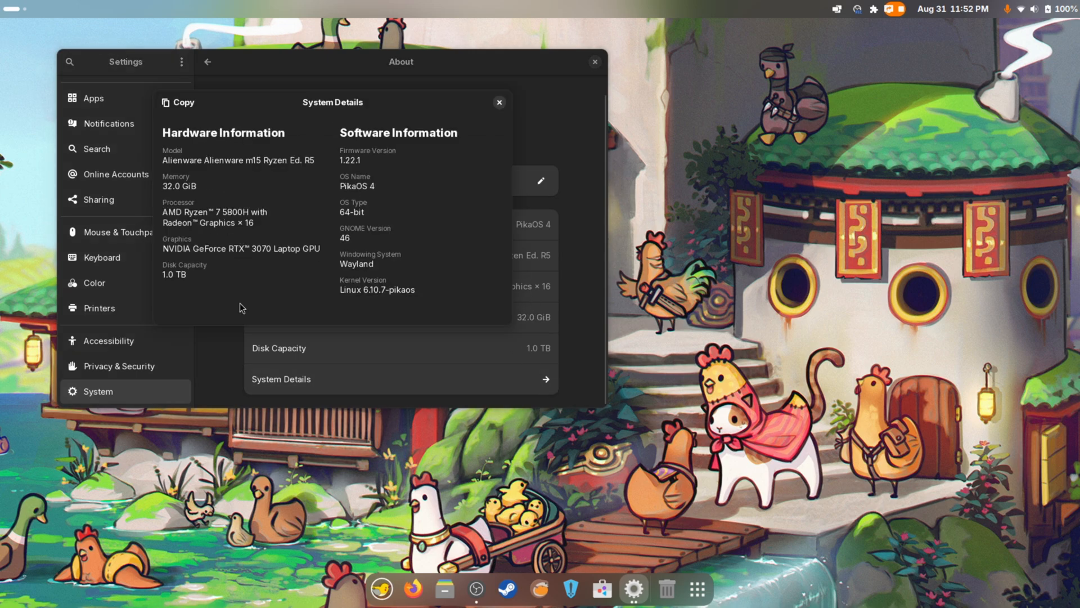
mouse_move(241, 281)
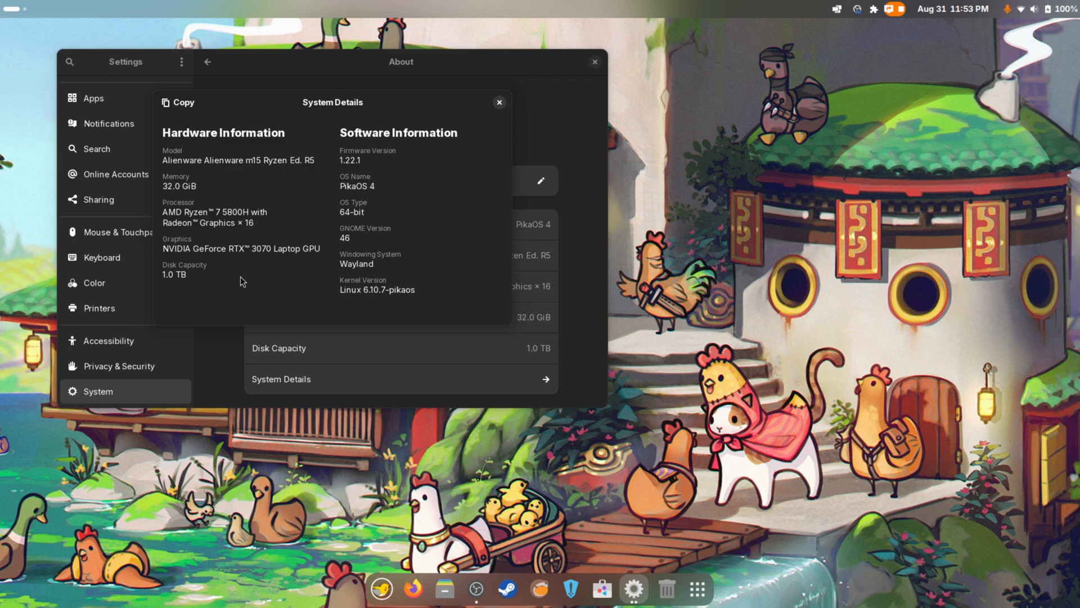
mouse_move(257, 361)
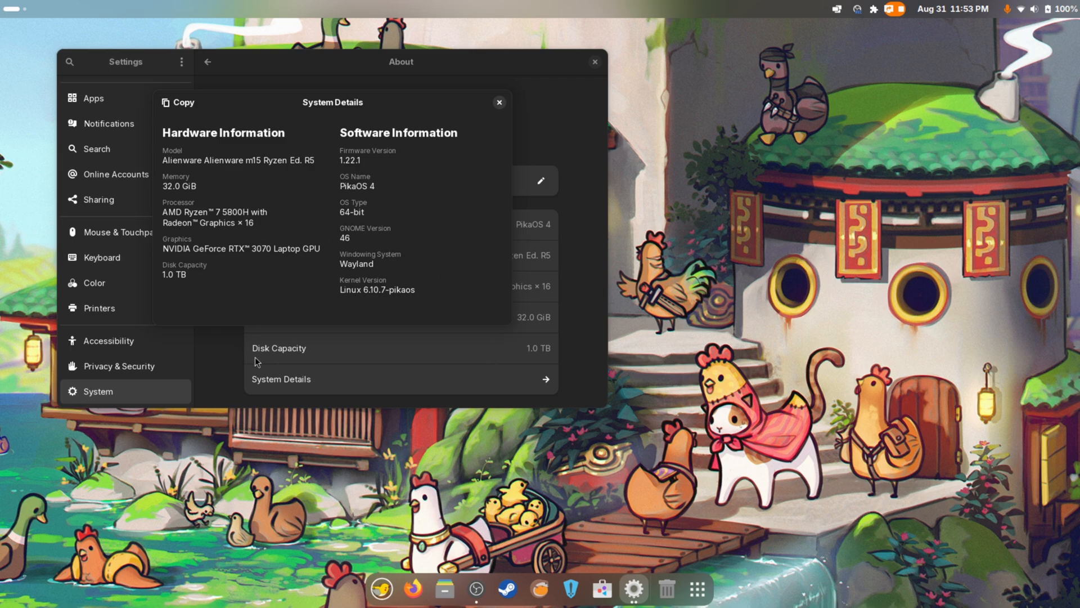
mouse_move(467, 319)
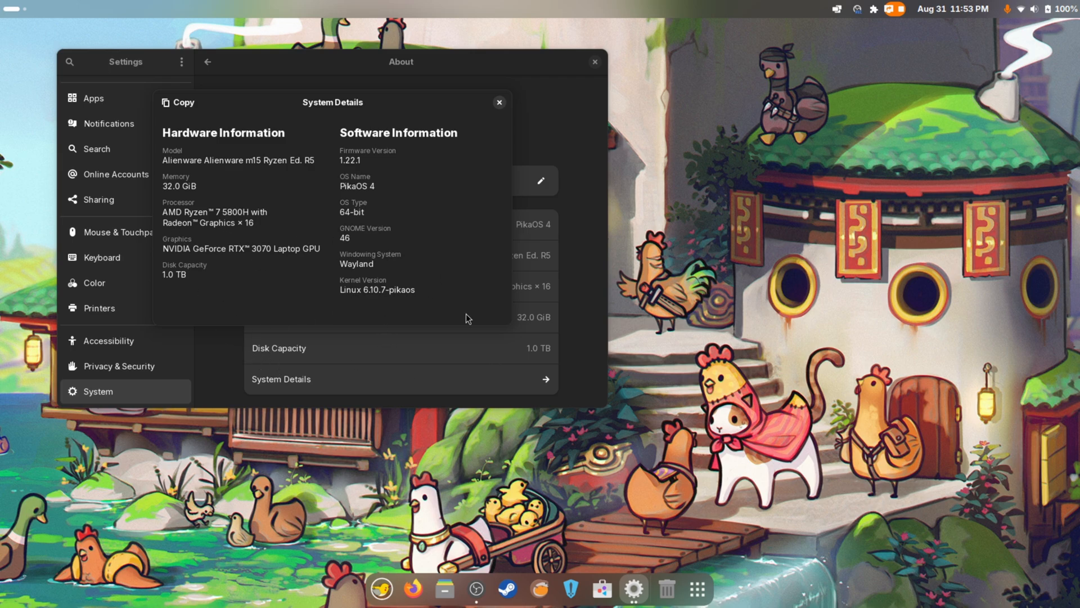
mouse_move(859, 248)
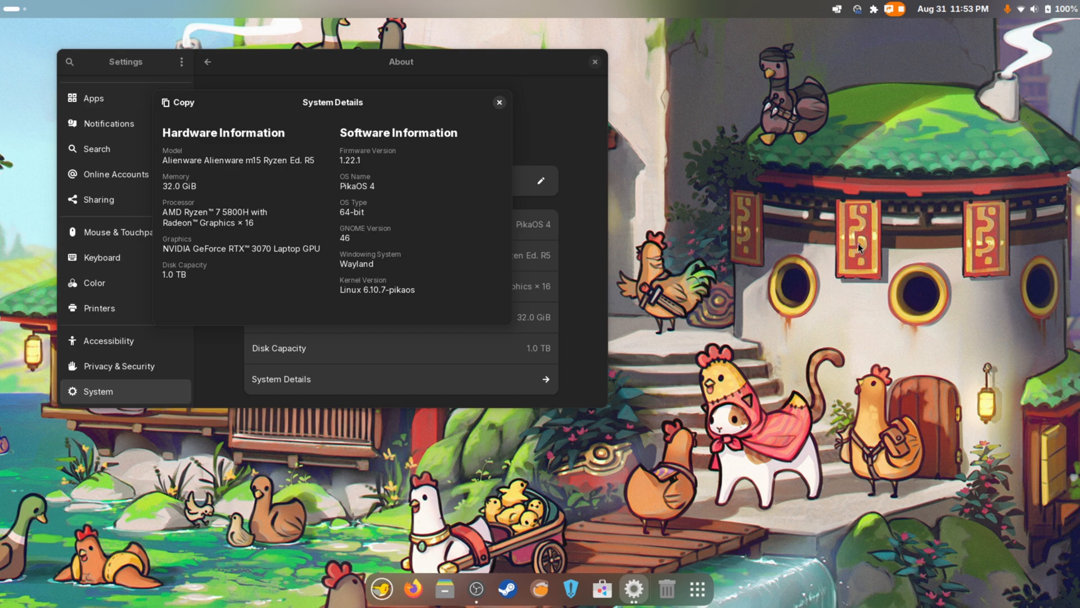
mouse_move(441, 239)
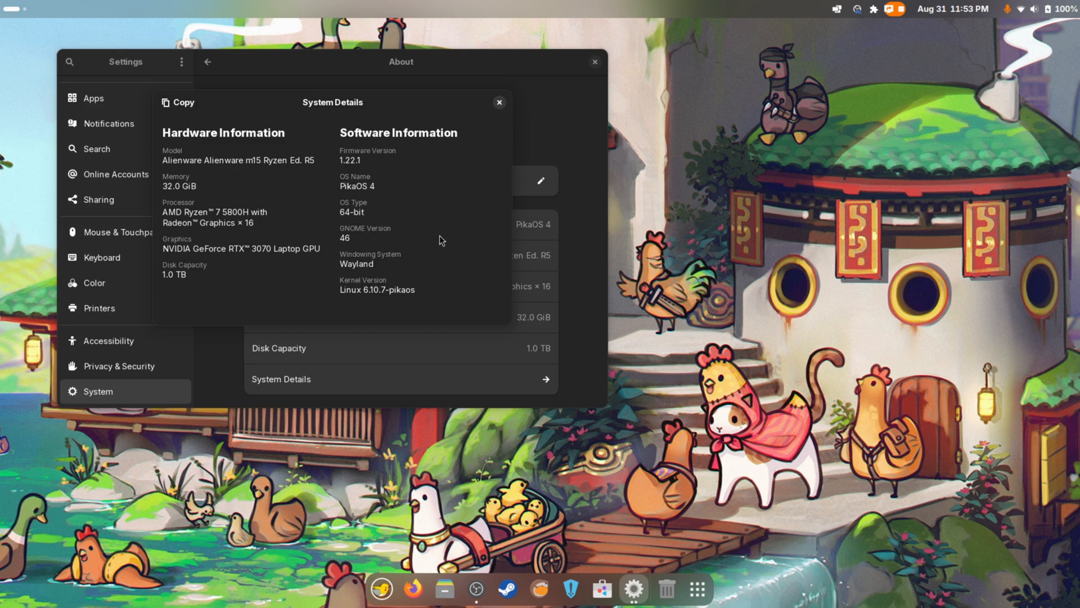
mouse_move(441, 248)
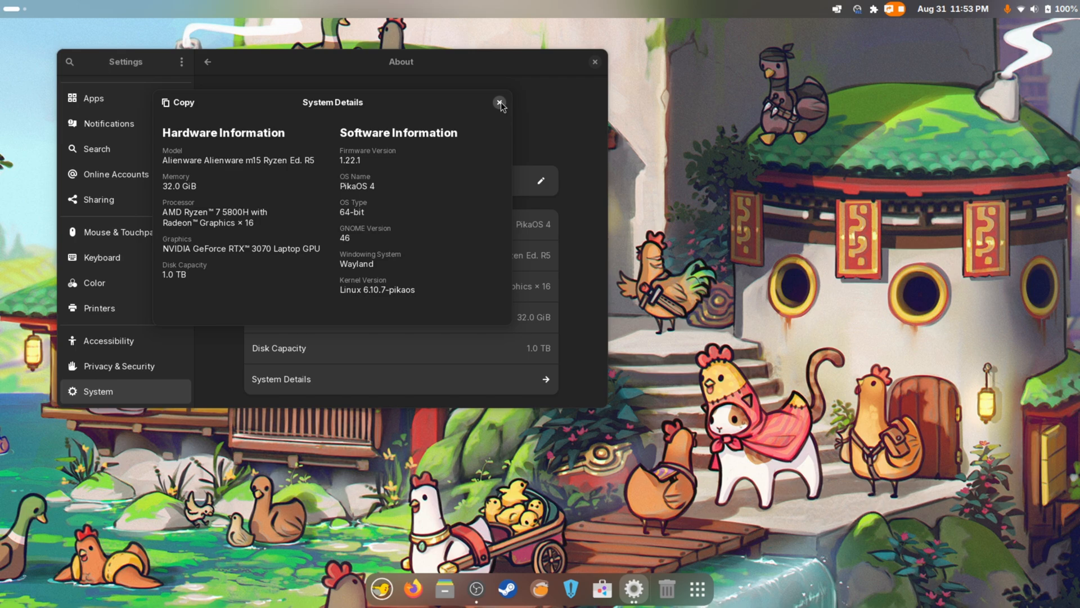
Dismiss the System Details dialog and close GNOME Settings, returning to the desktop
left_click(501, 101)
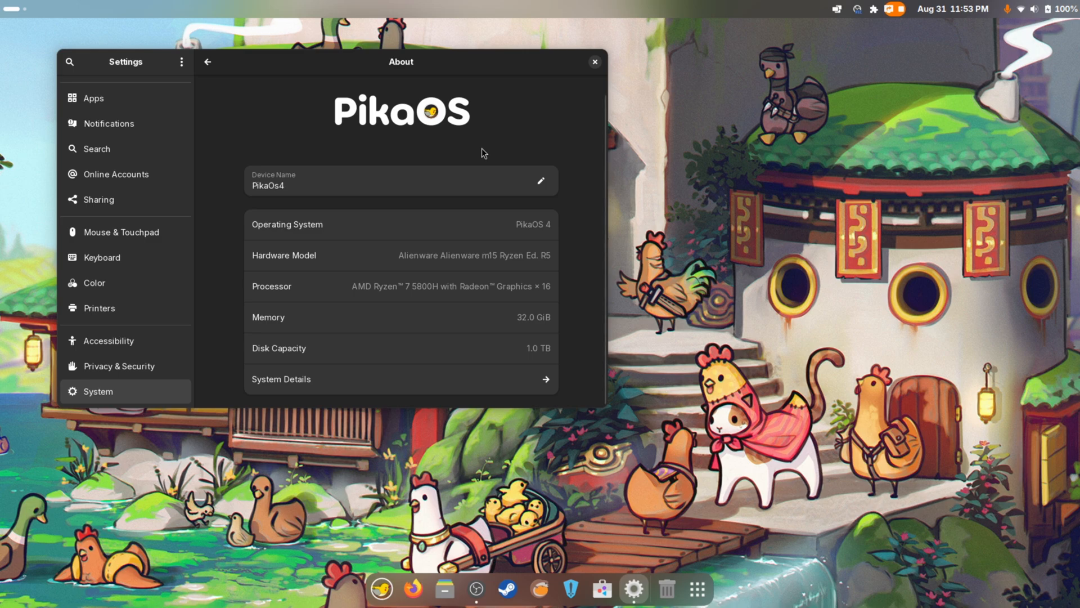
left_click(858, 9)
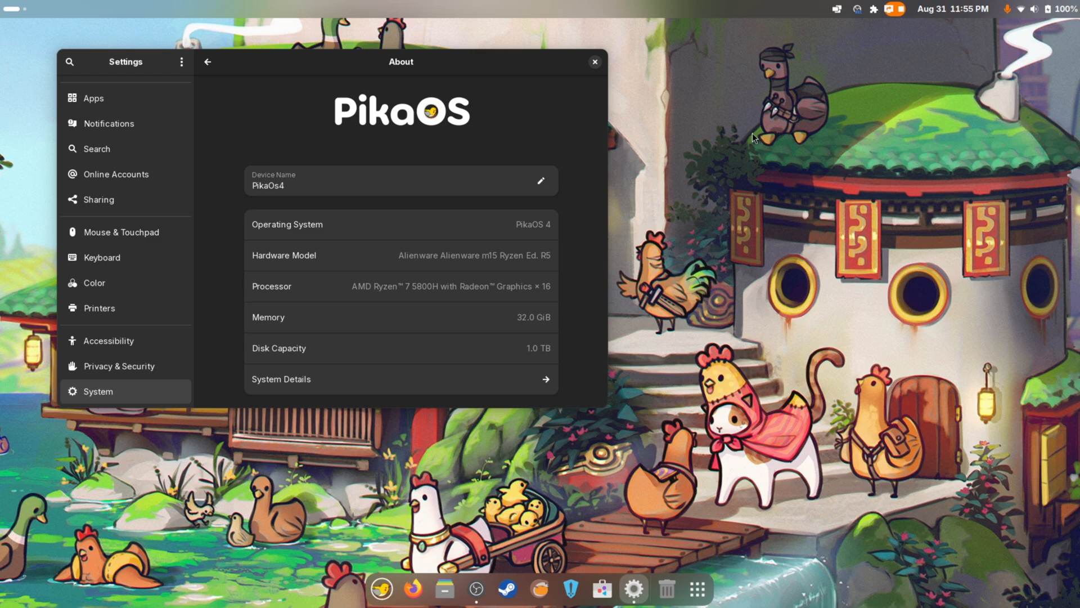
left_click(594, 62)
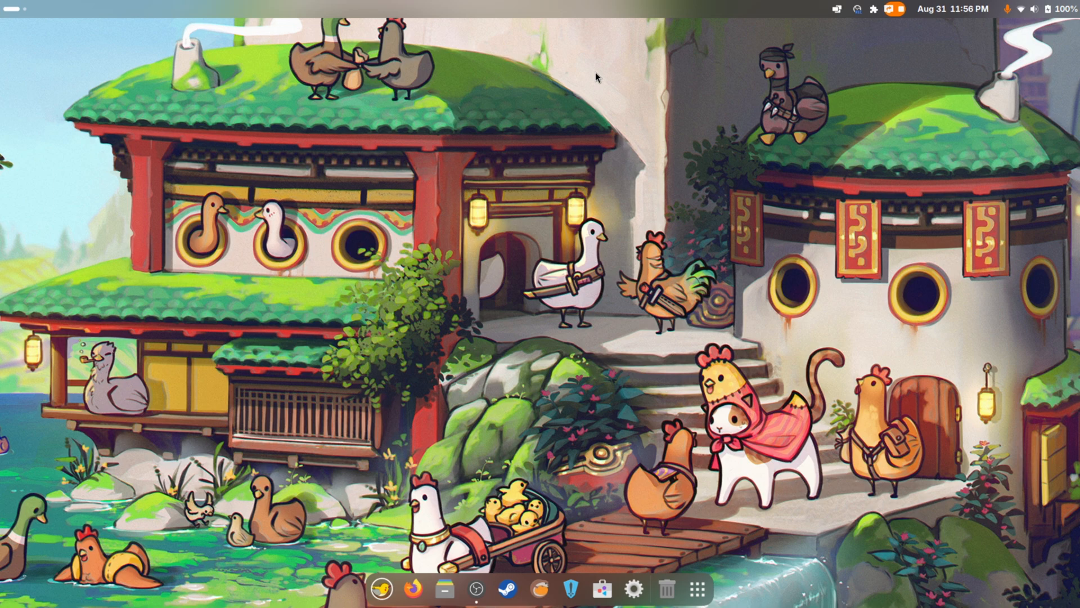
mouse_move(639, 177)
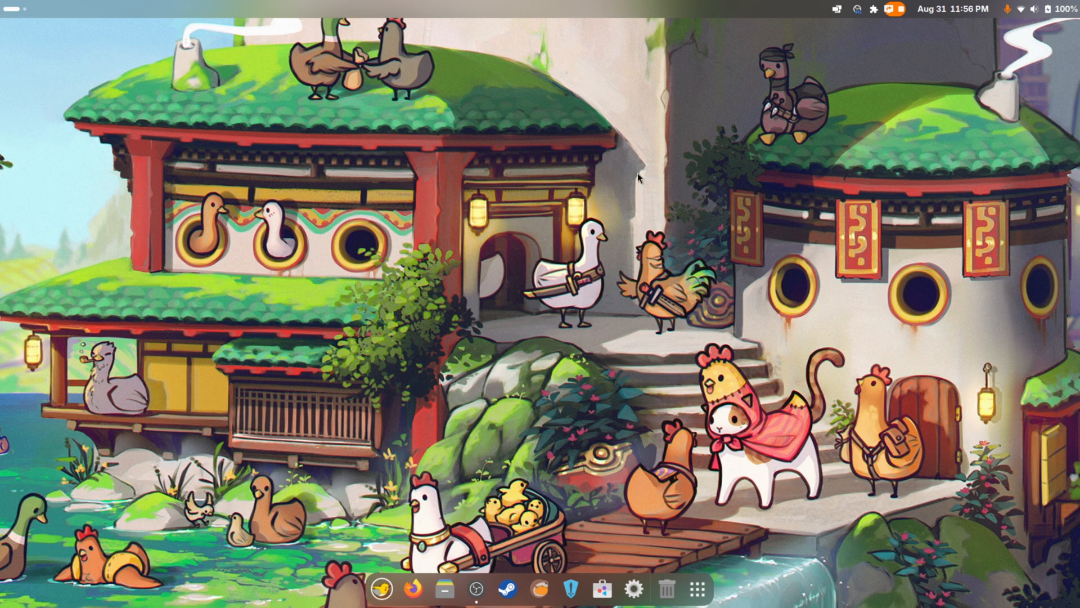
mouse_move(697, 590)
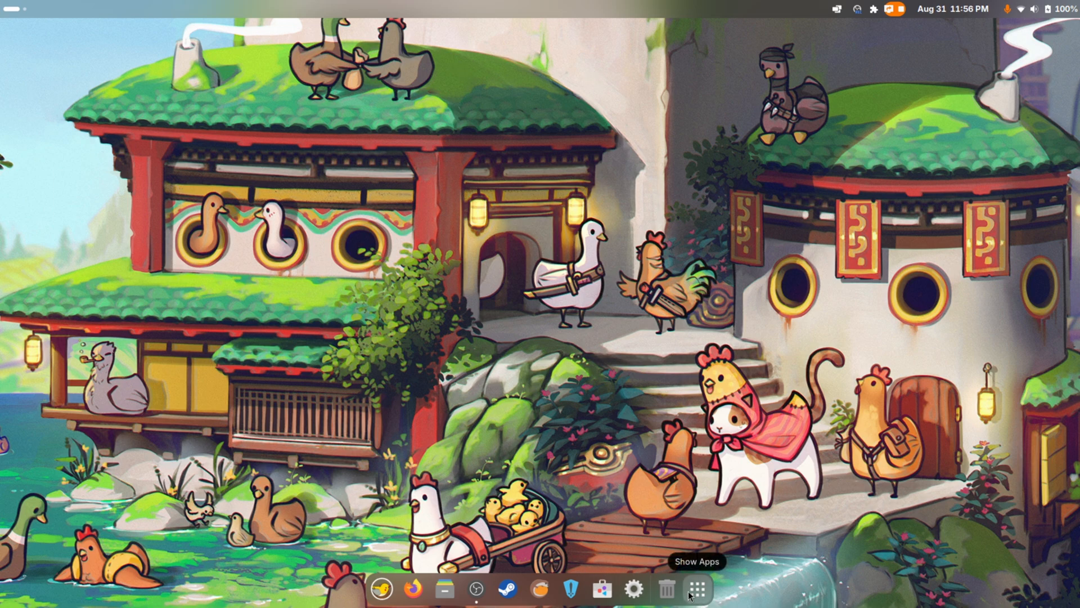
mouse_move(383, 587)
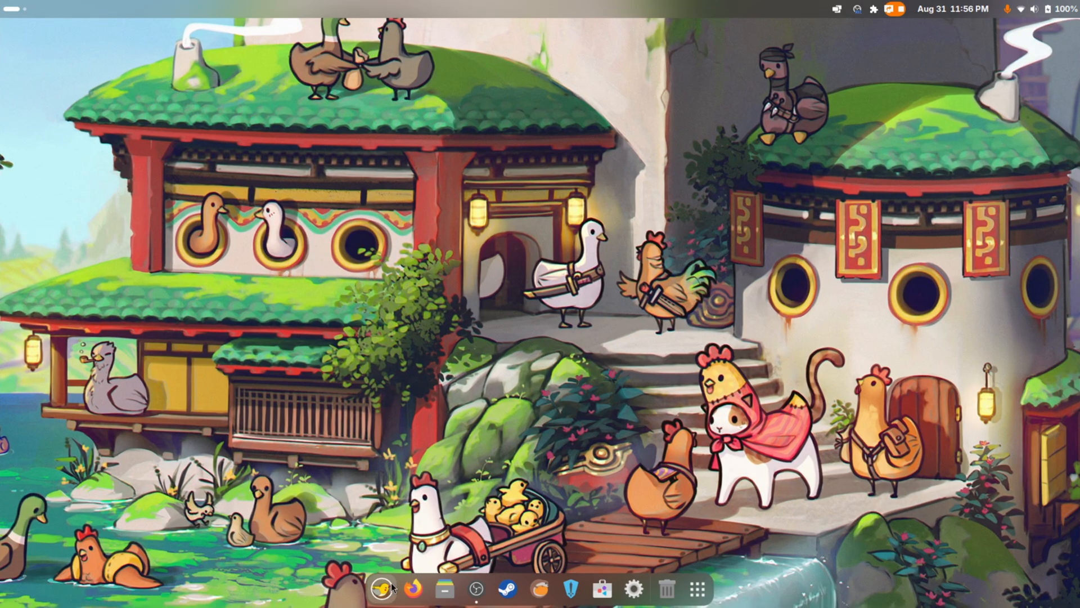
Open PikaOS Welcome from the dock and view its Setup Steps list
left_click(381, 589)
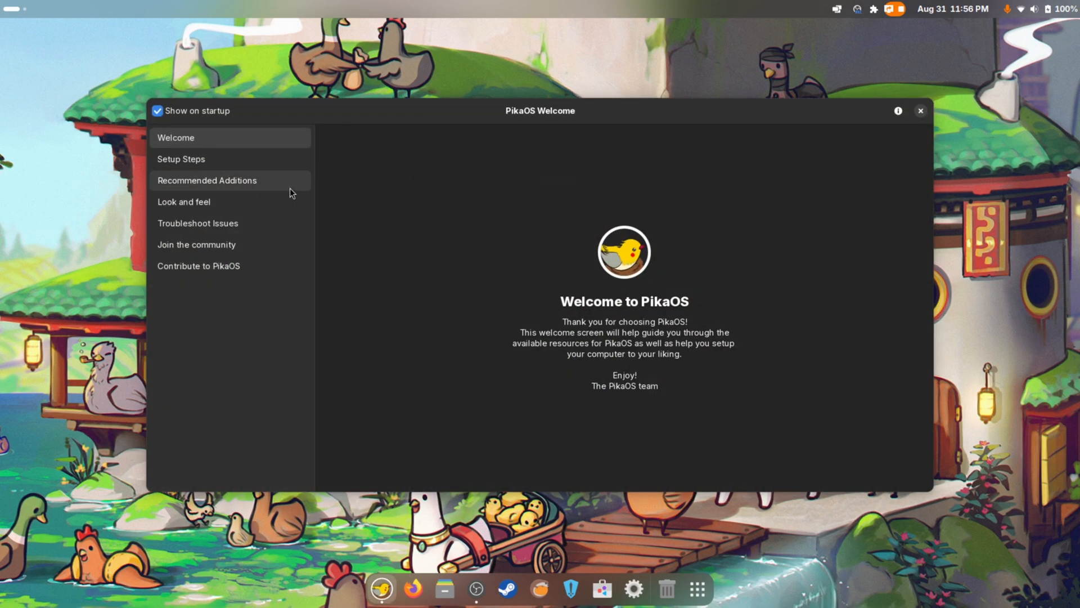
left_click(180, 159)
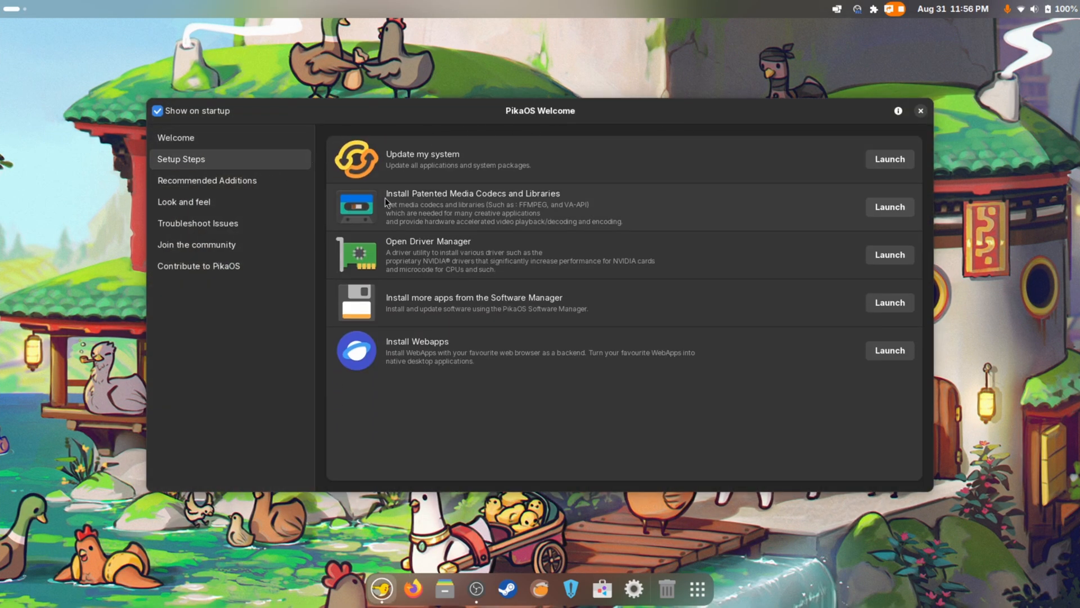
mouse_move(415, 282)
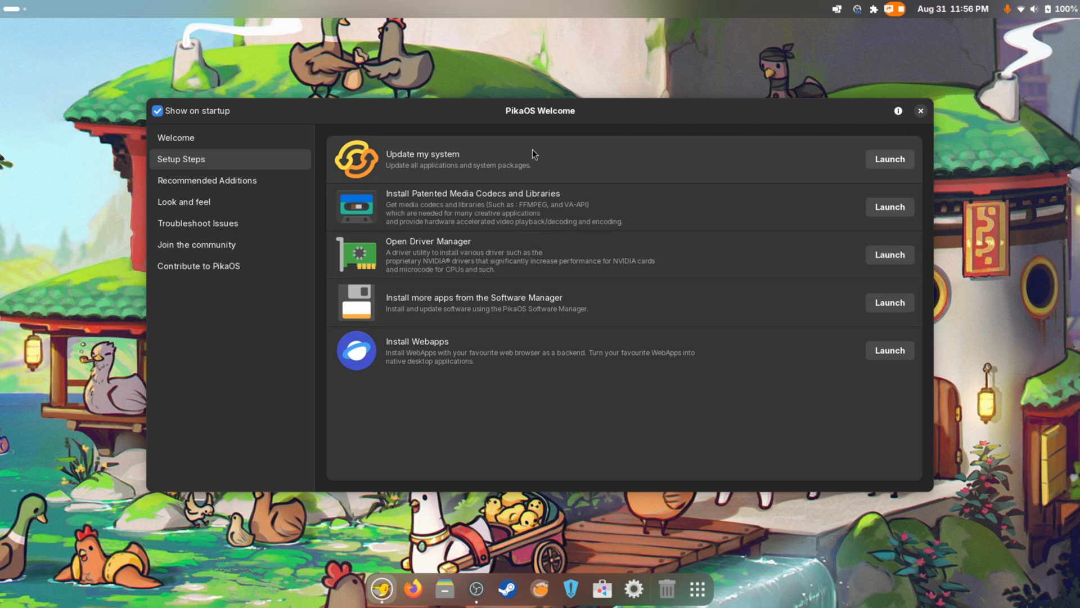
mouse_move(548, 279)
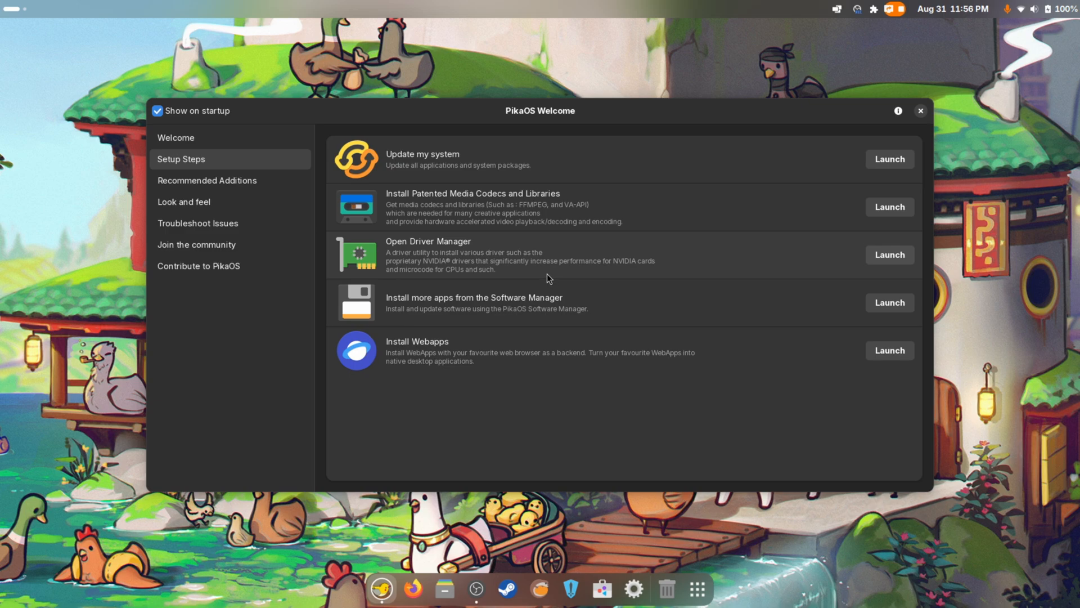
mouse_move(599, 107)
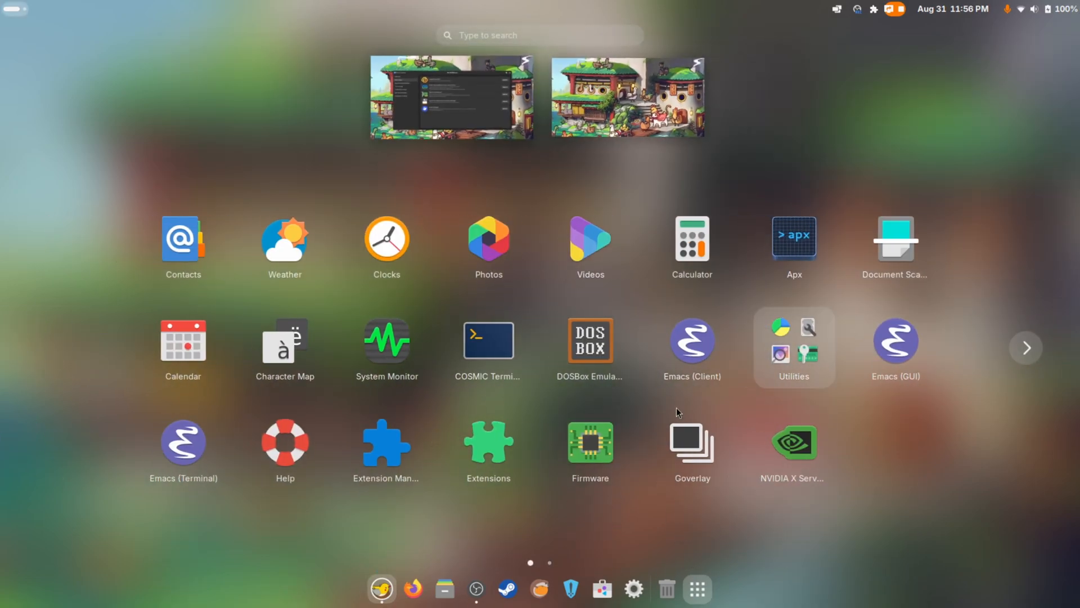
Launch Driver Manager from the second app page, check Wi-Fi, and close its network error
left_click(1026, 348)
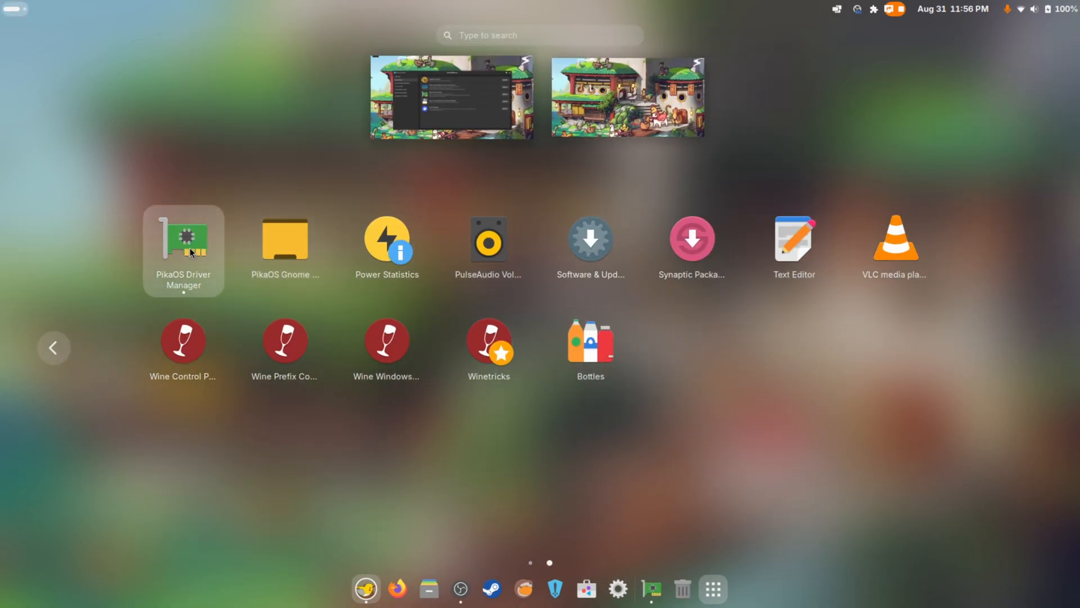
left_click(182, 240)
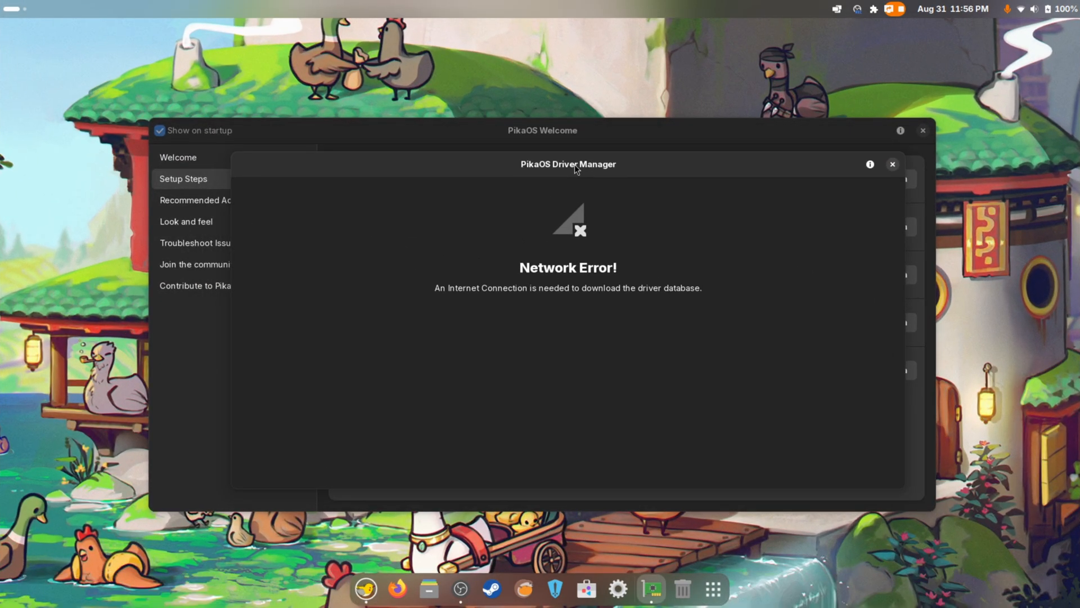
left_click(1018, 9)
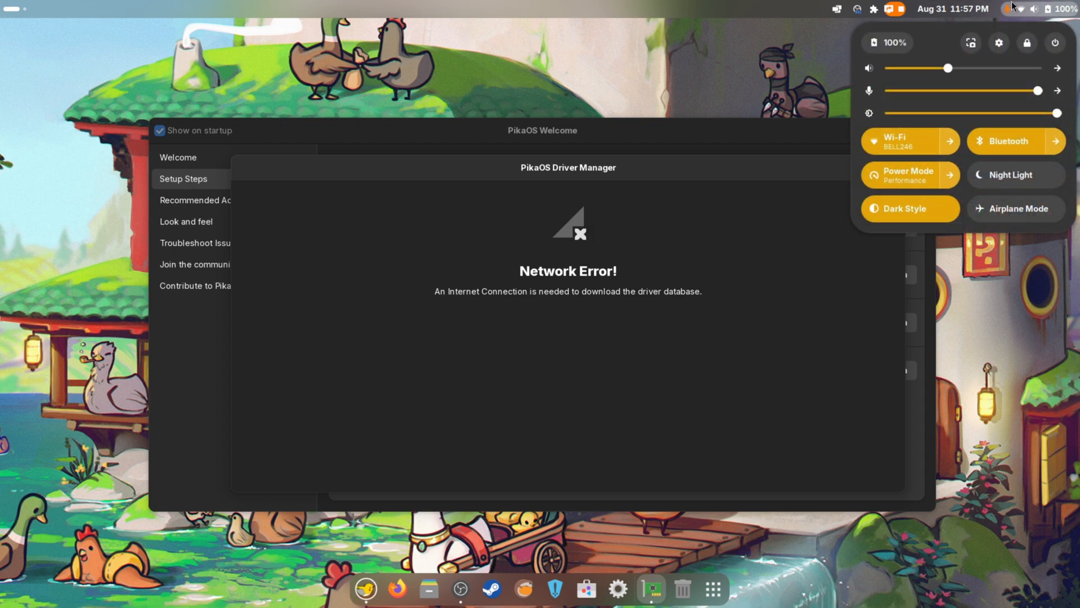
left_click(682, 277)
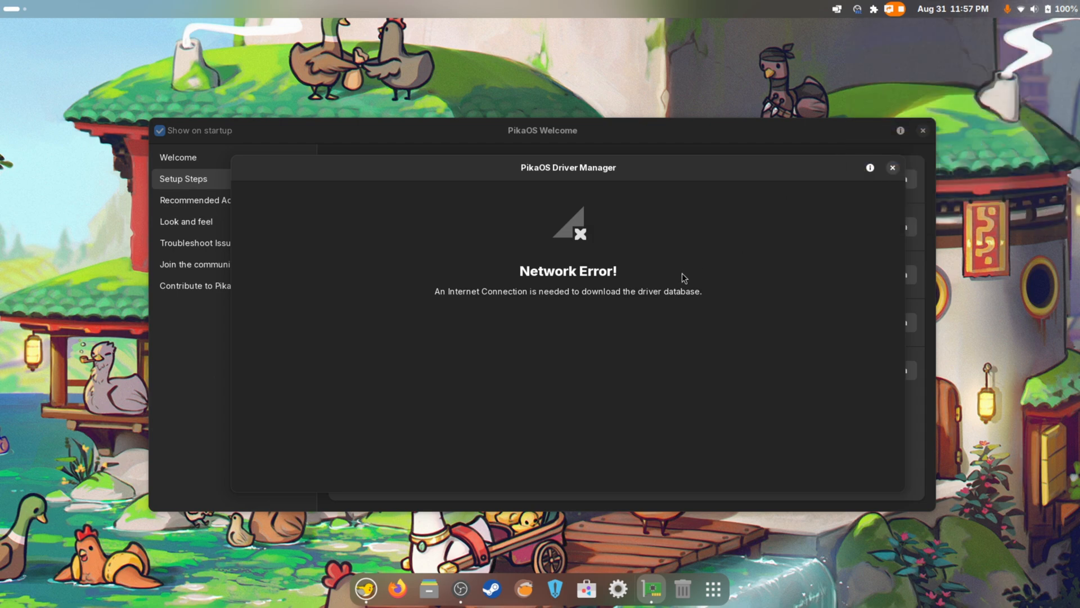
mouse_move(817, 222)
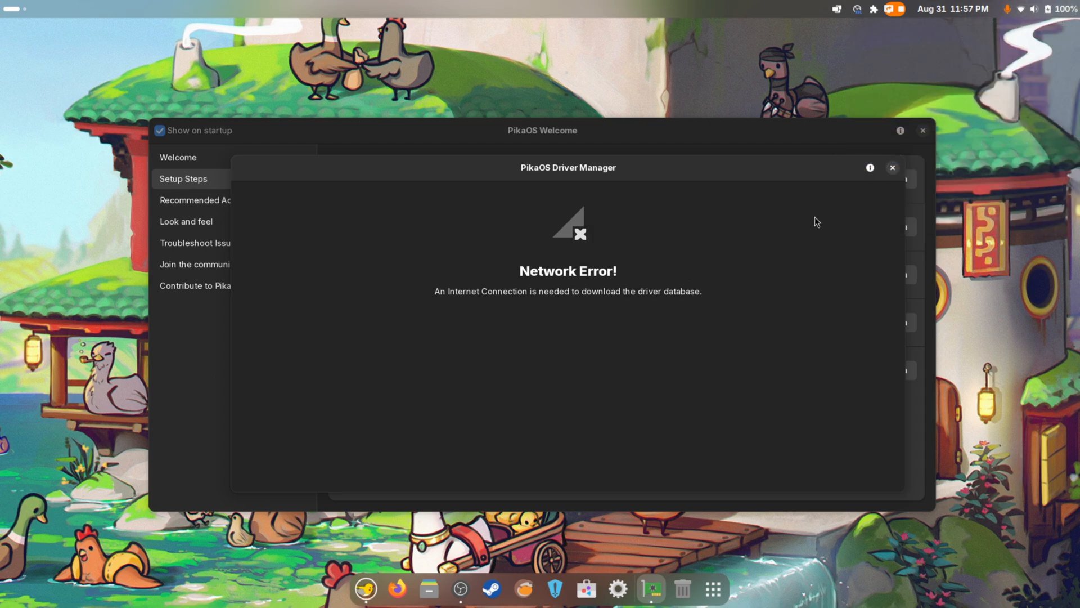
left_click(892, 167)
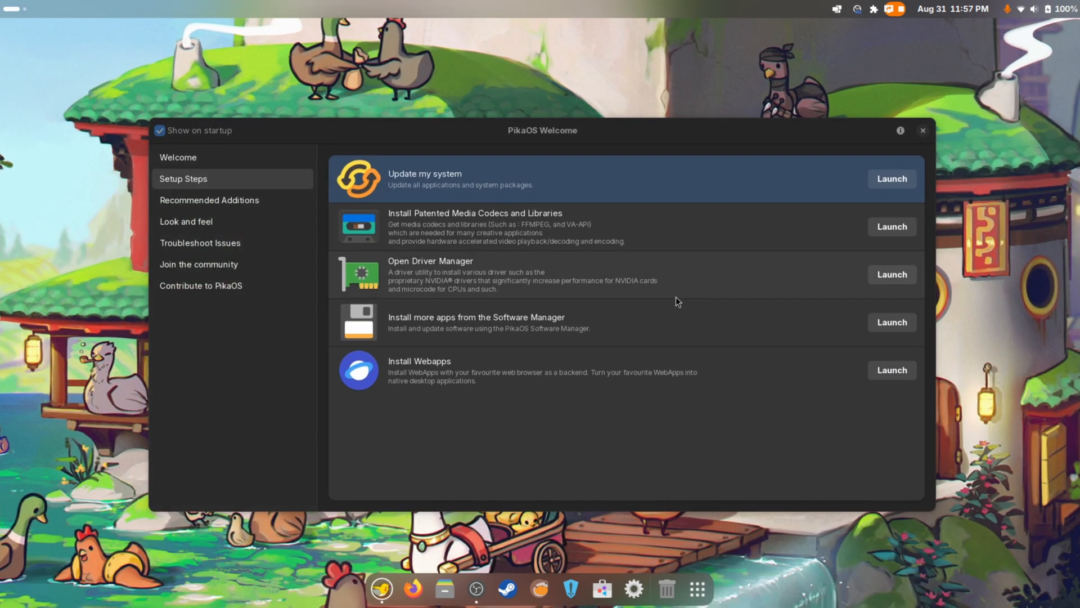
Relaunch Driver Manager to list RTX 3070 NVIDIA drivers, then show Recommended Additions
left_click(891, 274)
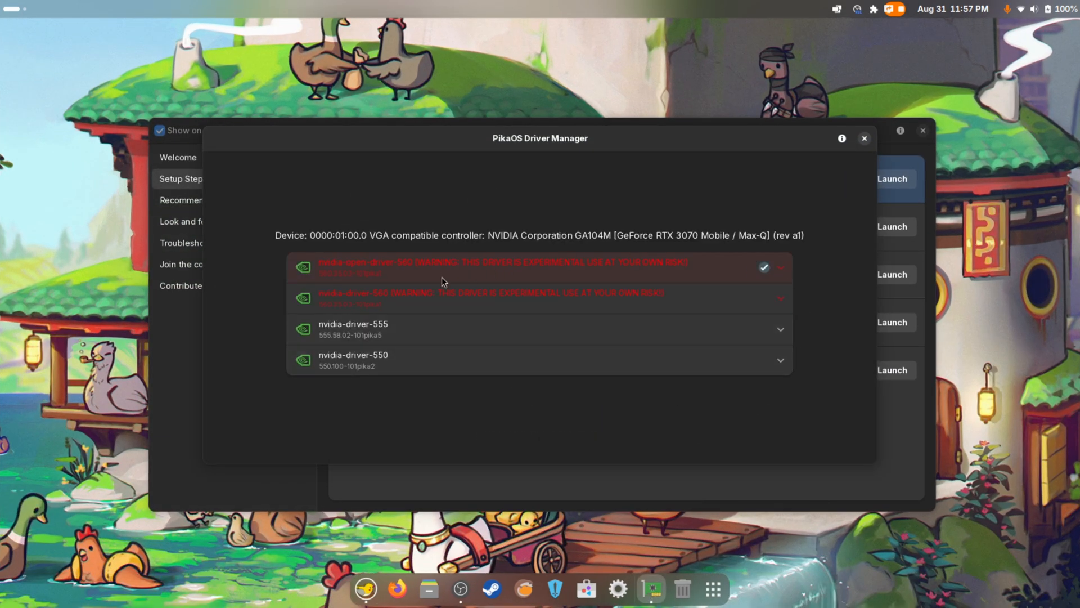
mouse_move(408, 285)
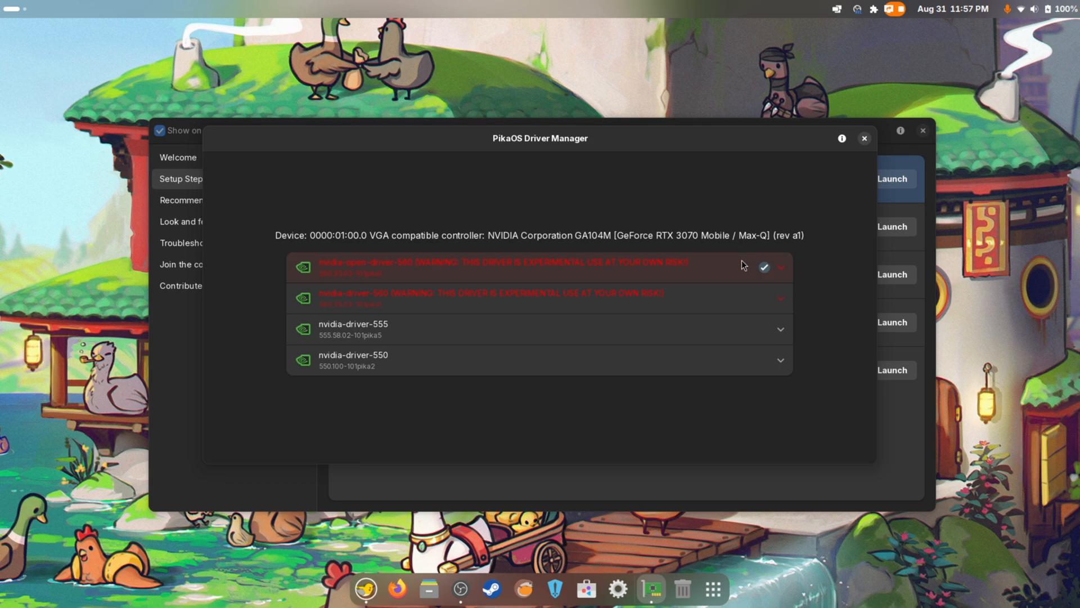
mouse_move(736, 270)
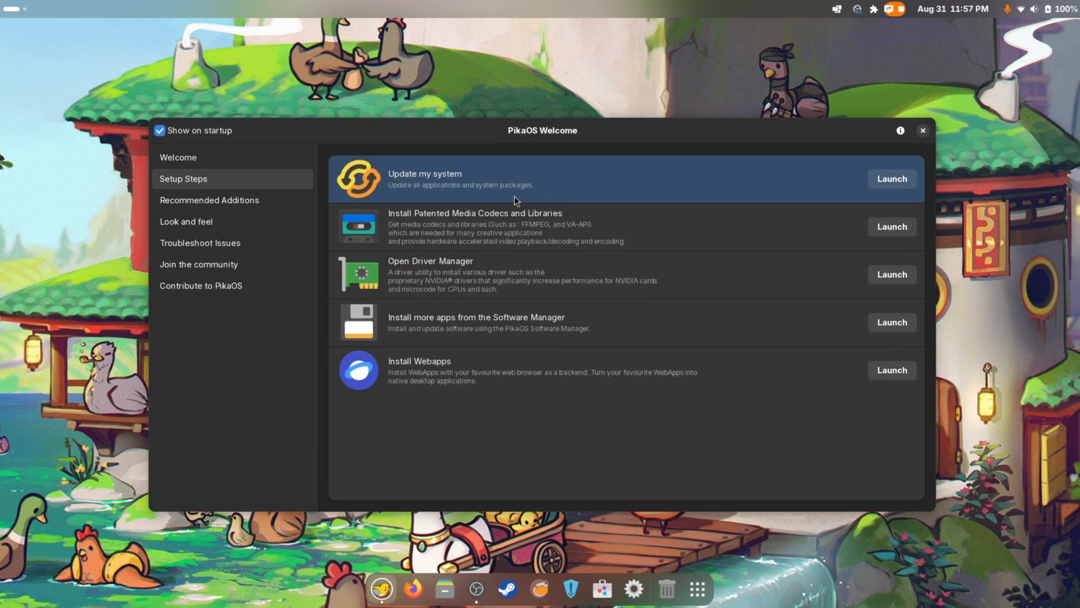
mouse_move(778, 454)
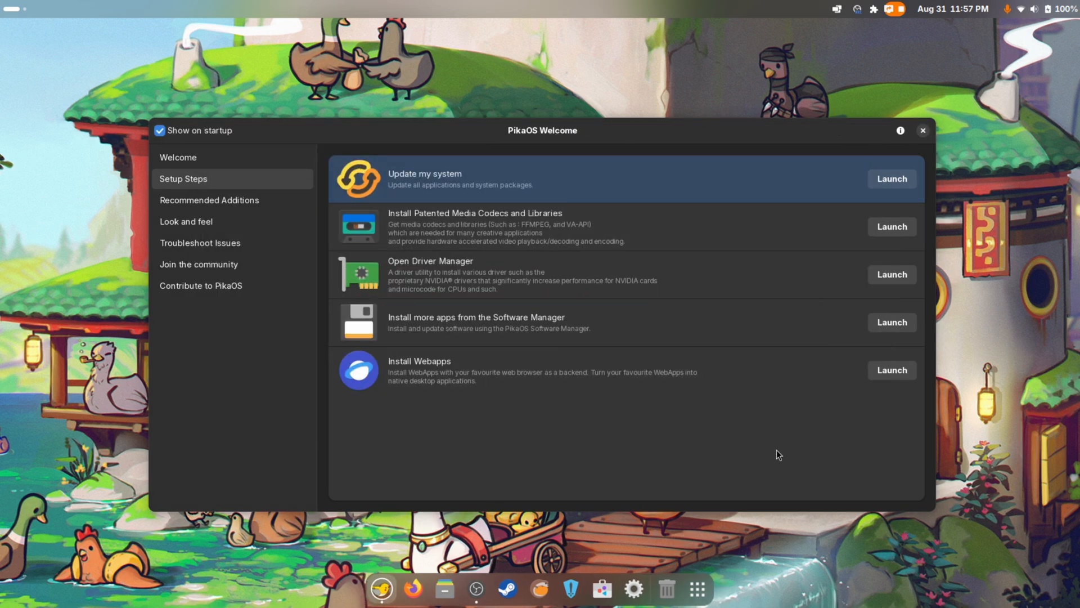
mouse_move(513, 233)
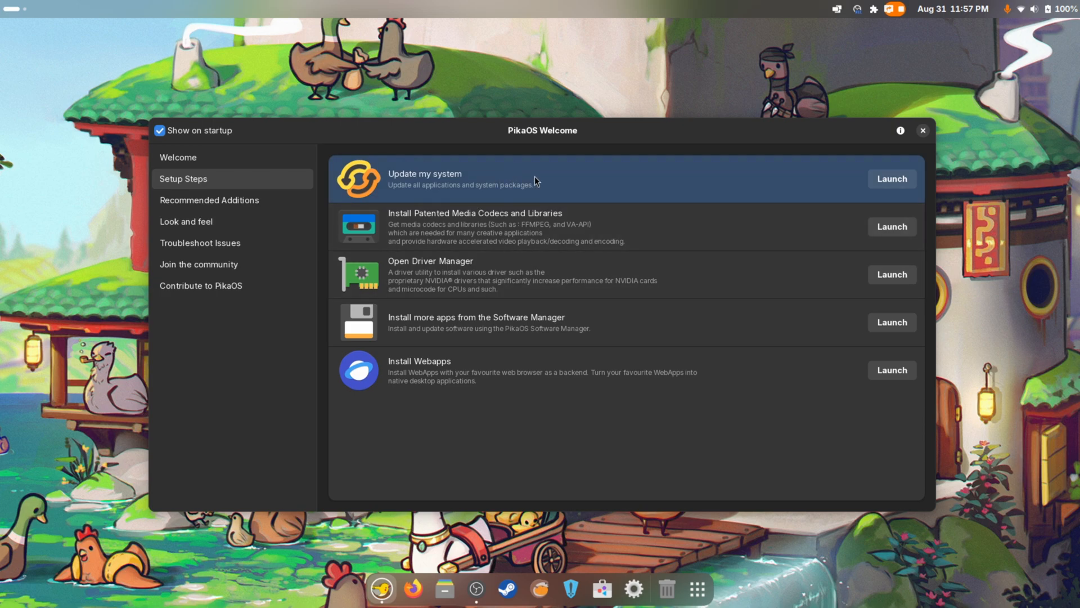
left_click(209, 200)
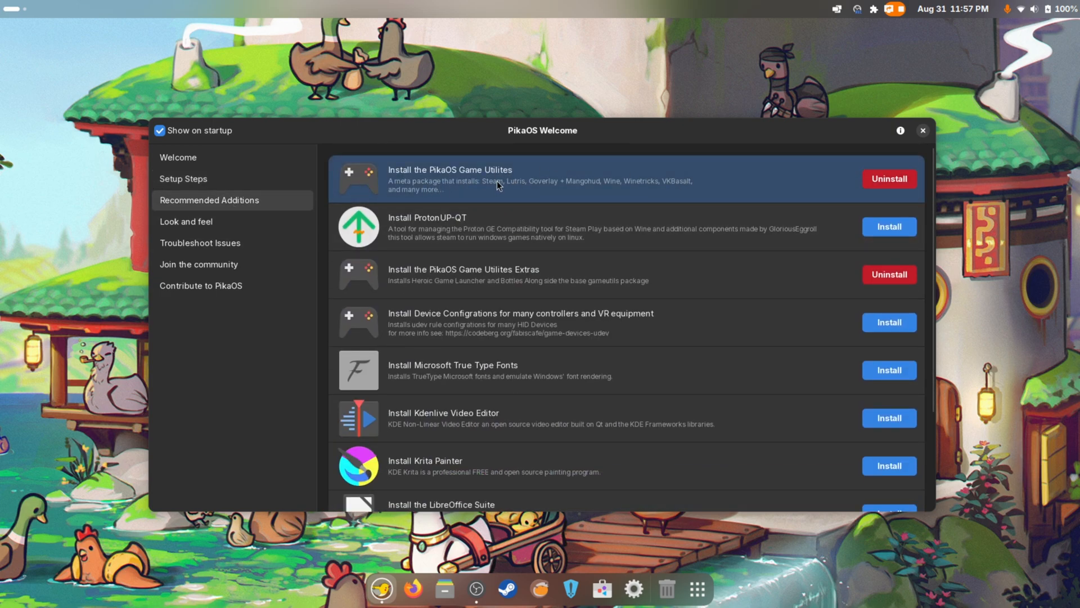
mouse_move(679, 208)
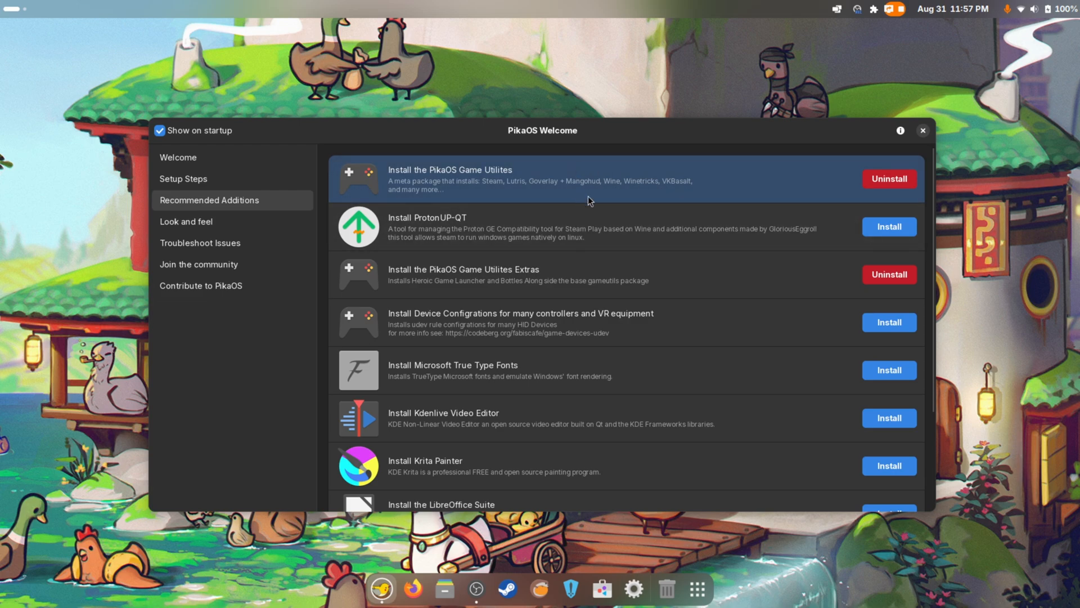
mouse_move(533, 205)
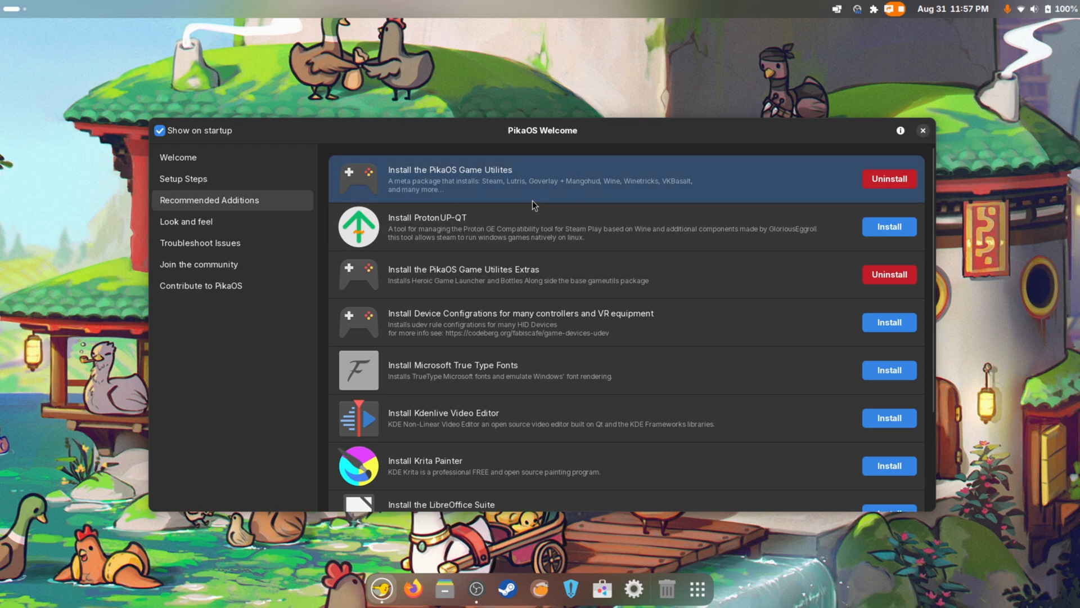
mouse_move(685, 253)
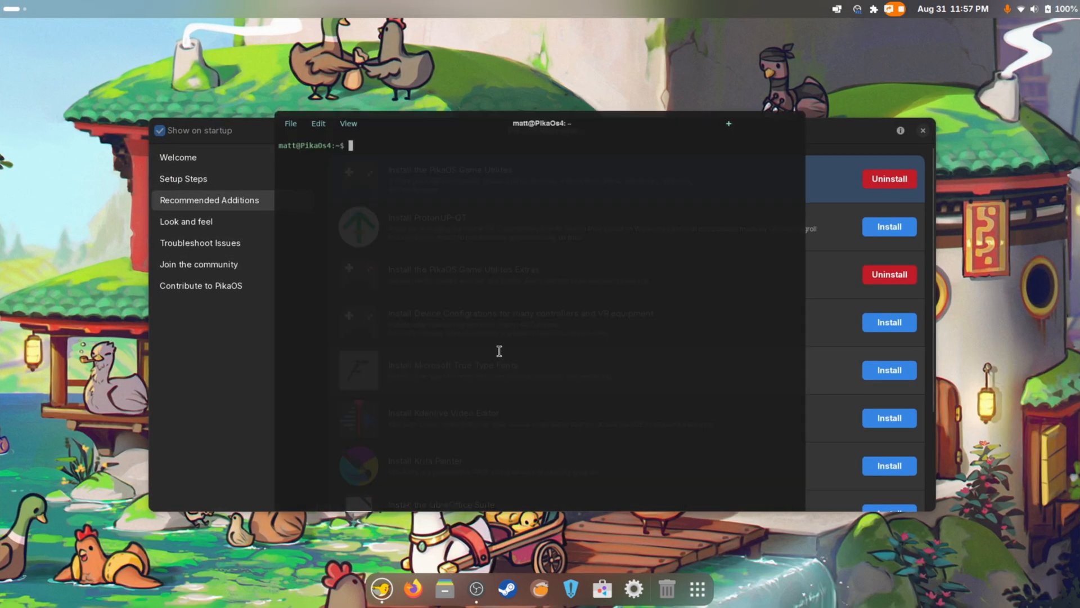
Run winecfg, install Wine Mono for the new prefix, and close Wine configuration
type("winecfg")
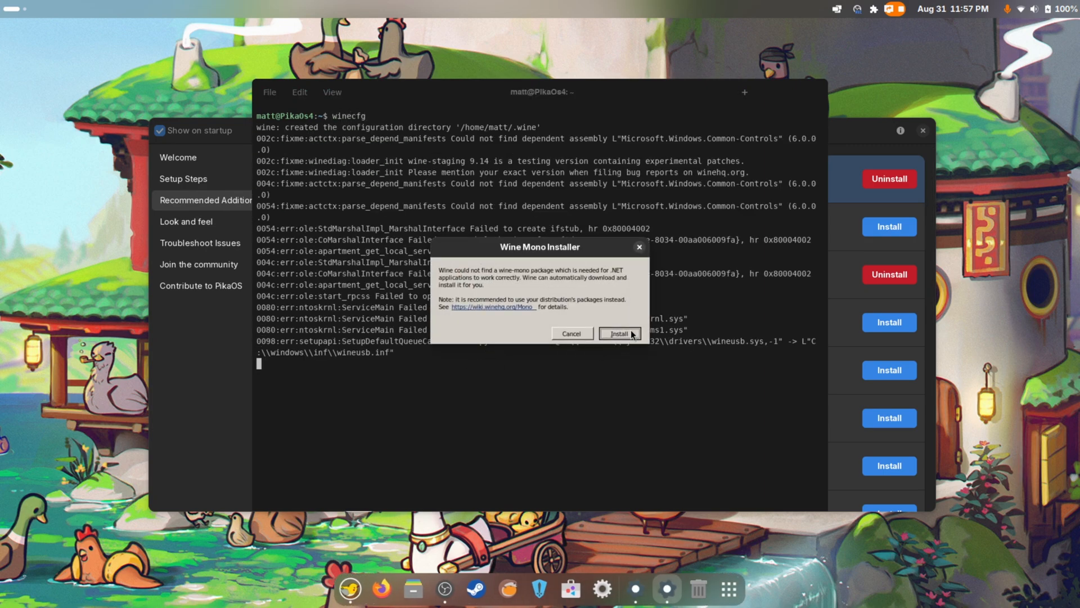
left_click(618, 334)
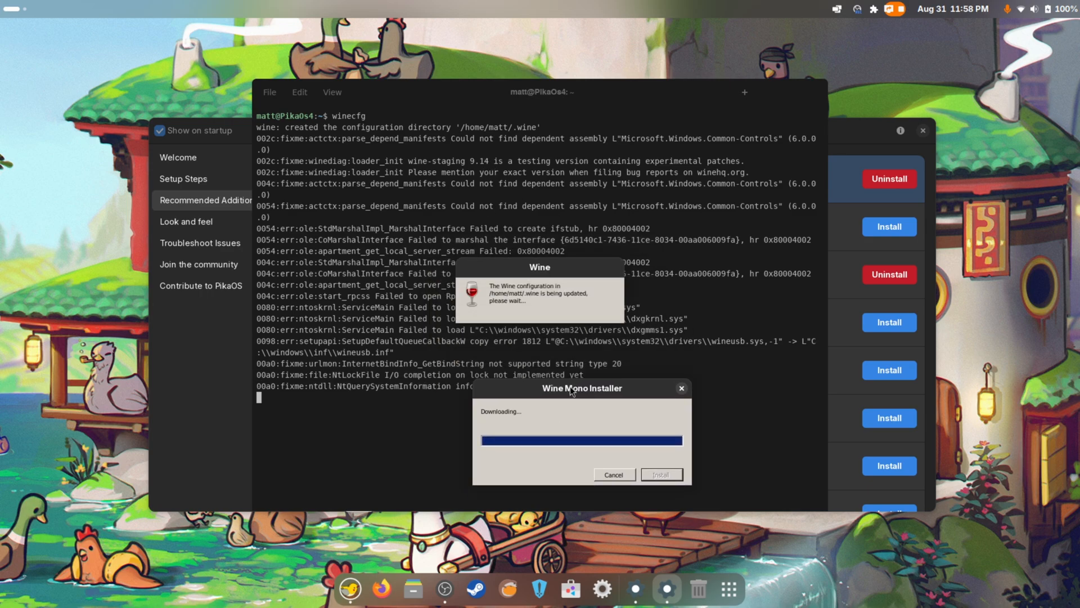
left_click_drag(581, 387, 669, 153)
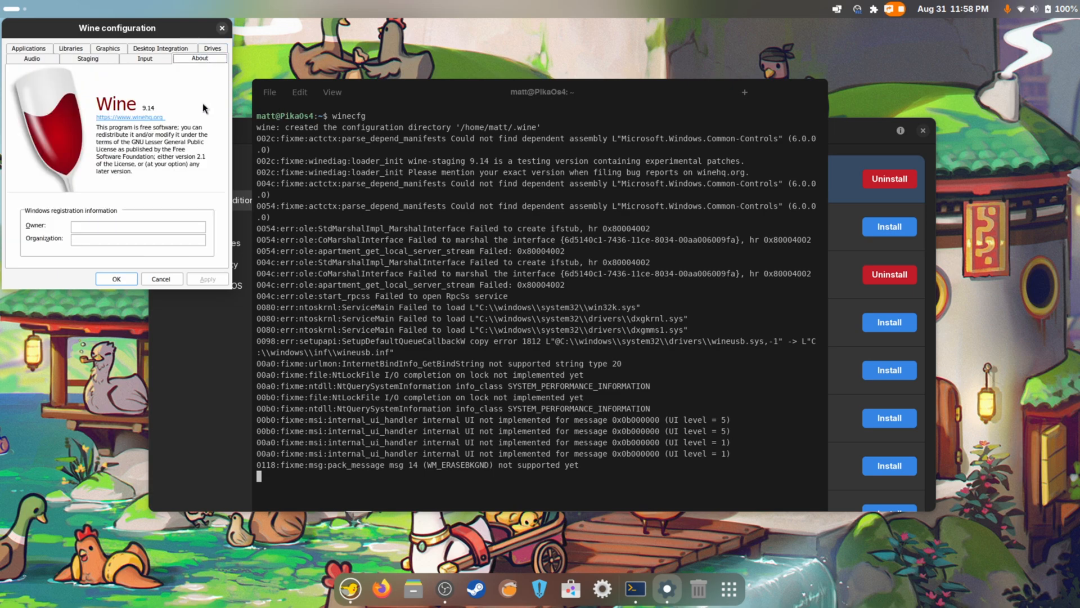
left_click(116, 279)
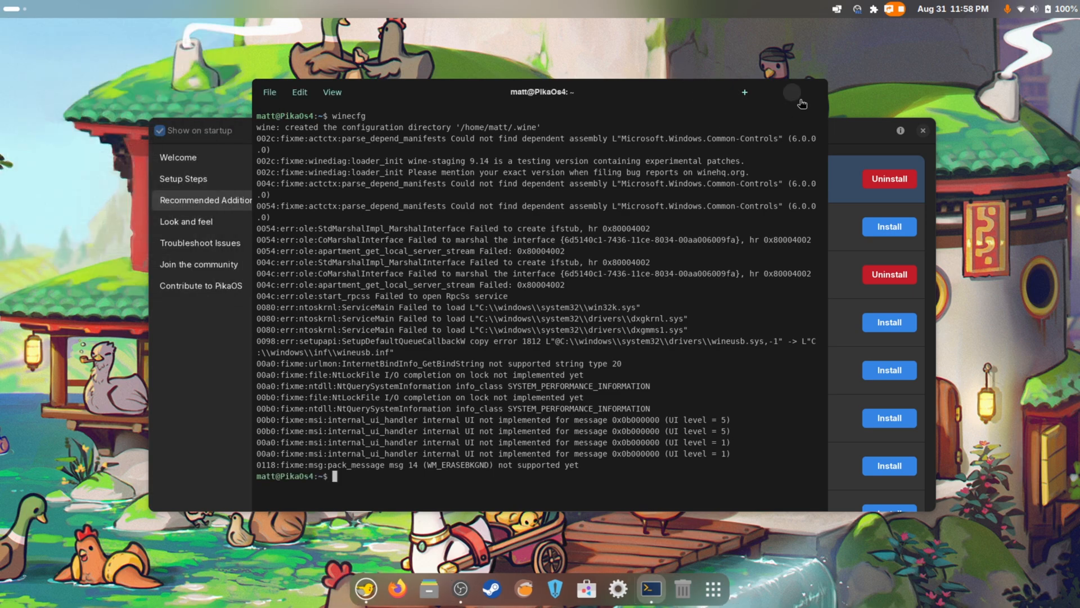
mouse_move(777, 148)
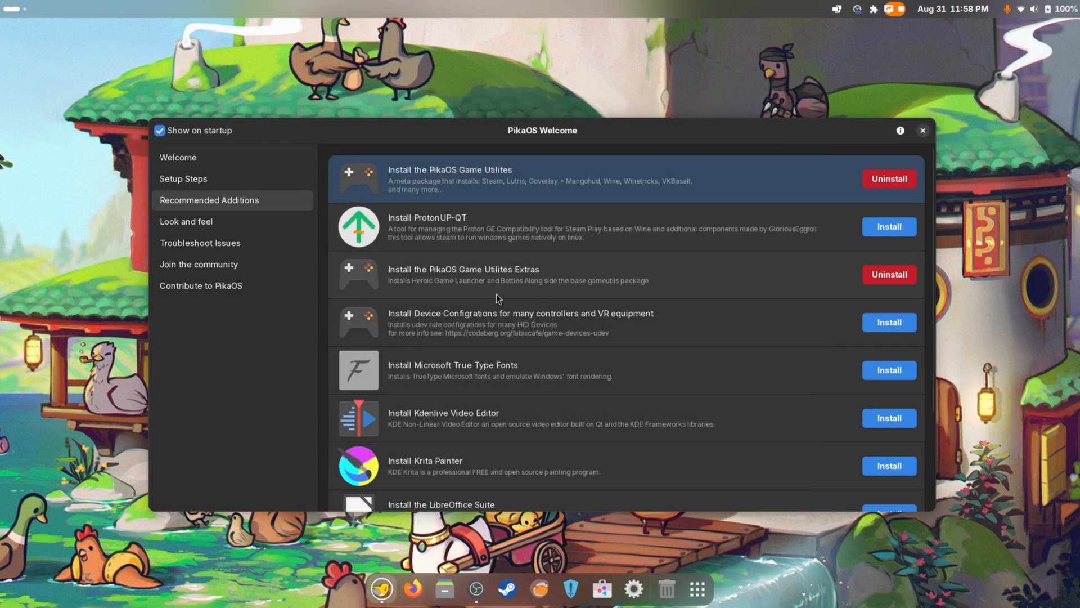
Cancel the failed APT authentication, then scroll Recommended Additions to Blender and OBS Studio
scroll("down", 3)
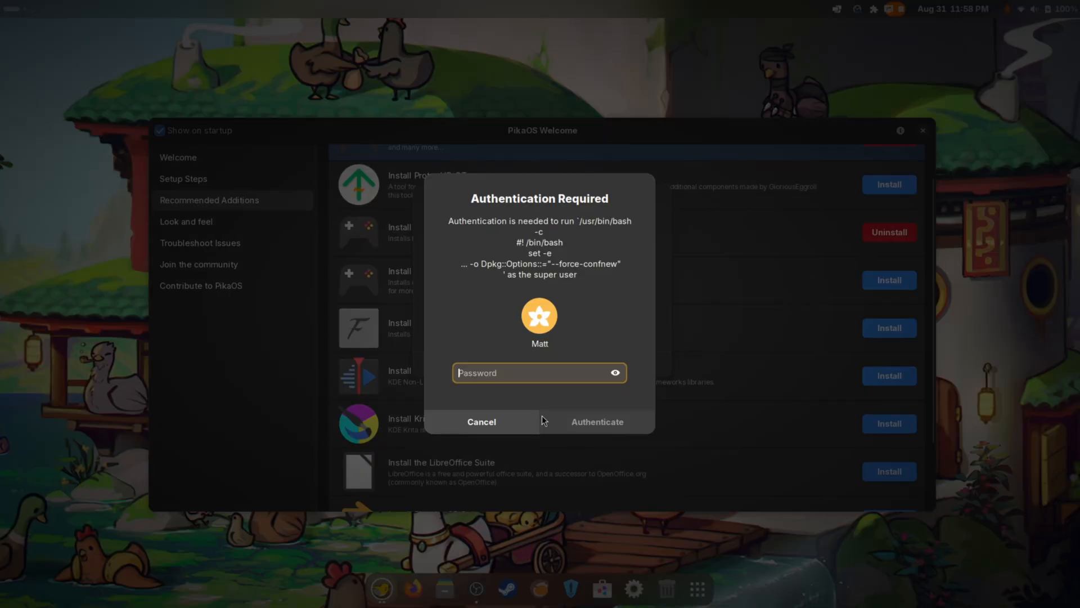
left_click(596, 421)
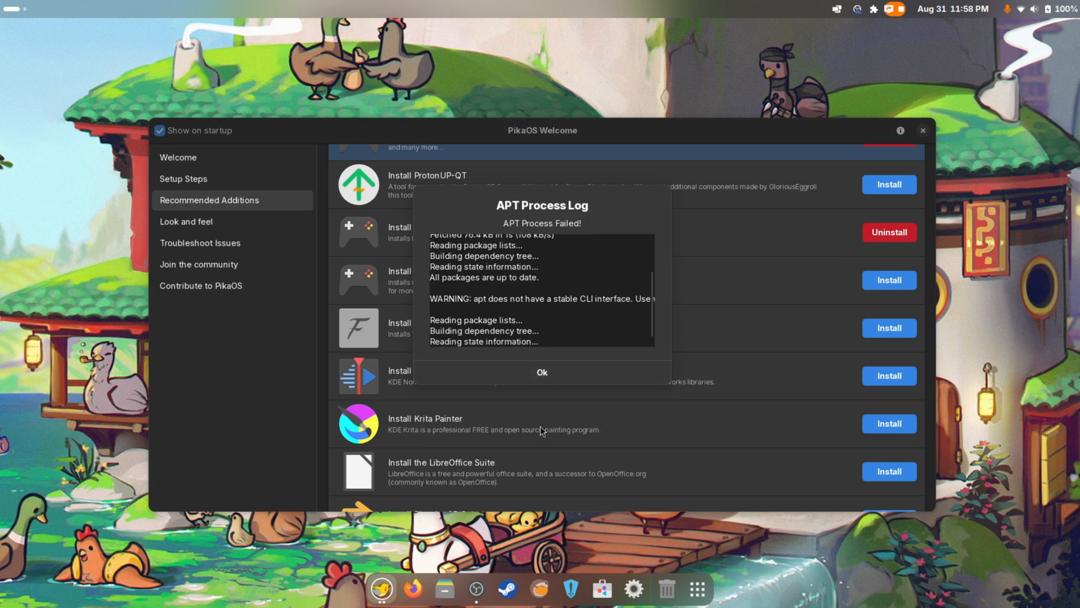
left_click(541, 371)
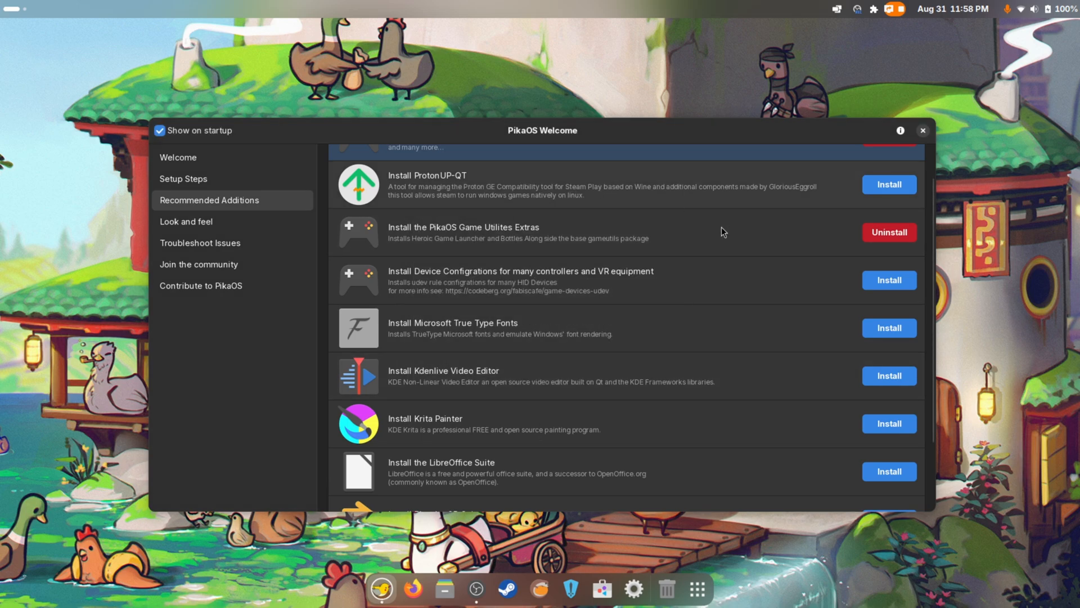
mouse_move(465, 311)
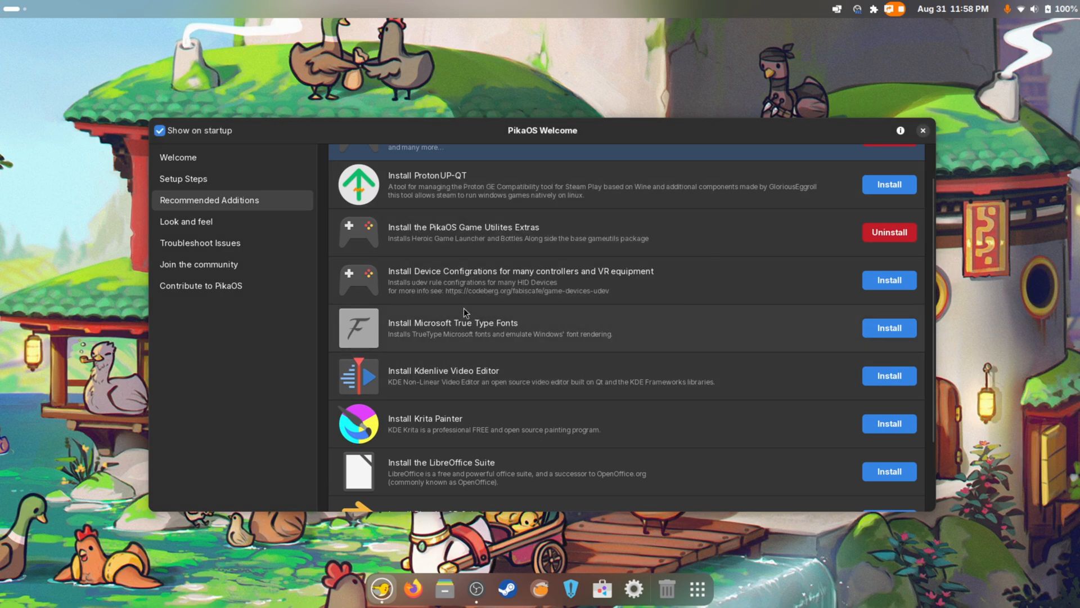
mouse_move(579, 299)
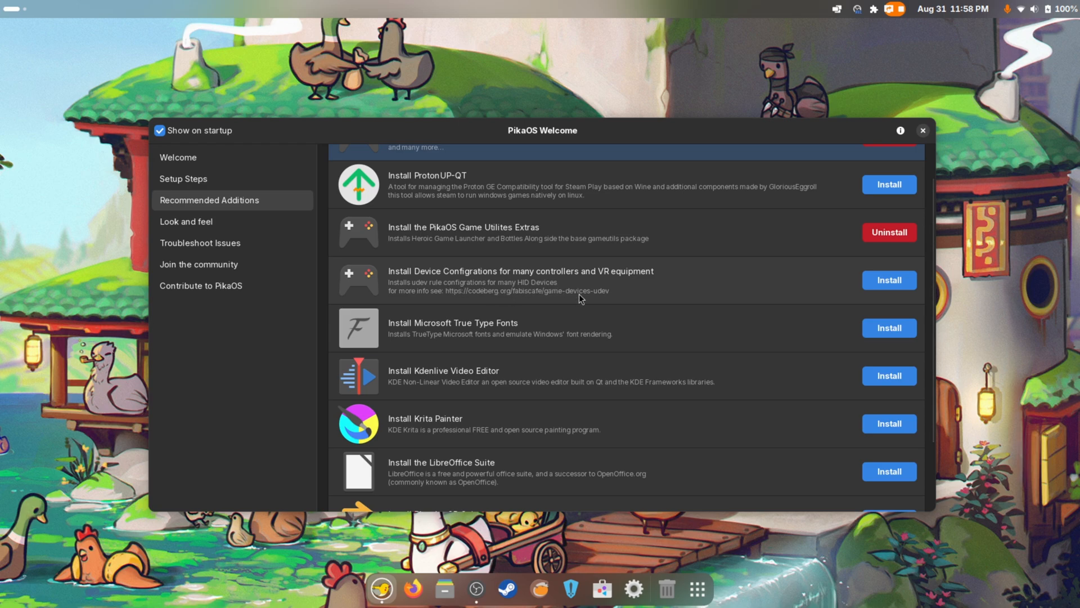
scroll("down", 3)
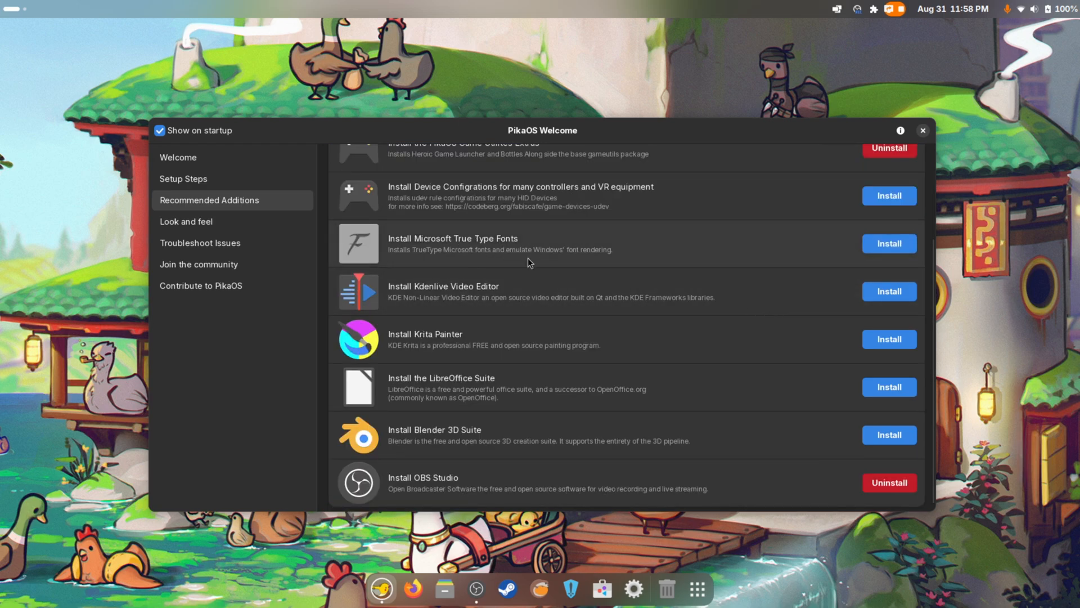
mouse_move(789, 241)
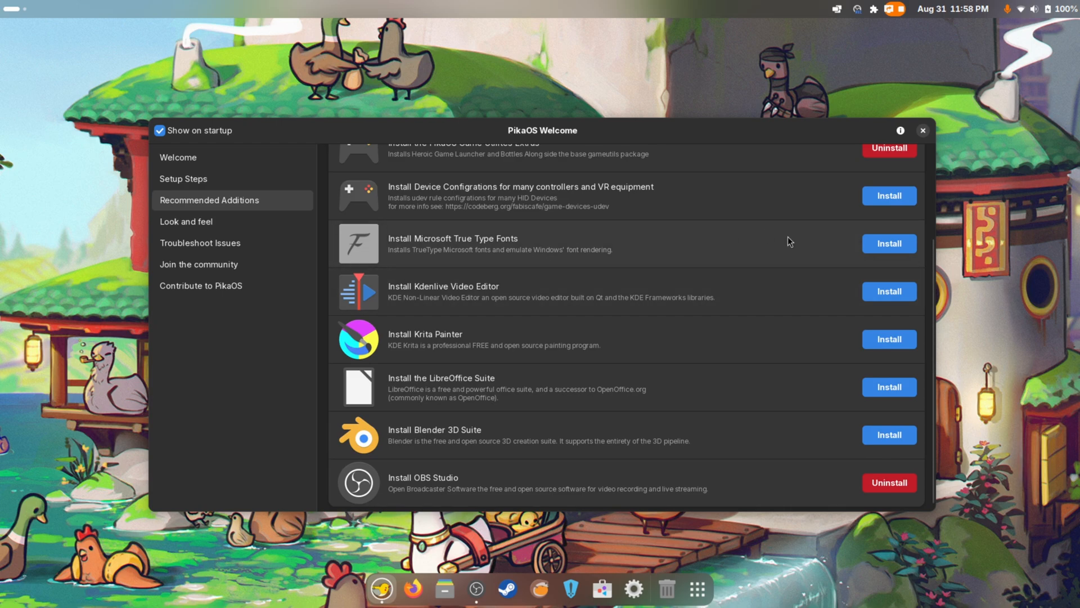
scroll("down", 3)
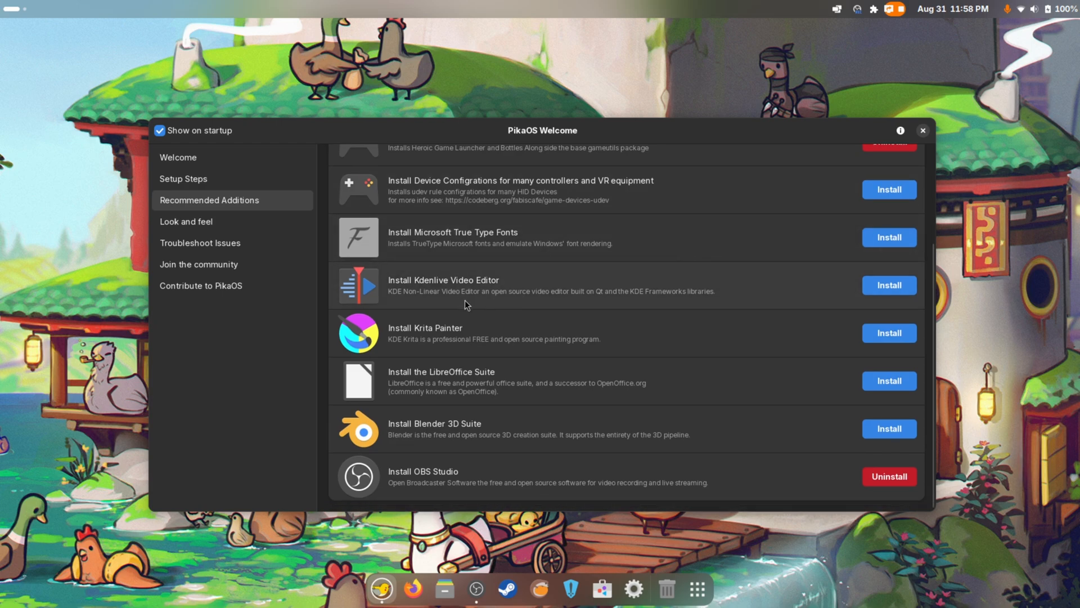
mouse_move(454, 403)
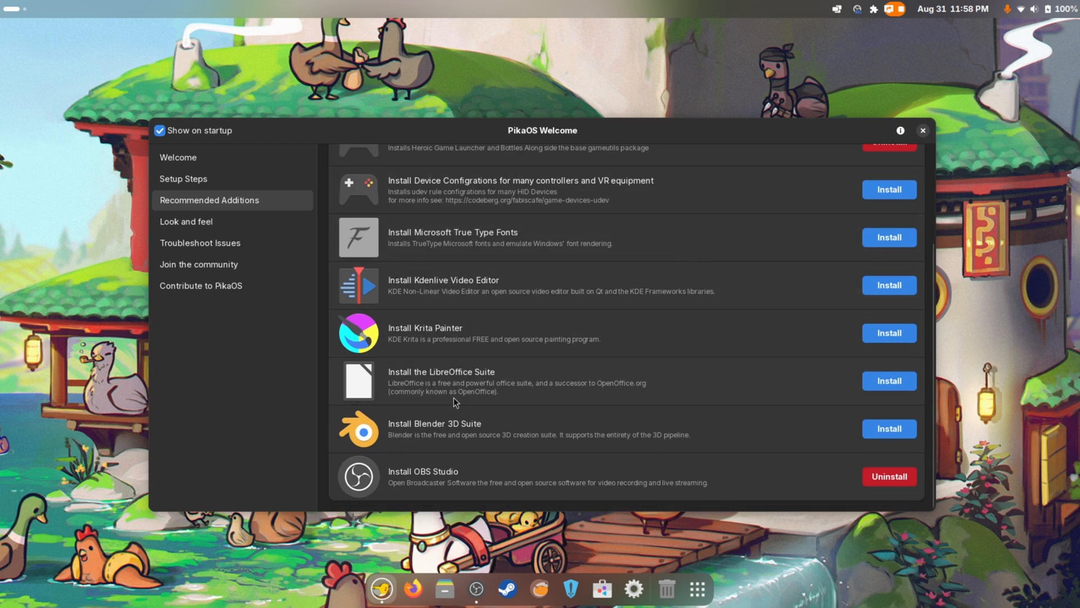
mouse_move(479, 475)
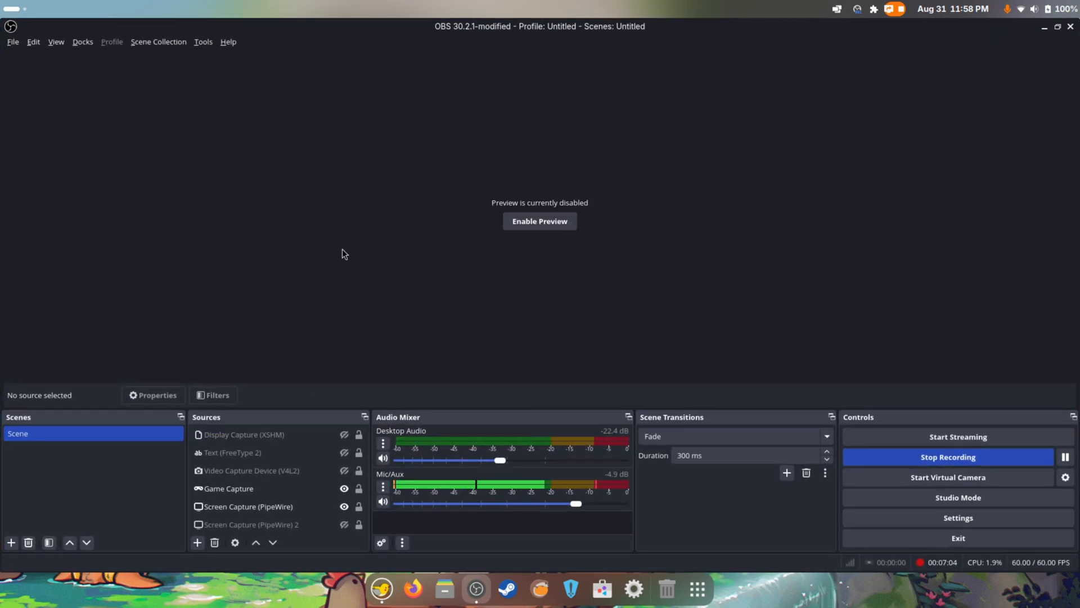
Browse OBS source types and Screen Capture (PipeWire) 2 properties, then return to Welcome
left_click(197, 542)
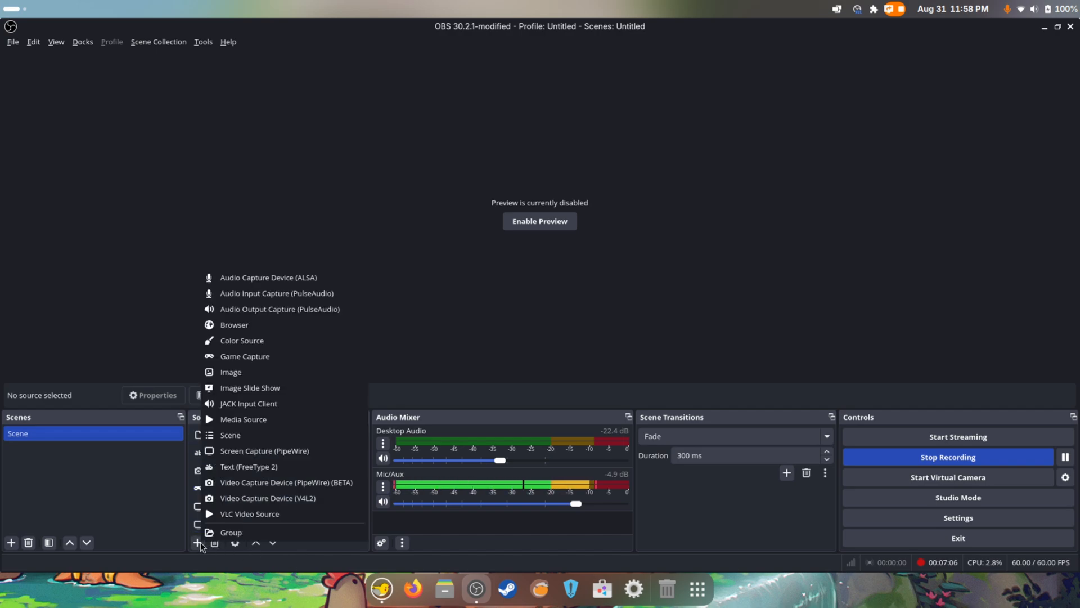
mouse_move(282, 359)
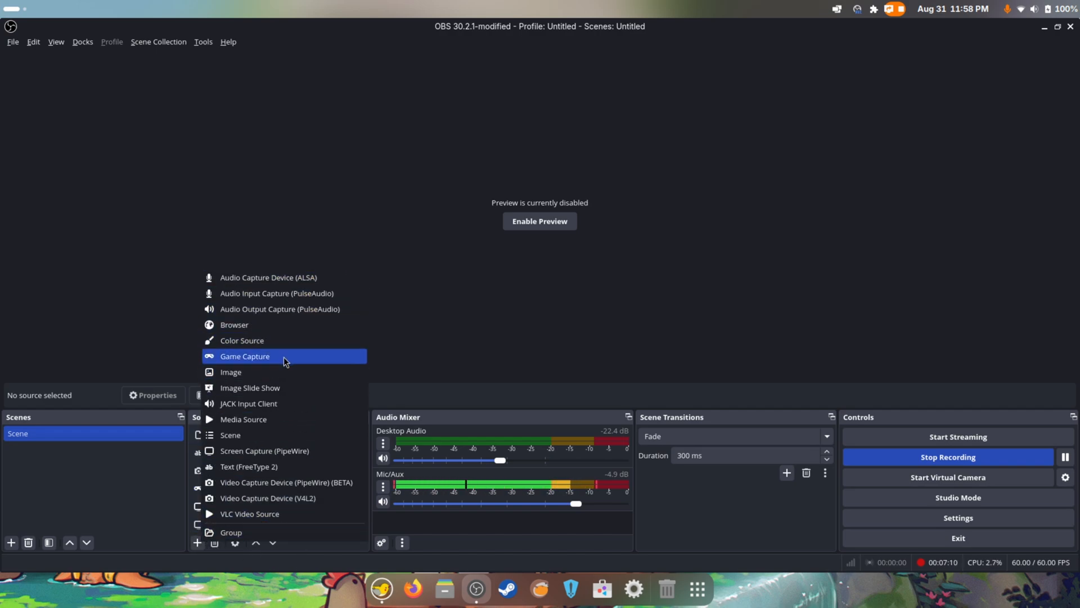
mouse_move(292, 467)
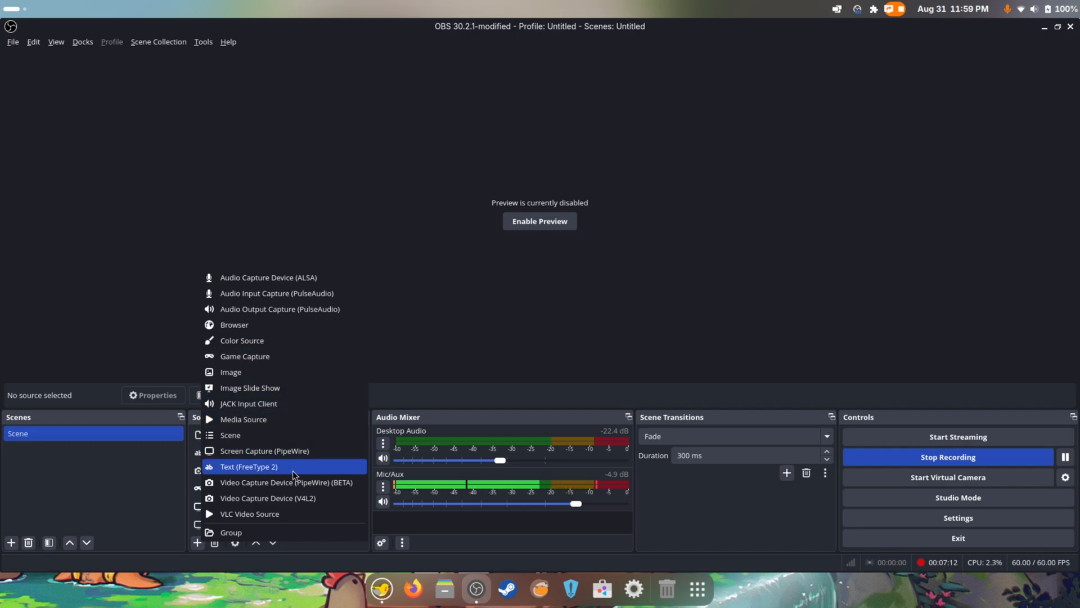
mouse_move(273, 341)
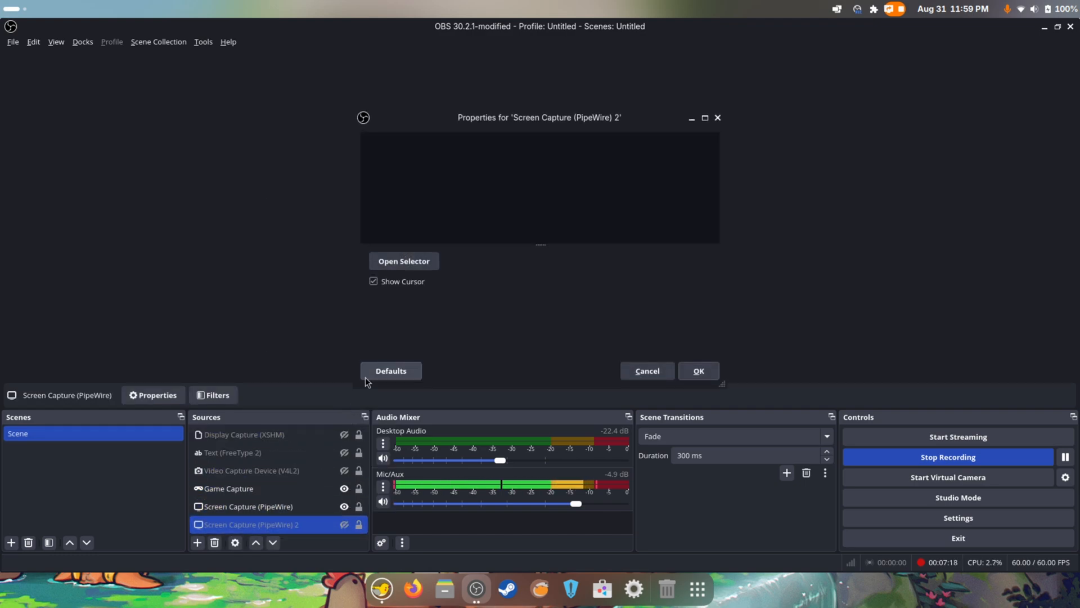
left_click(404, 261)
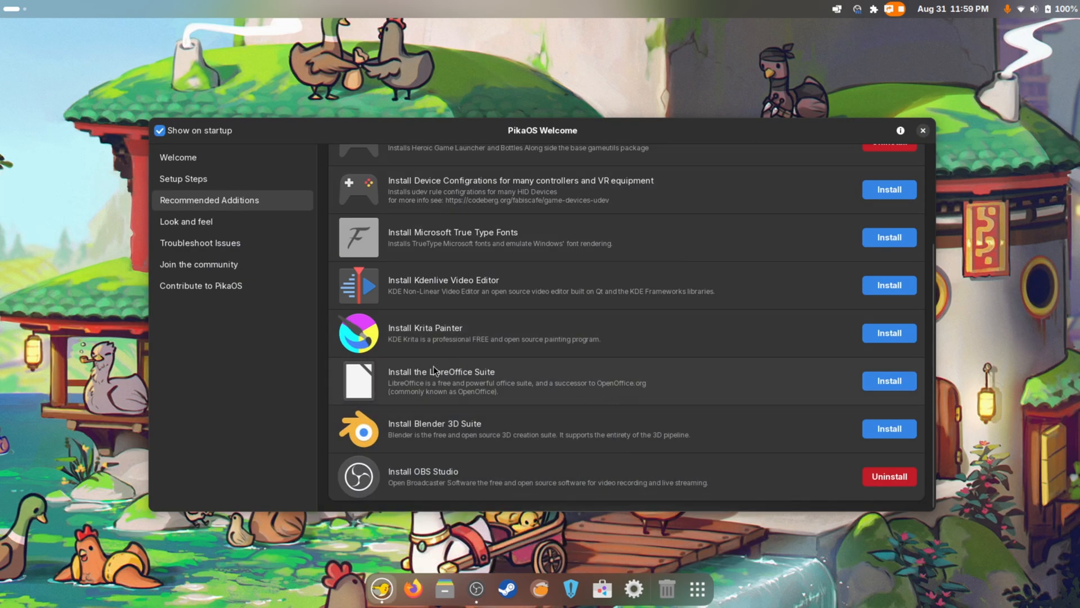
mouse_move(231, 242)
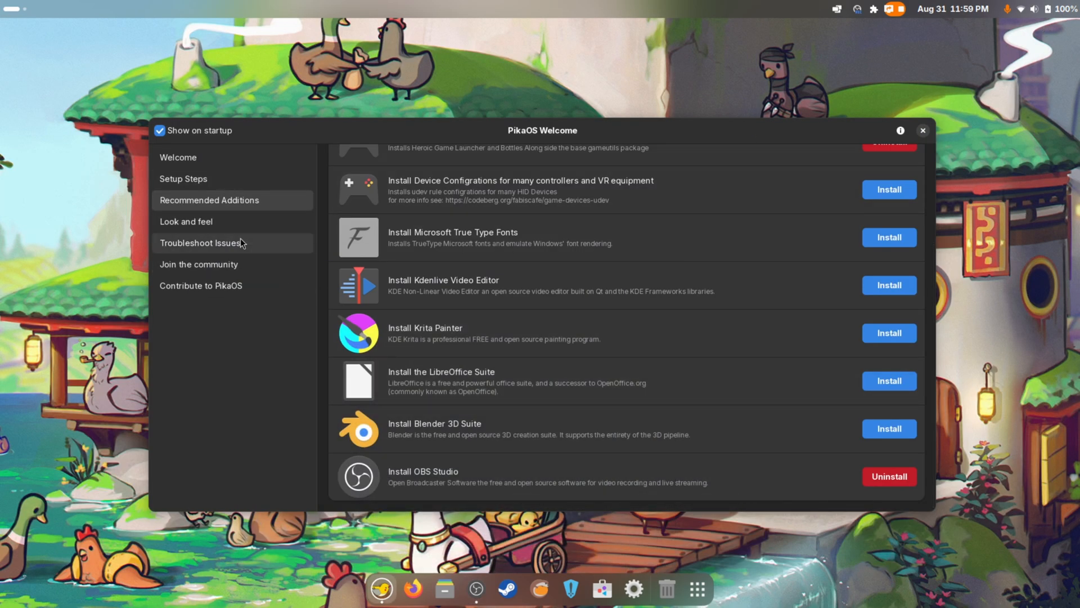
Show PikaOS Welcome's Look and feel page and launch Add Extensions to your desktop
left_click(185, 222)
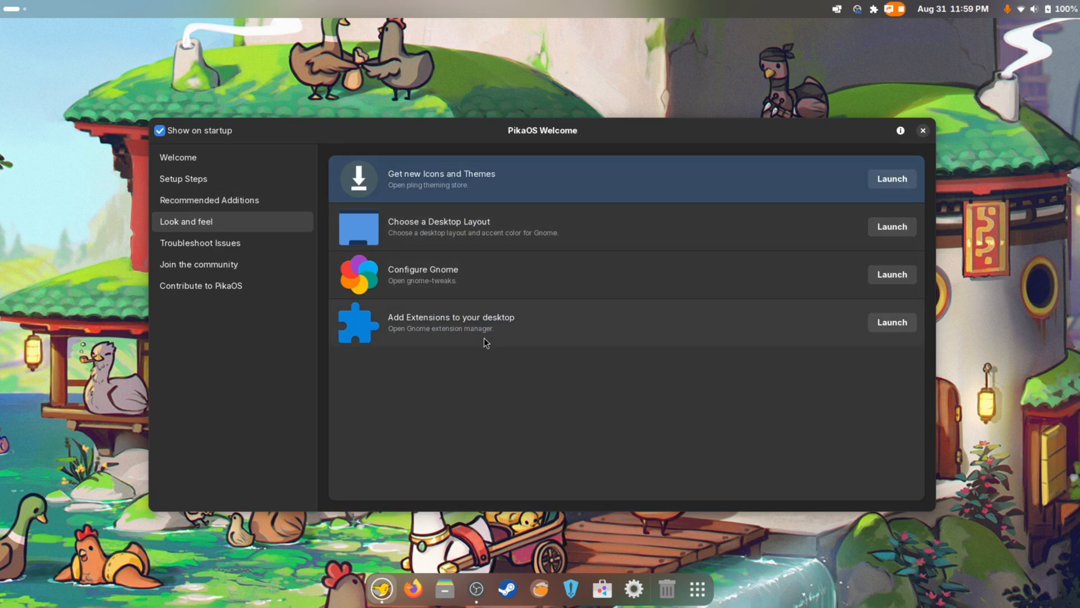
mouse_move(556, 144)
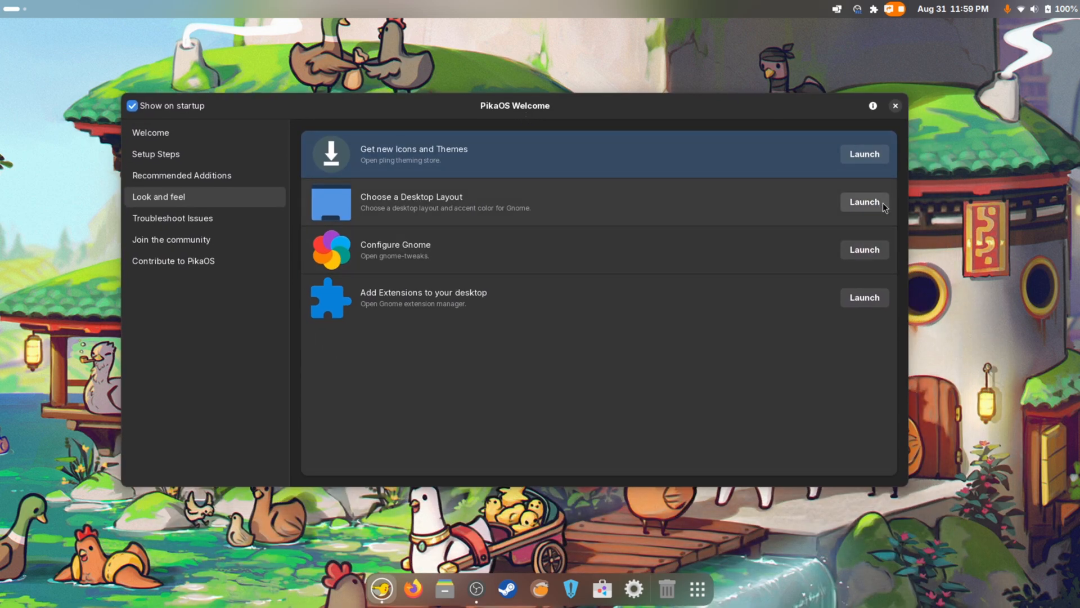
mouse_move(451, 210)
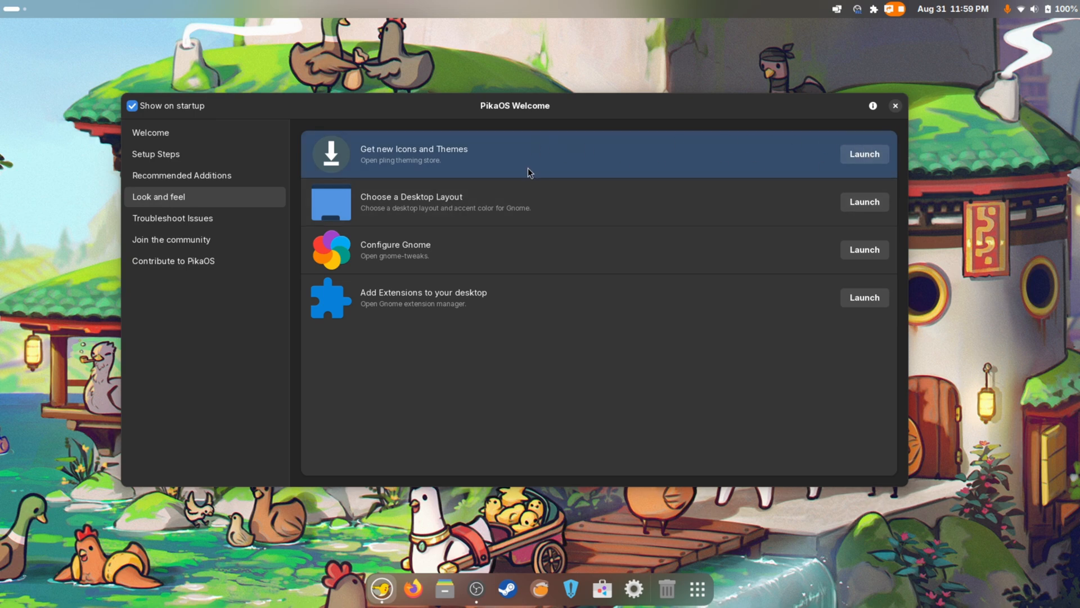
mouse_move(460, 316)
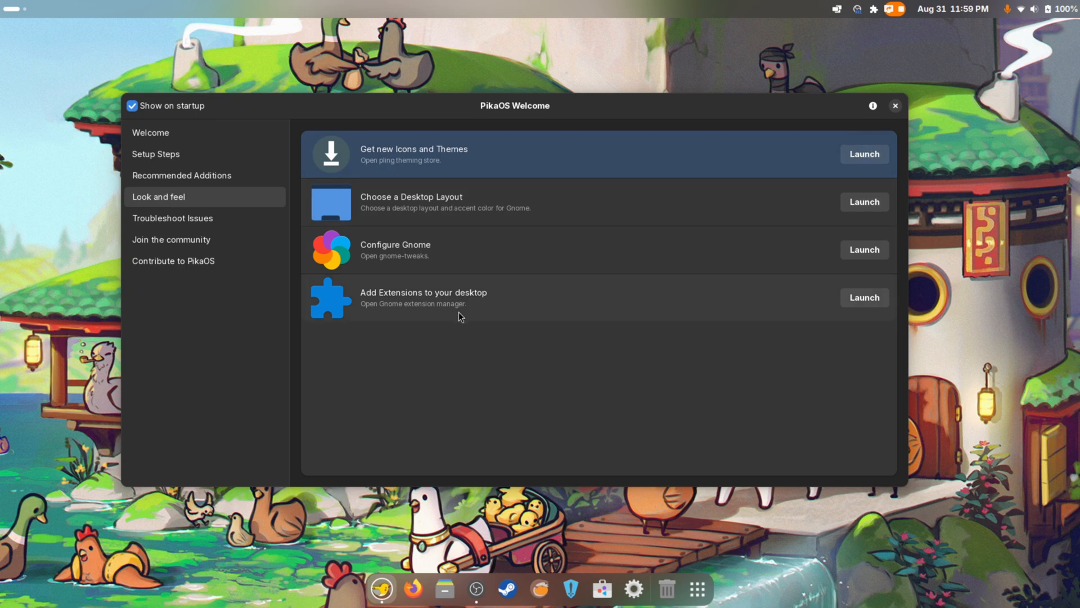
mouse_move(710, 88)
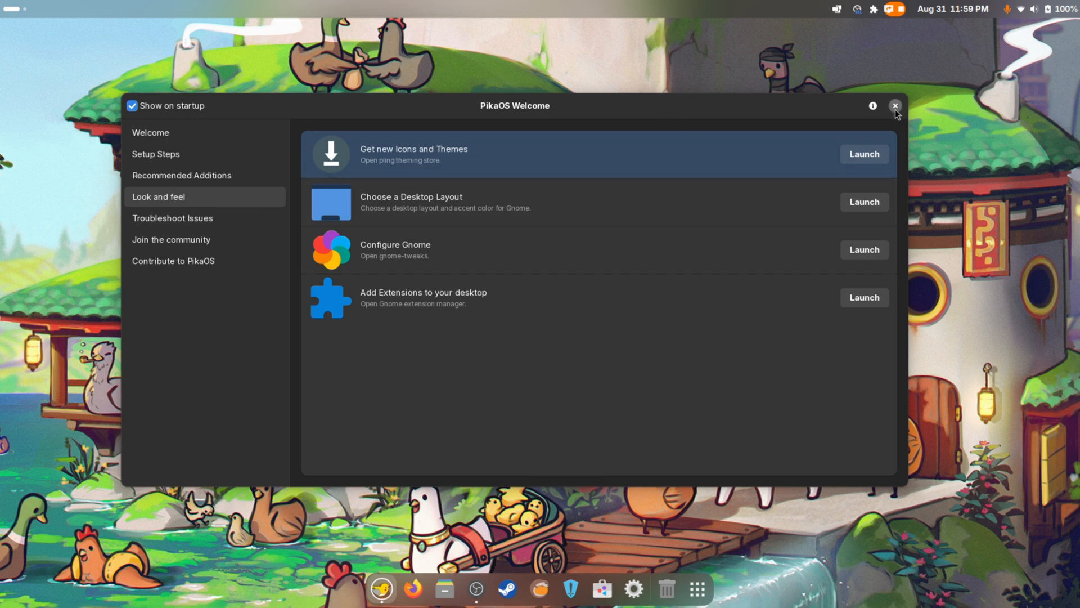
mouse_move(844, 359)
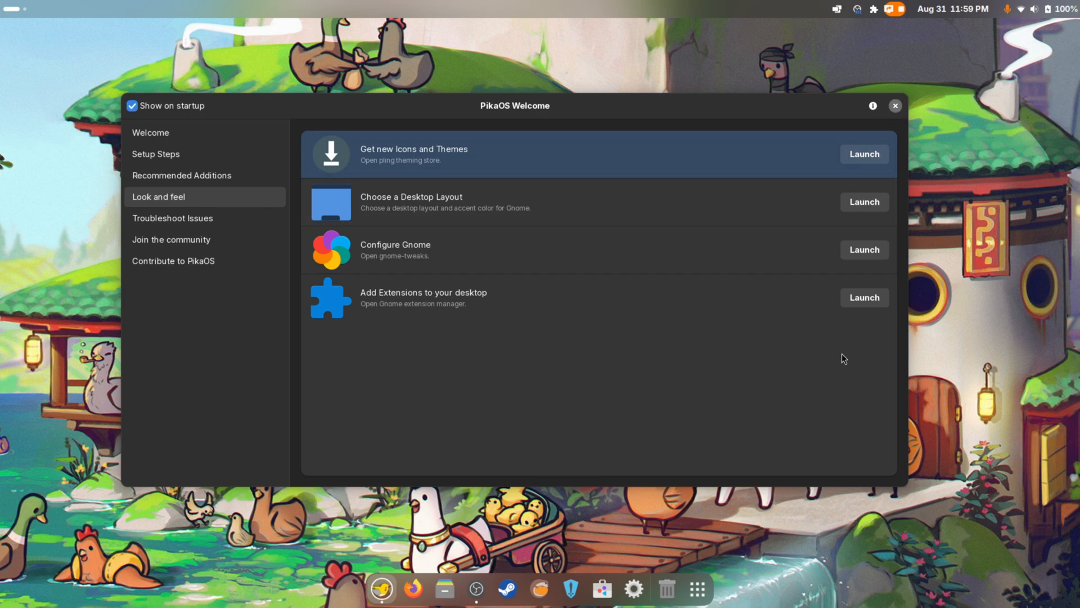
left_click(697, 589)
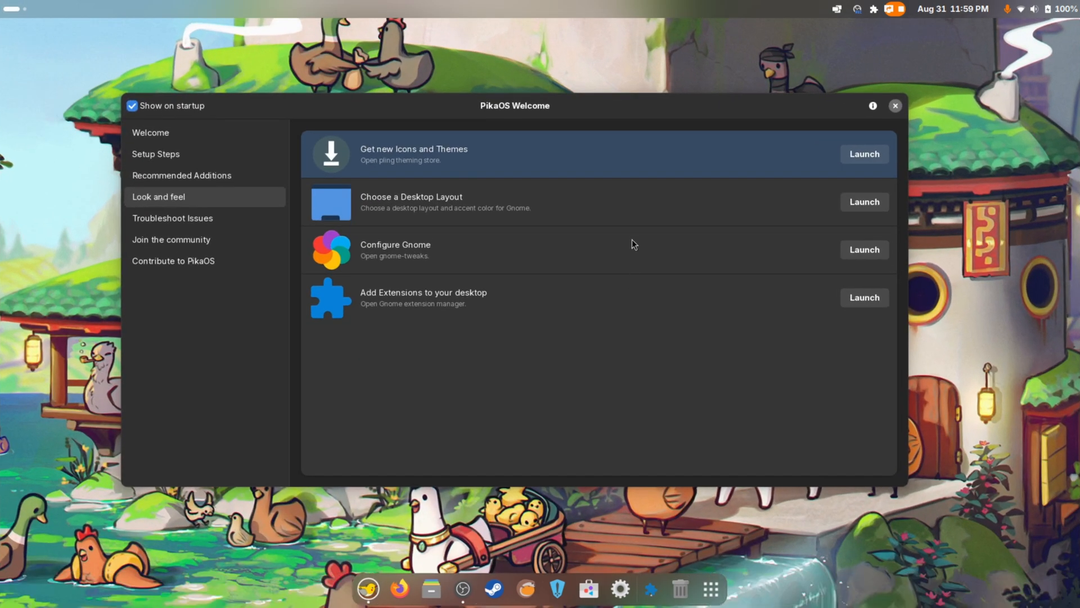
Search online extensions for 'arcm' and install ArcMenu
left_click(863, 297)
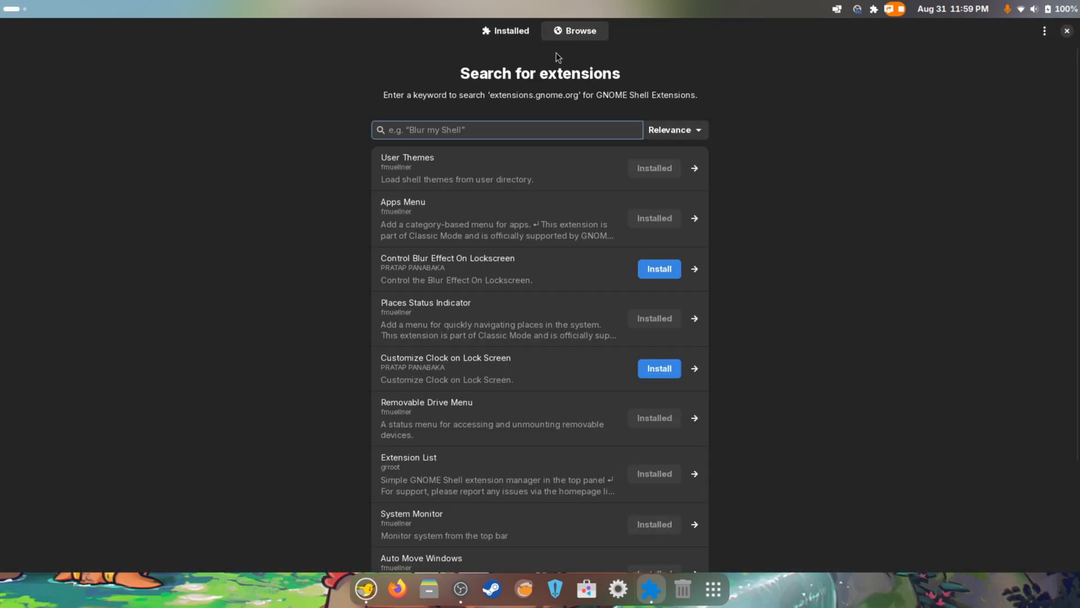
type("arcm")
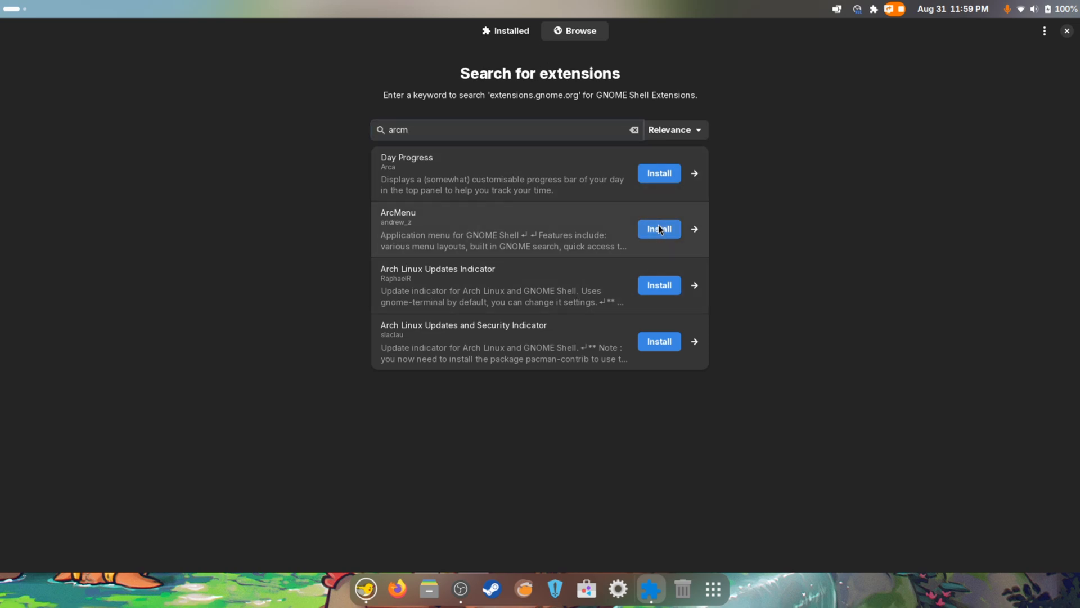
left_click(658, 227)
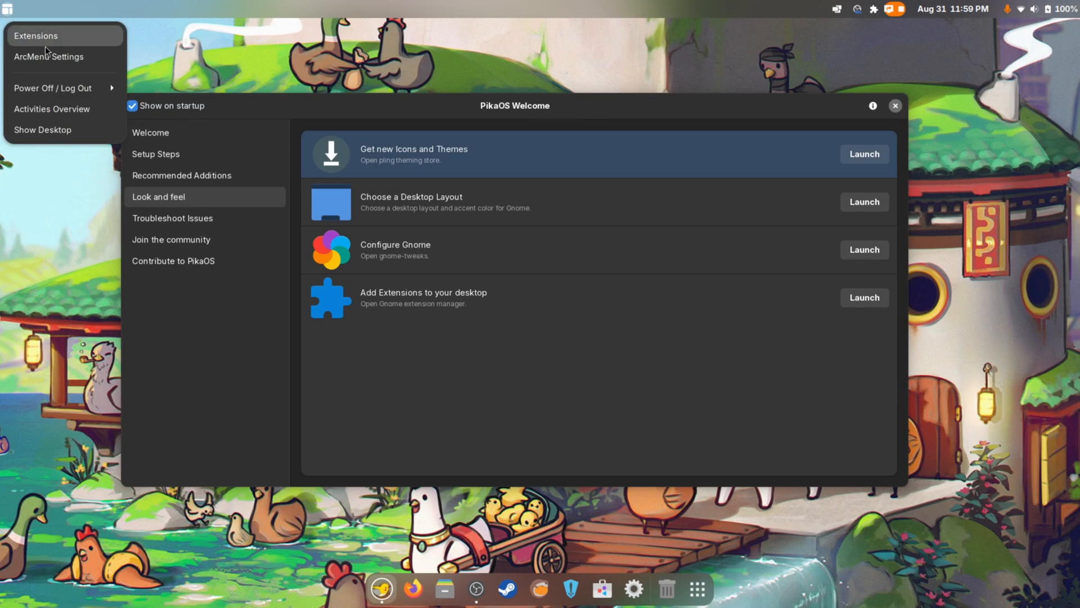
Open ArcMenu Settings' Menu Button page and browse the Distros icon choices
left_click(48, 57)
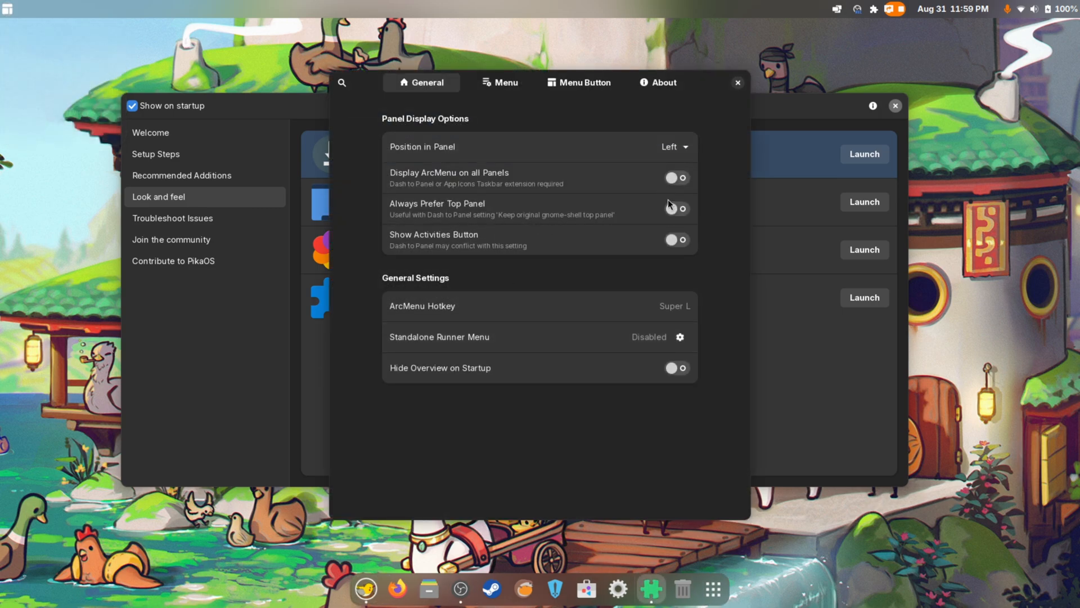
left_click(579, 82)
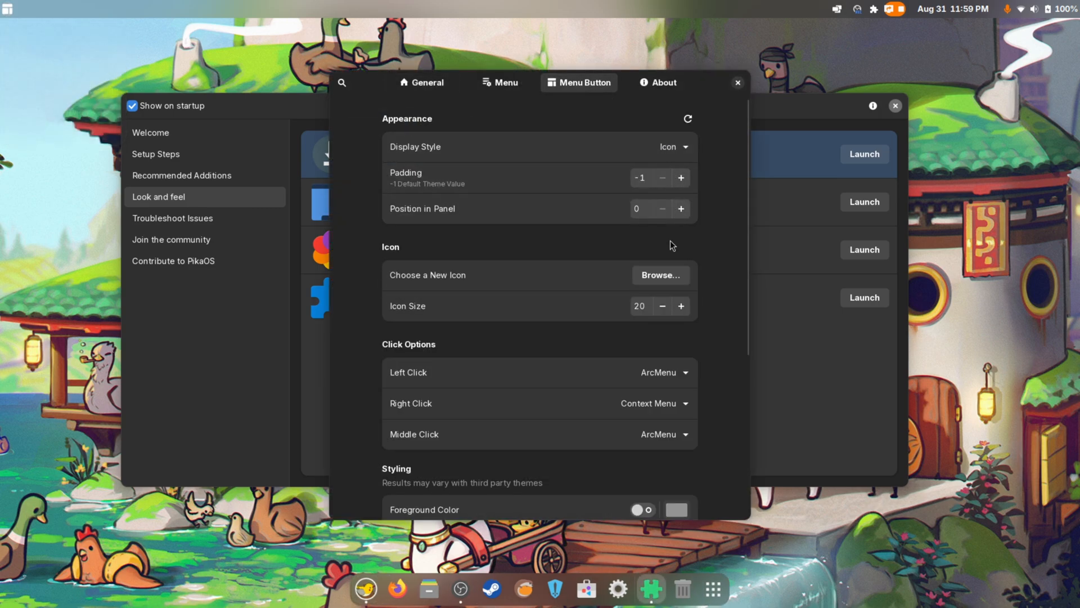
left_click(659, 274)
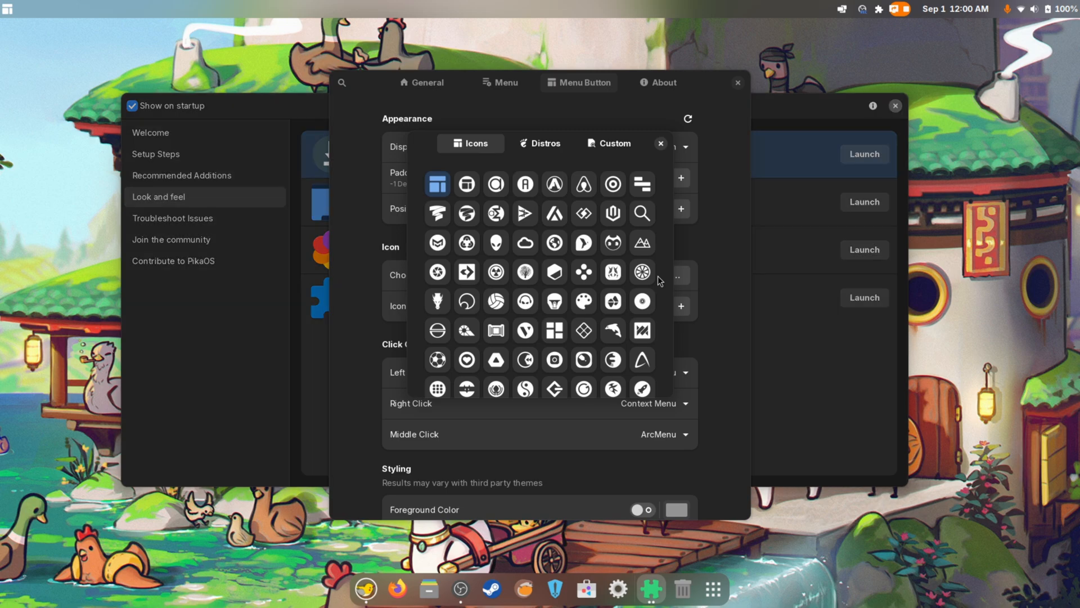
mouse_move(592, 147)
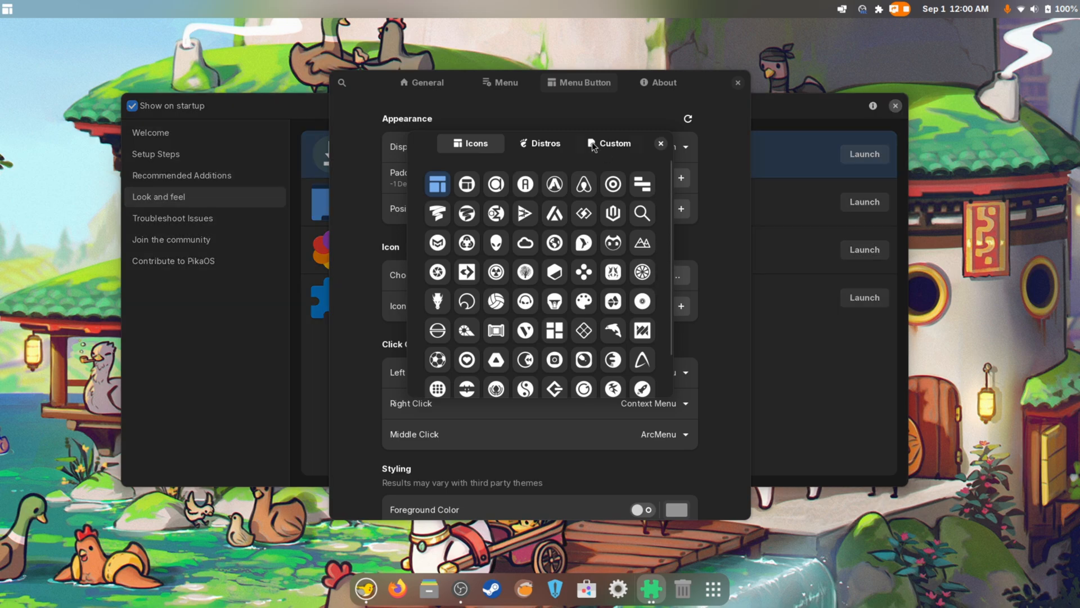
left_click(540, 143)
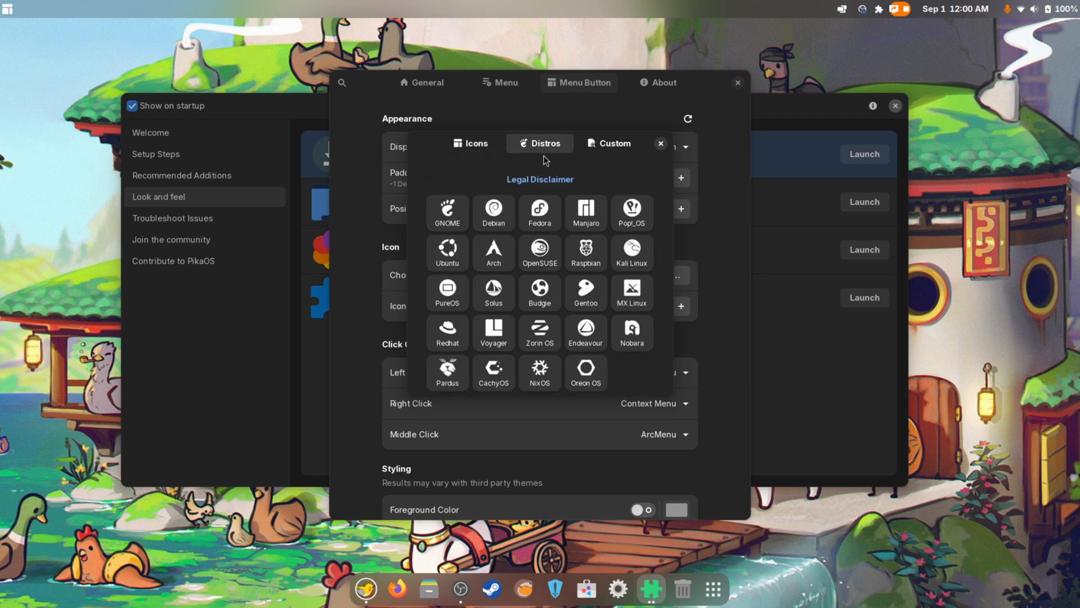
left_click(493, 212)
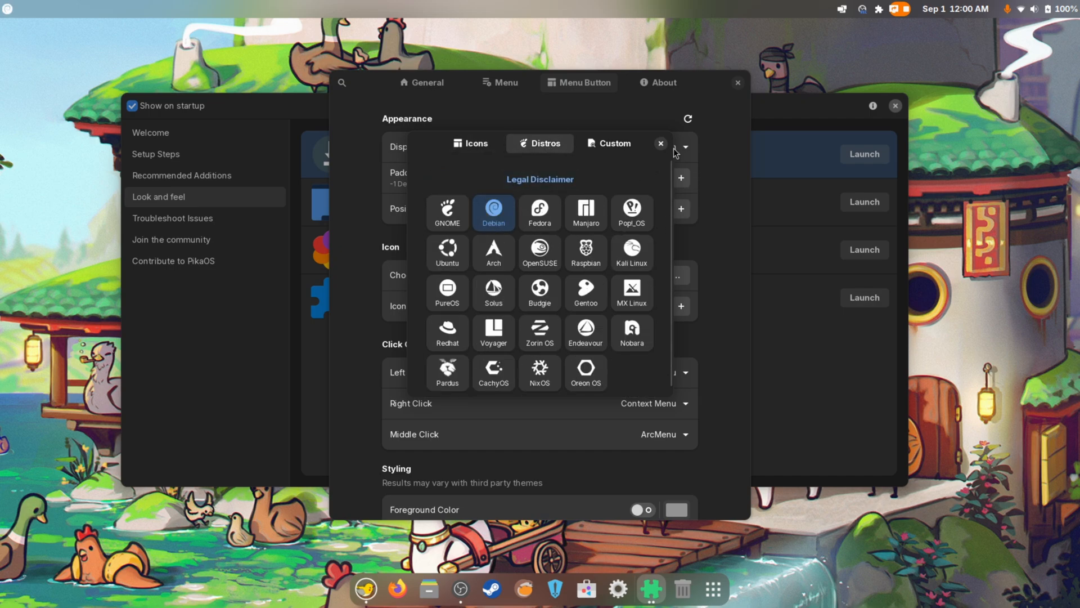
Close ArcMenu Settings and choose Wait on the Welcome not-responding dialog
left_click(659, 144)
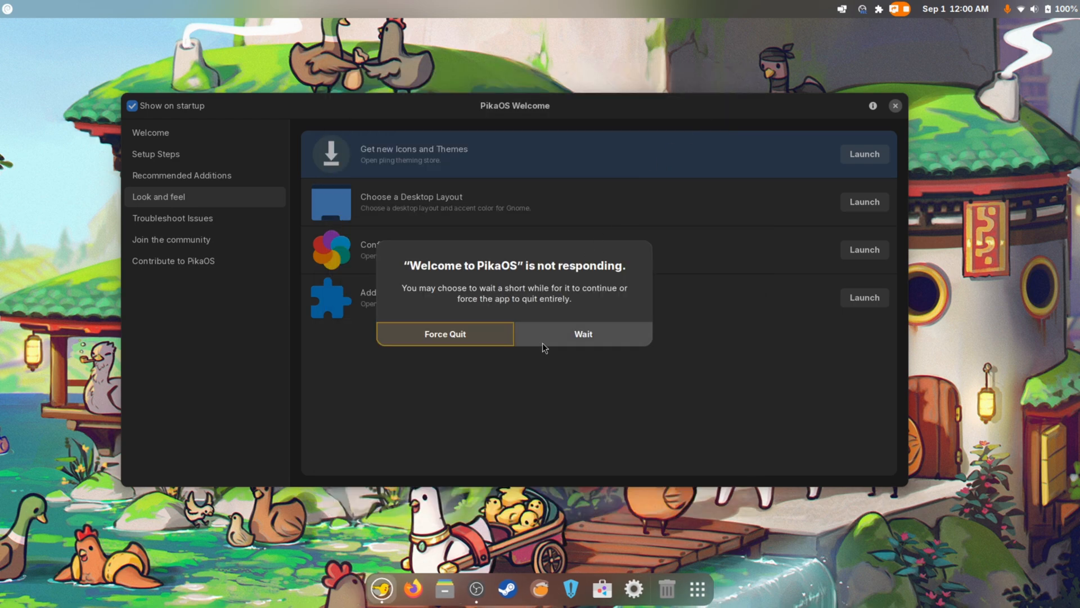
left_click(582, 333)
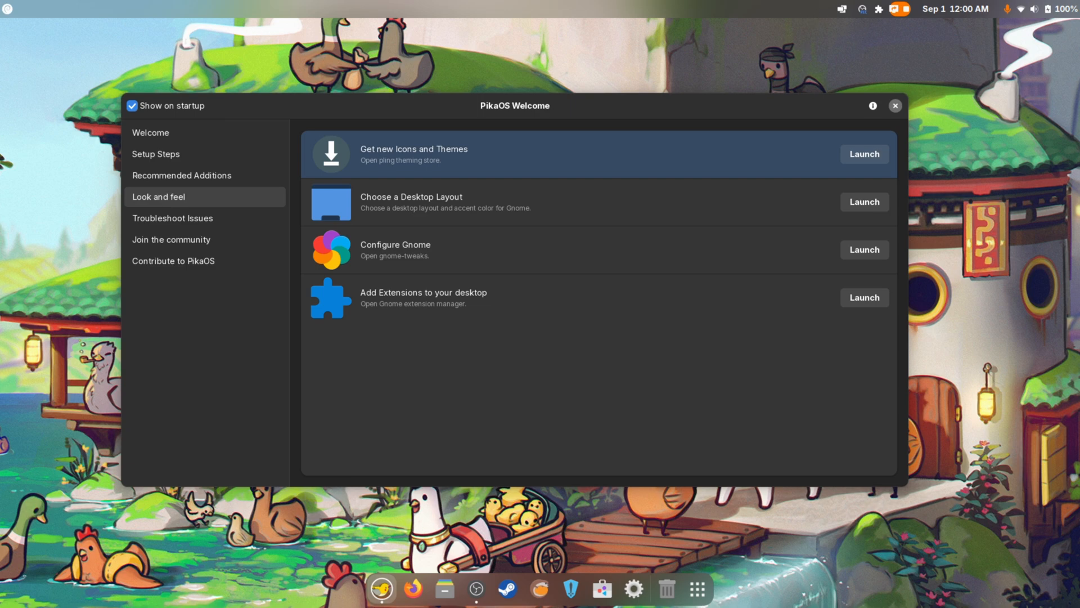
mouse_move(995, 47)
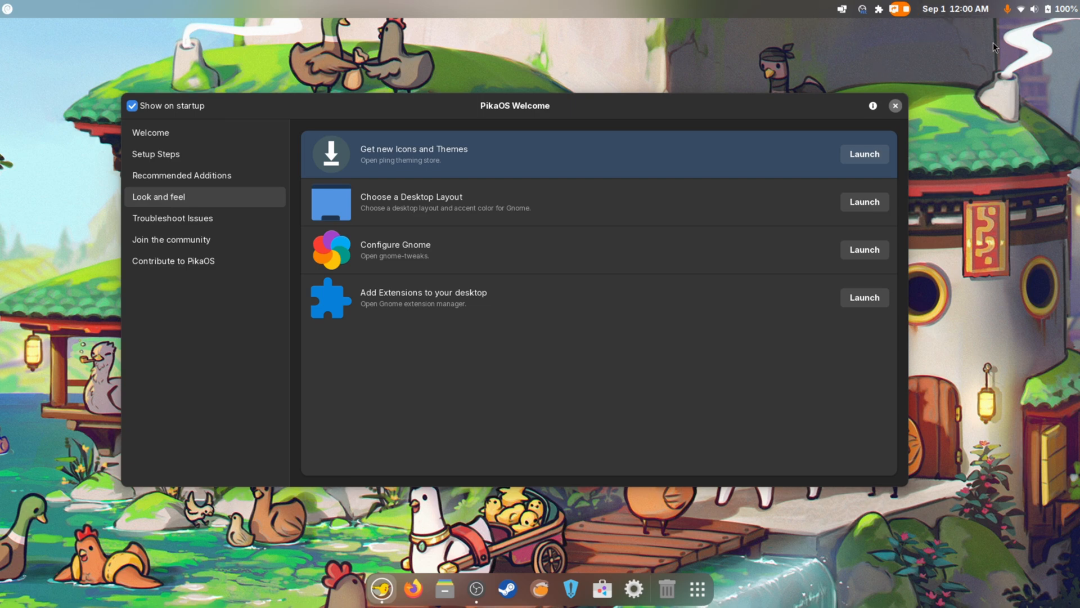
mouse_move(210, 54)
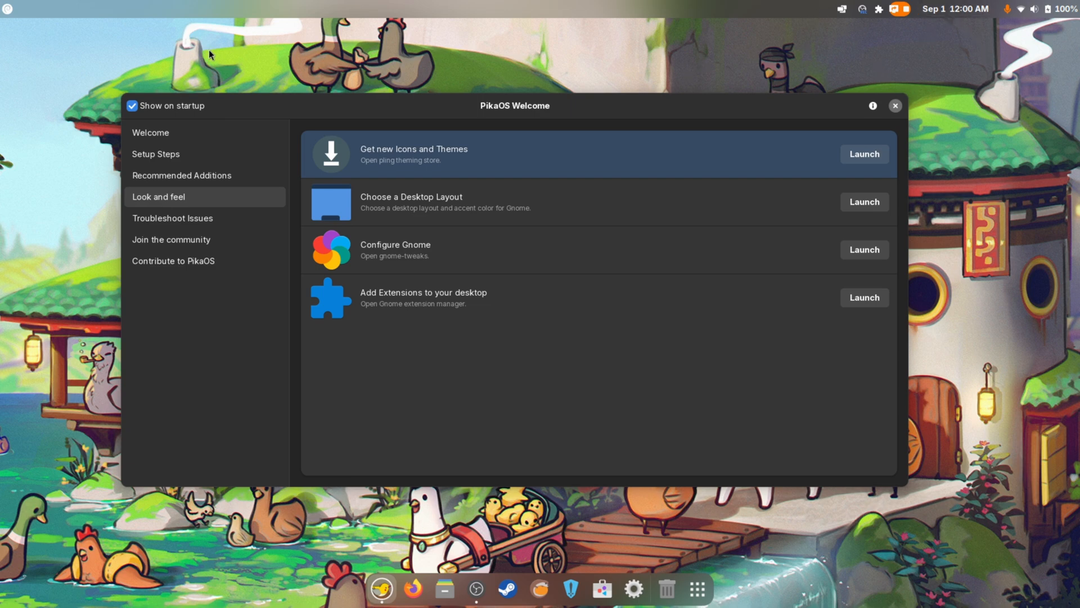
mouse_move(832, 539)
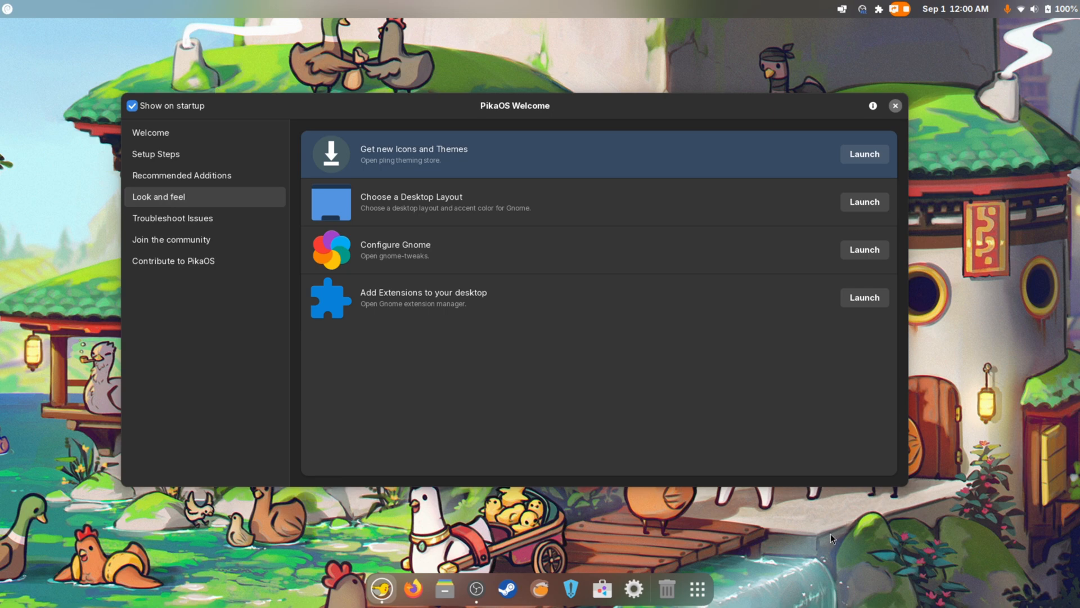
mouse_move(826, 525)
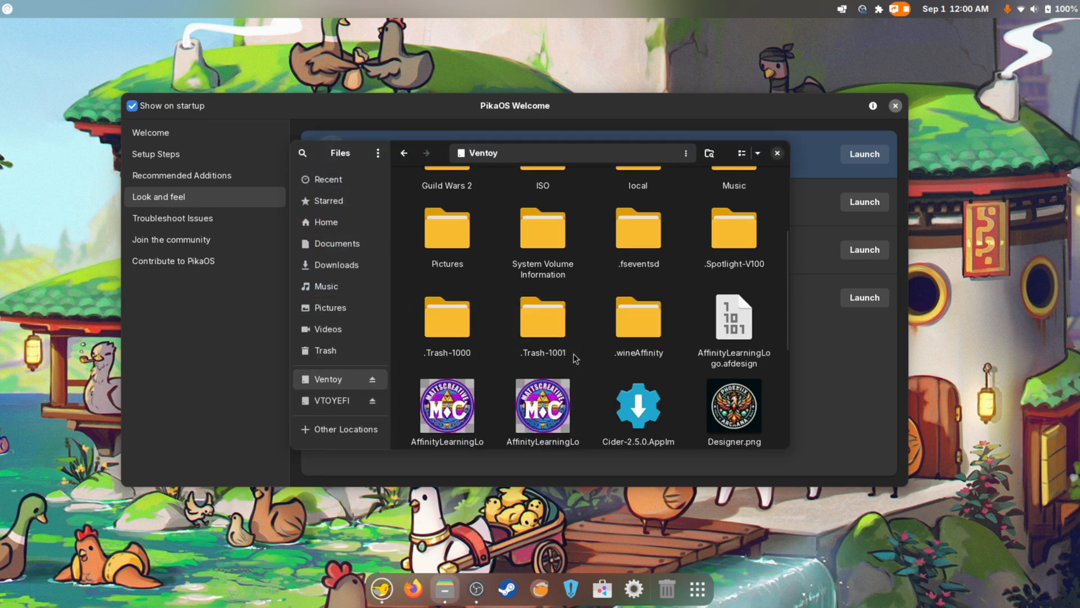
Set thumb-1920-1372794.jpeg from Pictures as the desktop background, then show Other Locations
scroll("down", 3)
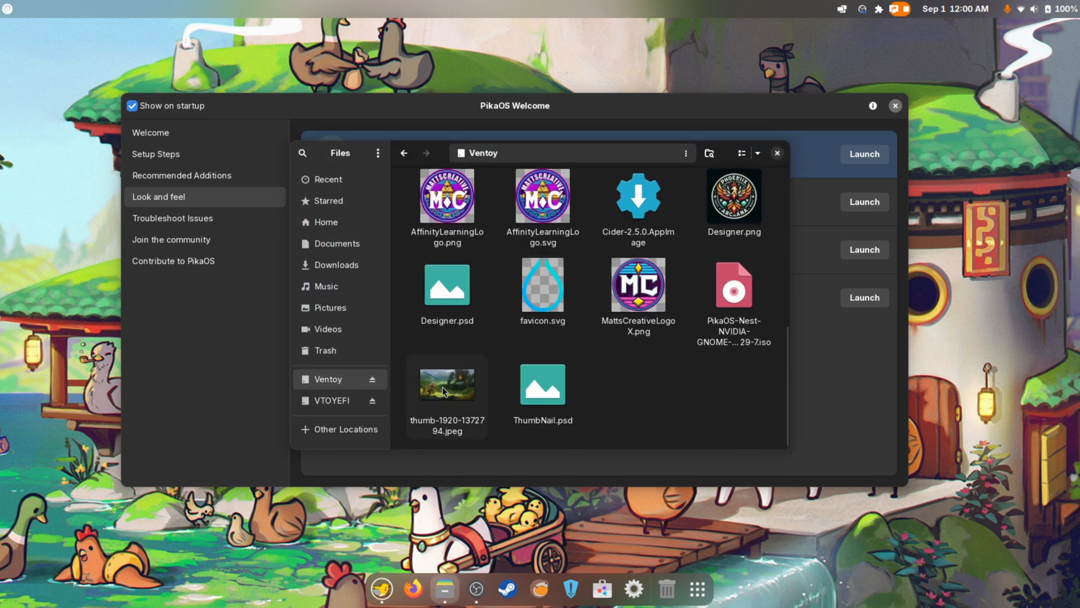
left_click(446, 383)
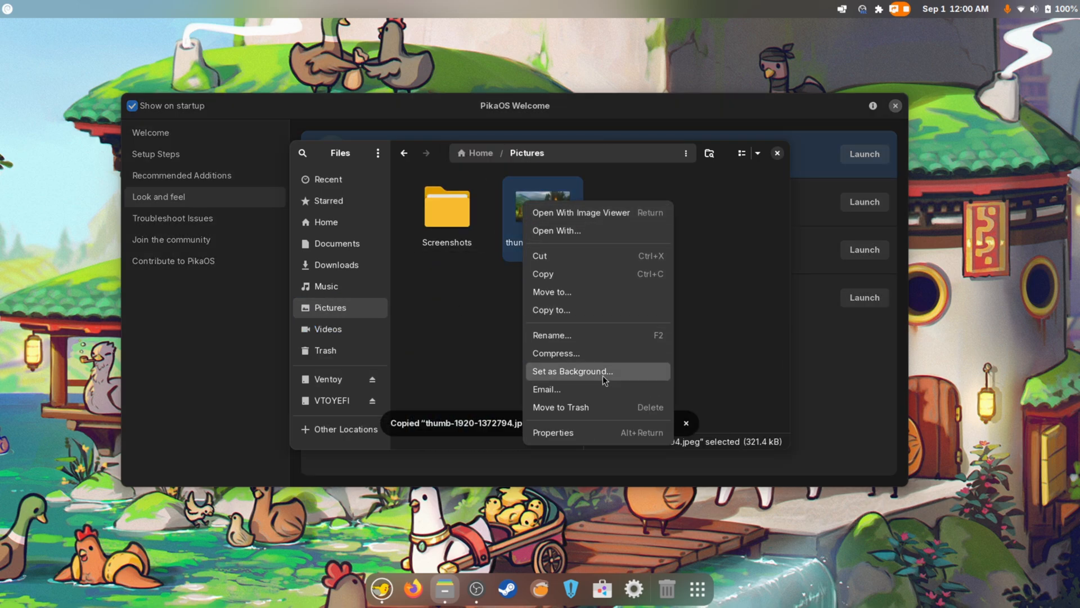
left_click(570, 371)
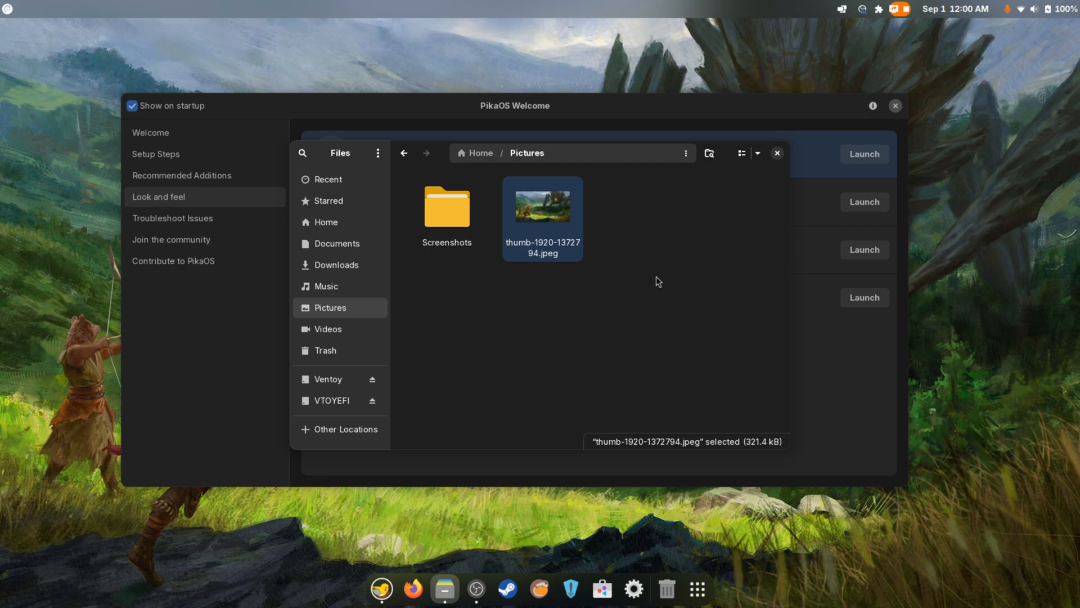
mouse_move(778, 152)
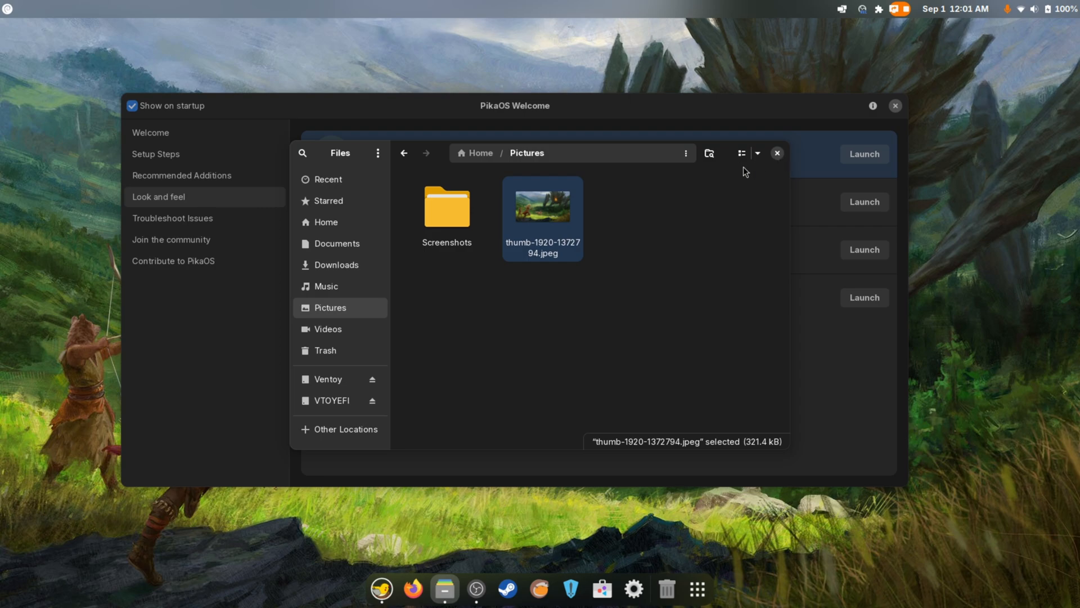
mouse_move(544, 286)
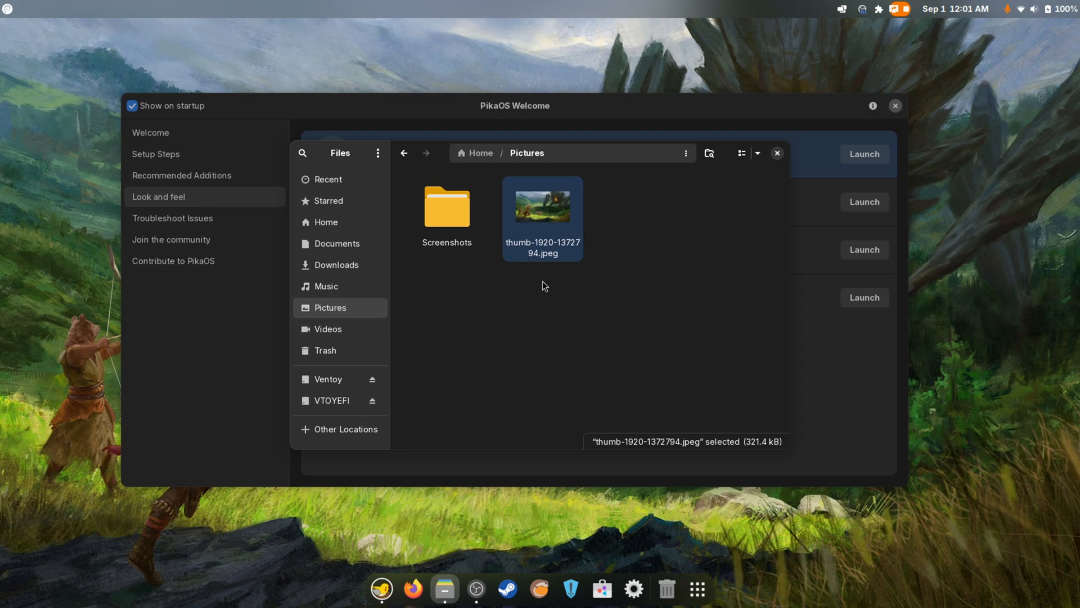
mouse_move(389, 354)
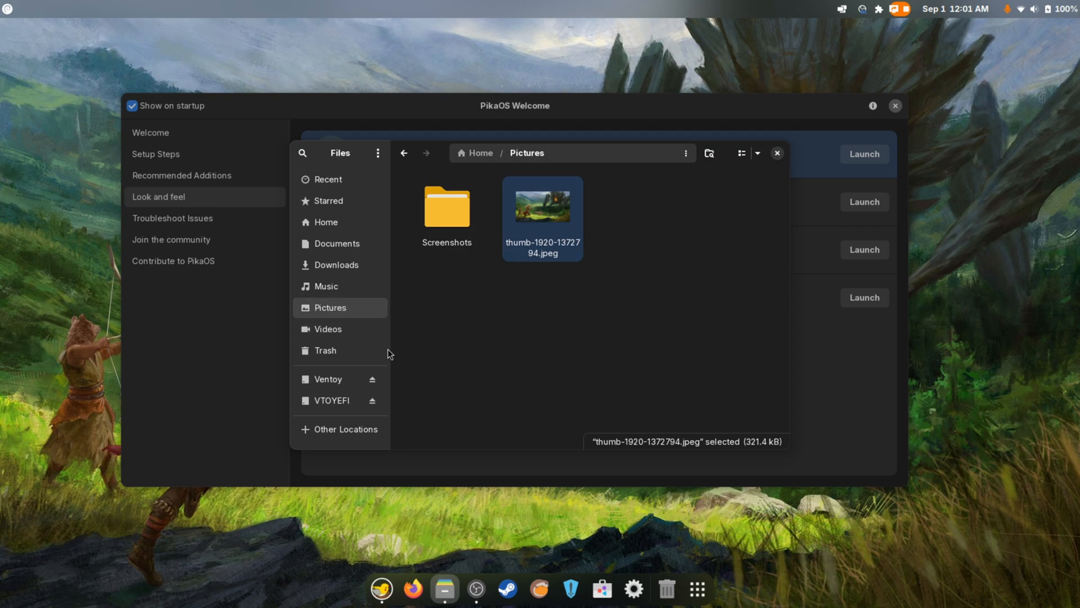
left_click(346, 428)
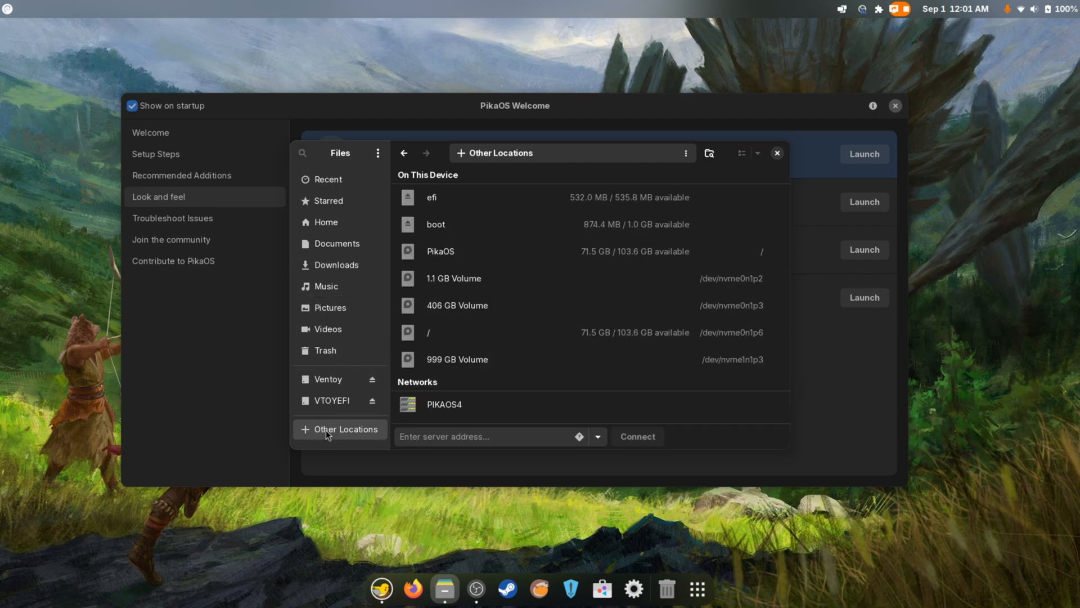
Open the wallpaper folder inside the Ventoy drive's Pictures directory
left_click(329, 379)
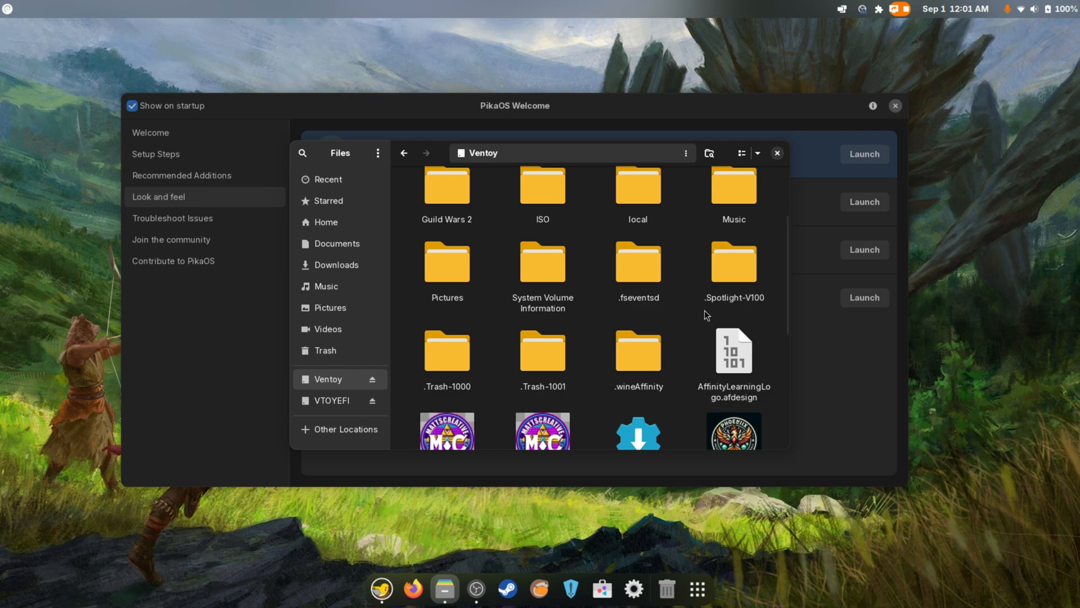
left_click(446, 269)
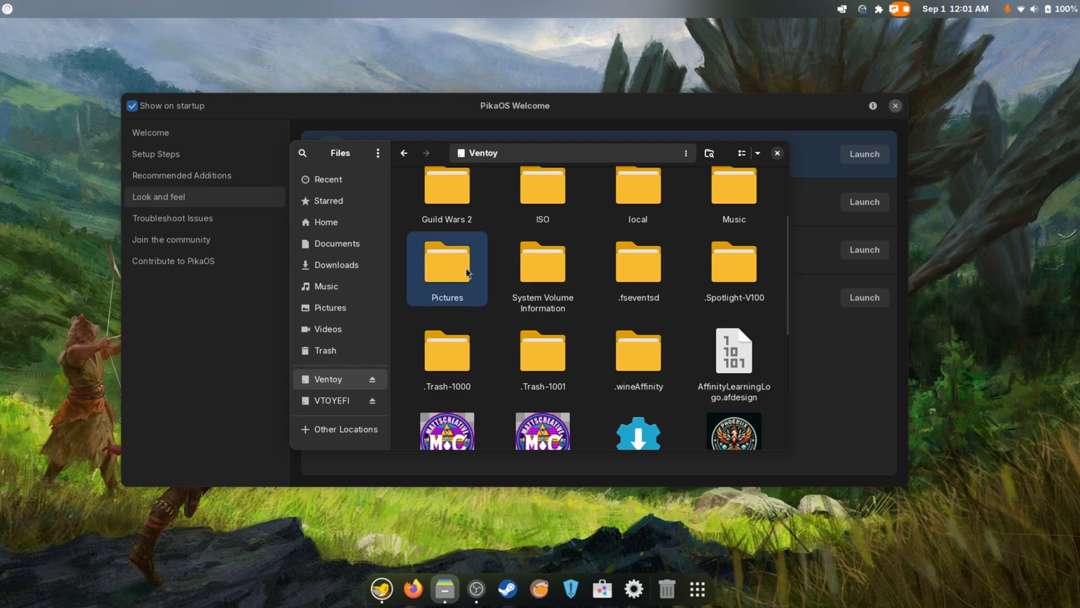
double_click(447, 268)
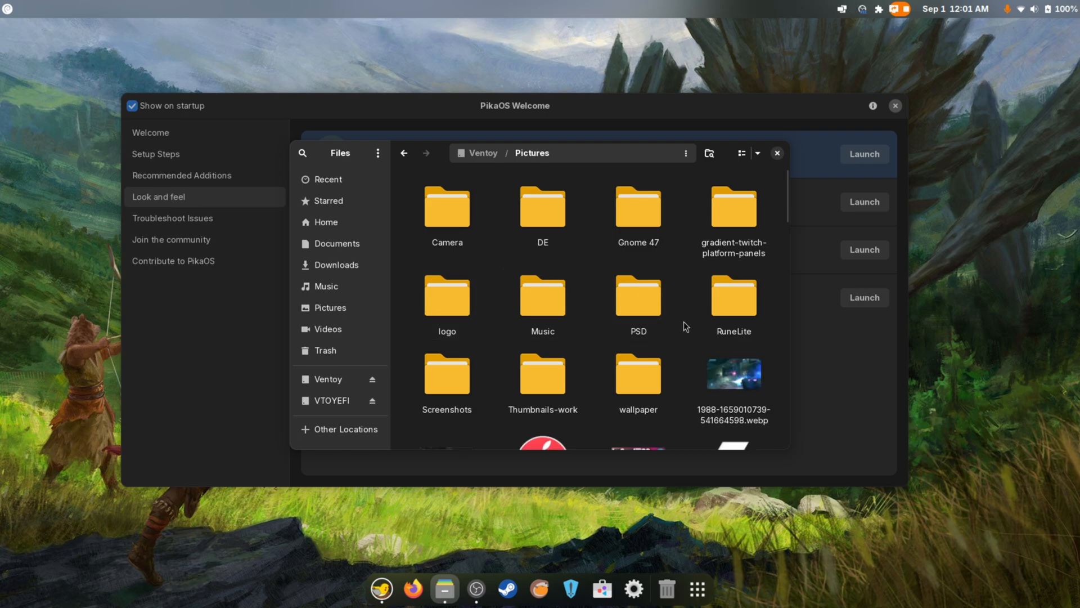
double_click(637, 384)
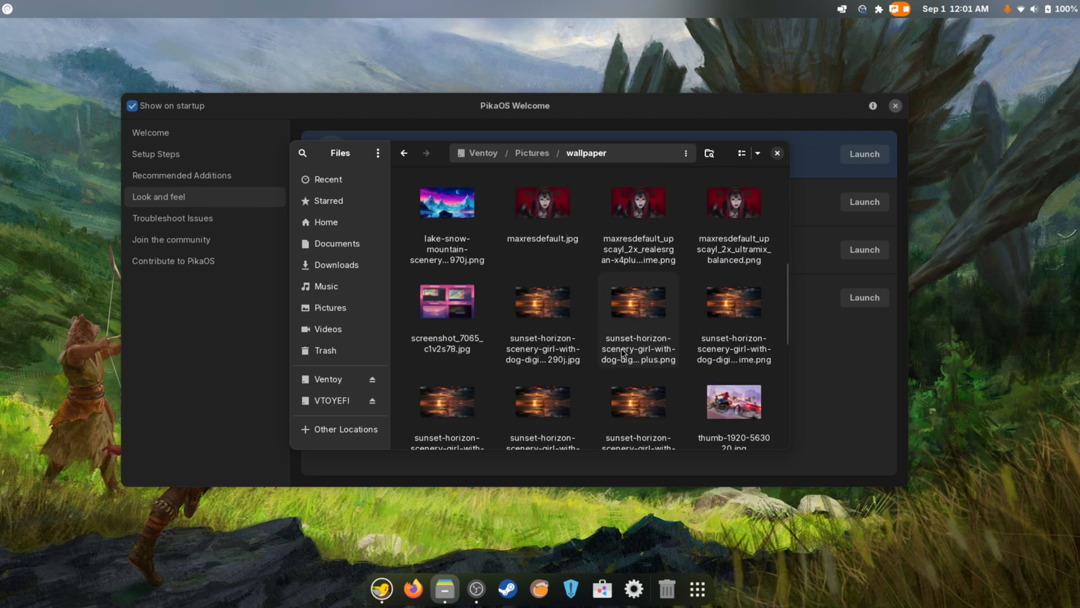
Set the windows-xp-bliss ultramix_balanced PNG as the desktop background
scroll("down", 3)
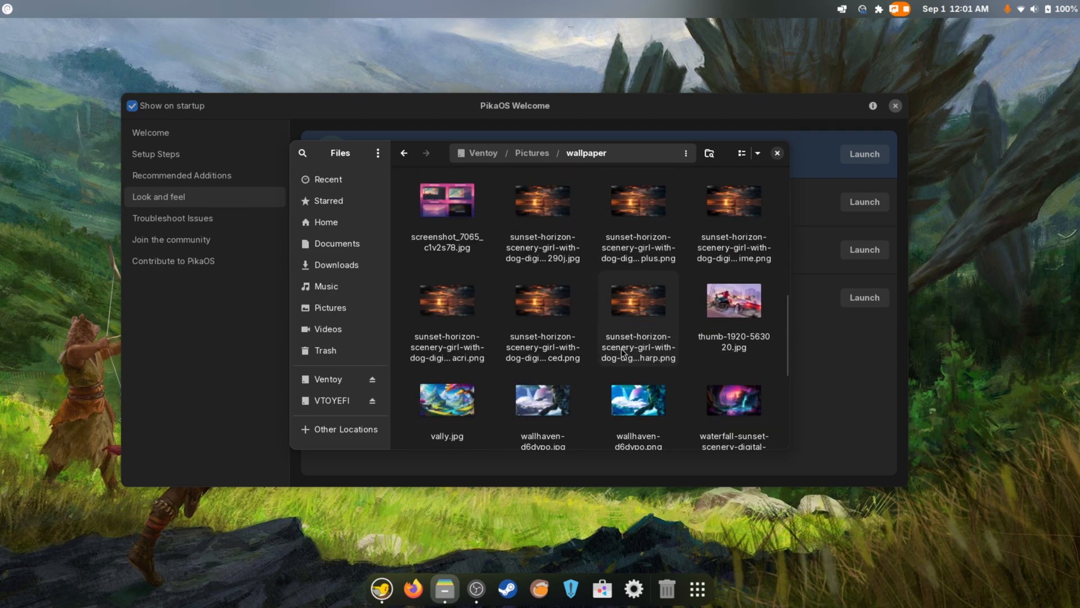
scroll("down", 3)
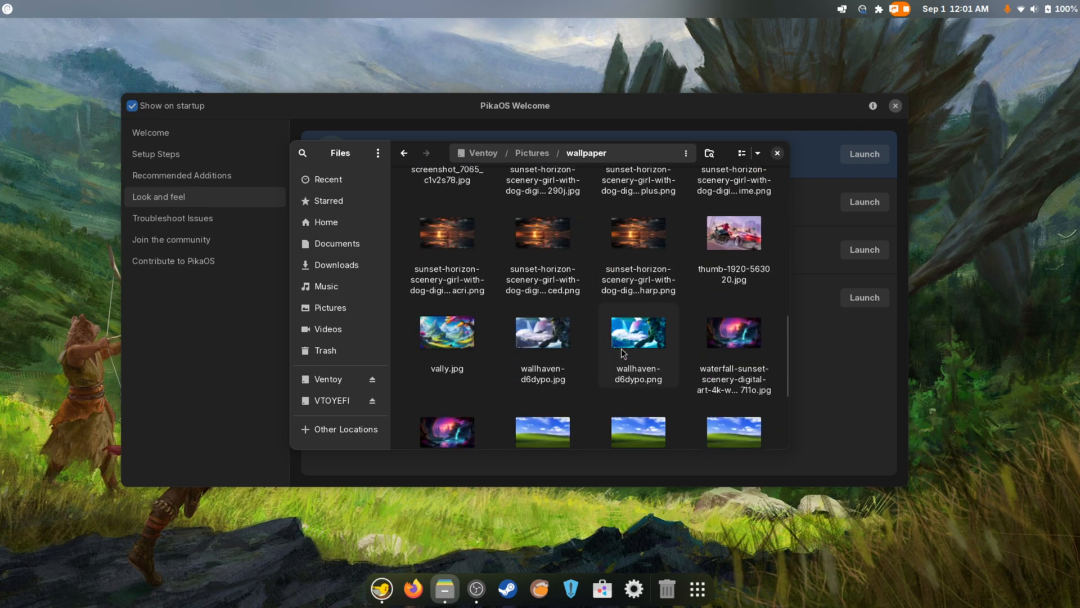
scroll("down", 3)
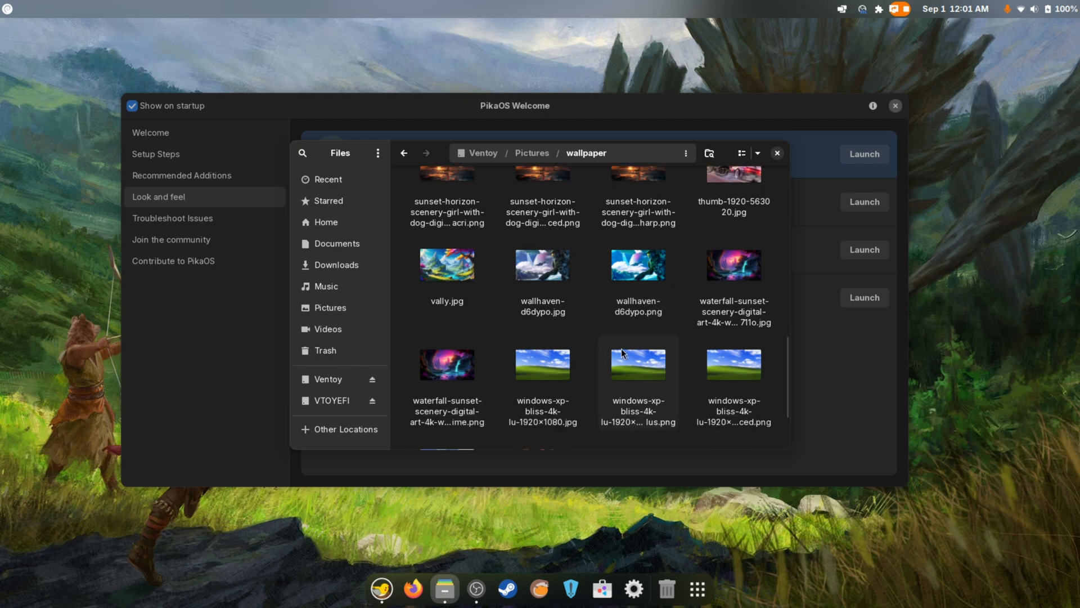
scroll("down", 3)
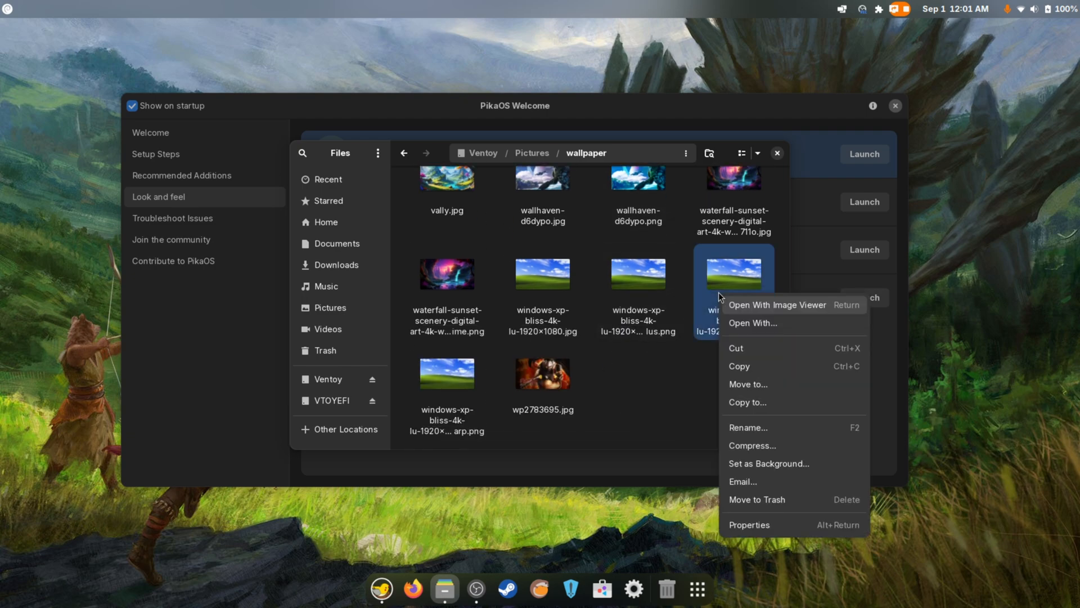
left_click(769, 463)
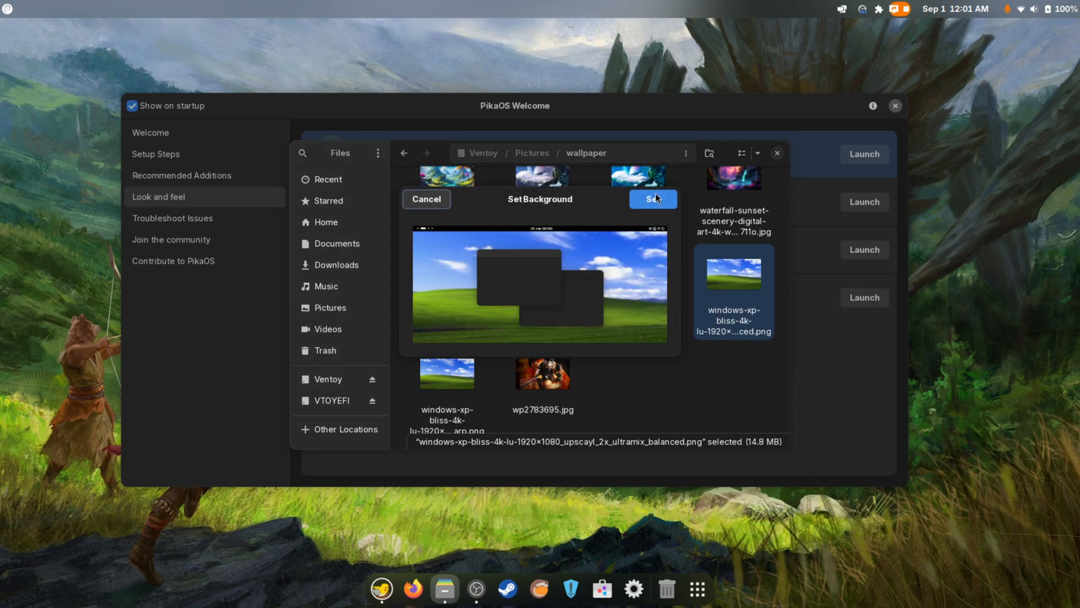
left_click(651, 199)
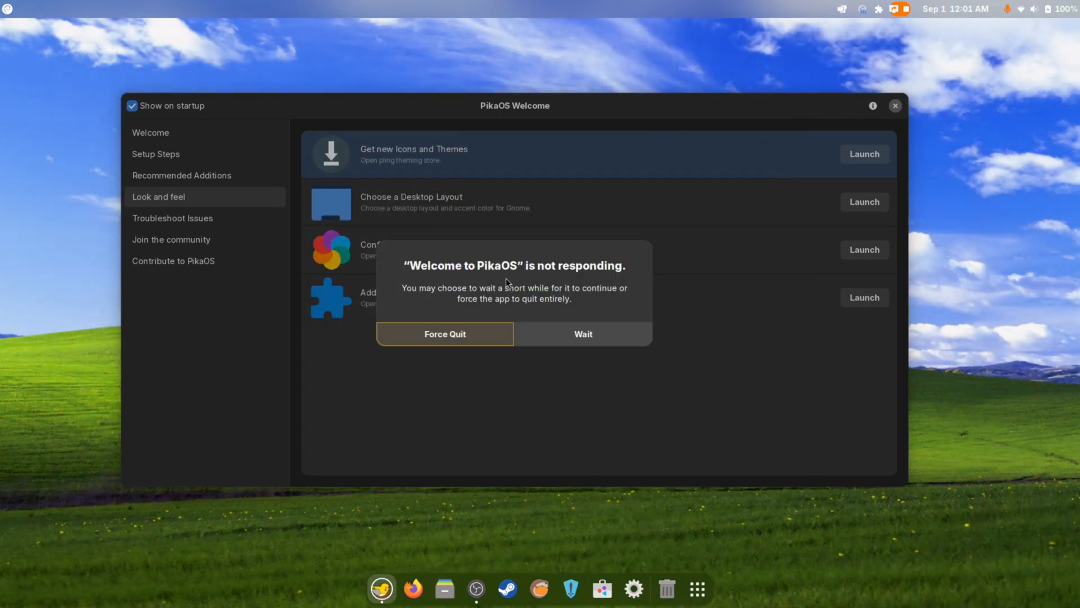
Close the frozen Welcome app, page through the app grid, and launch Firmware
left_click(445, 333)
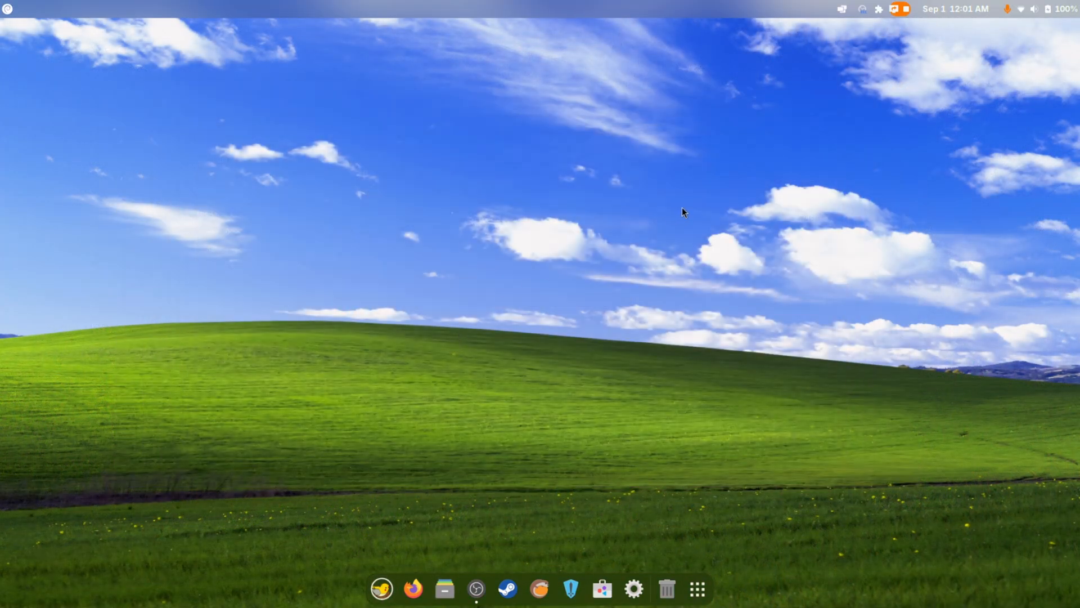
mouse_move(680, 196)
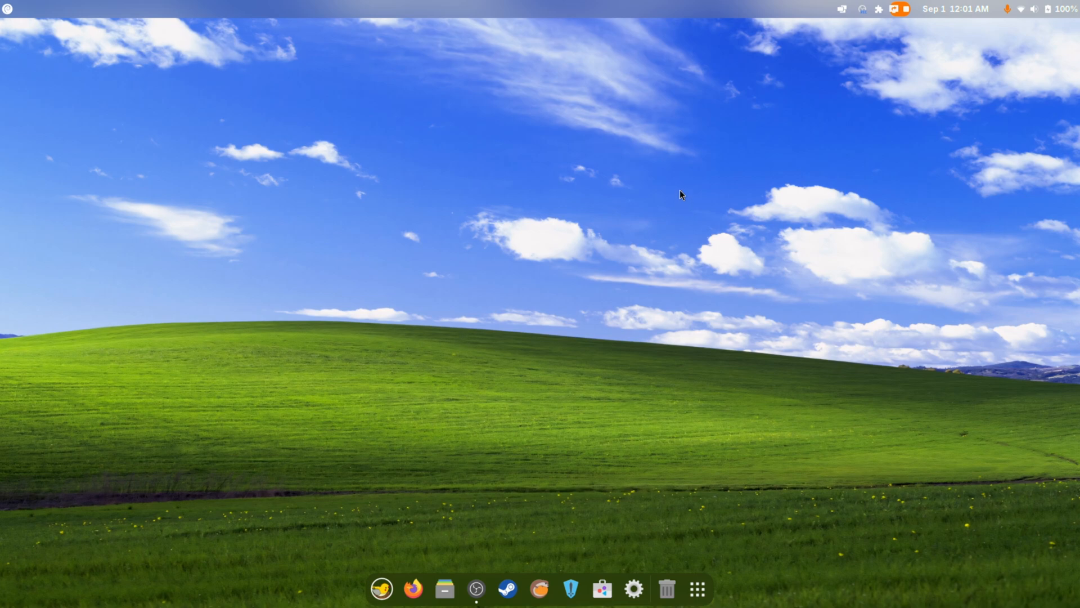
mouse_move(679, 190)
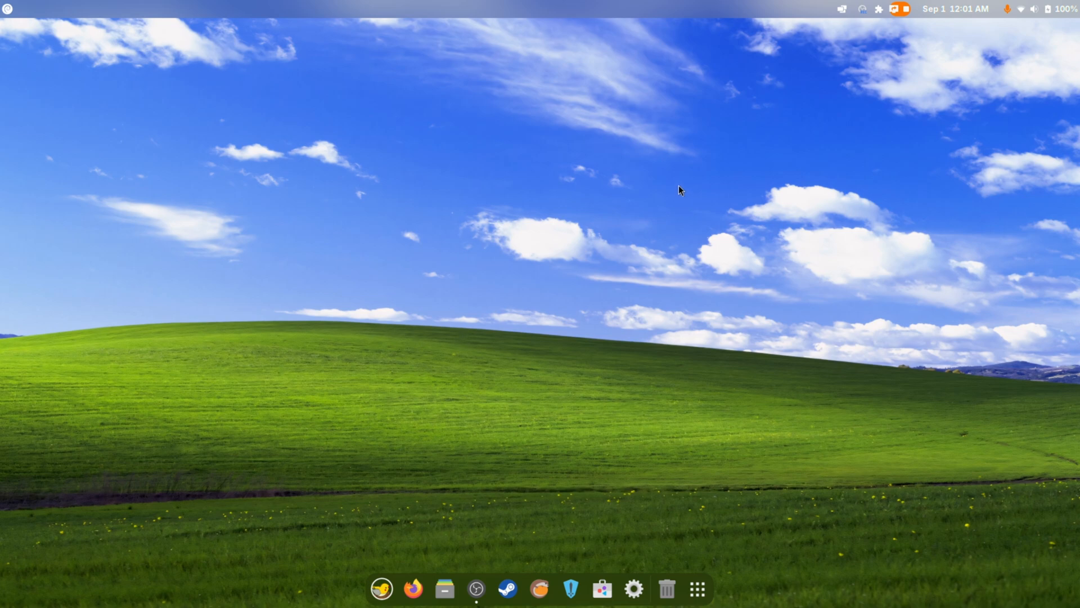
mouse_move(773, 591)
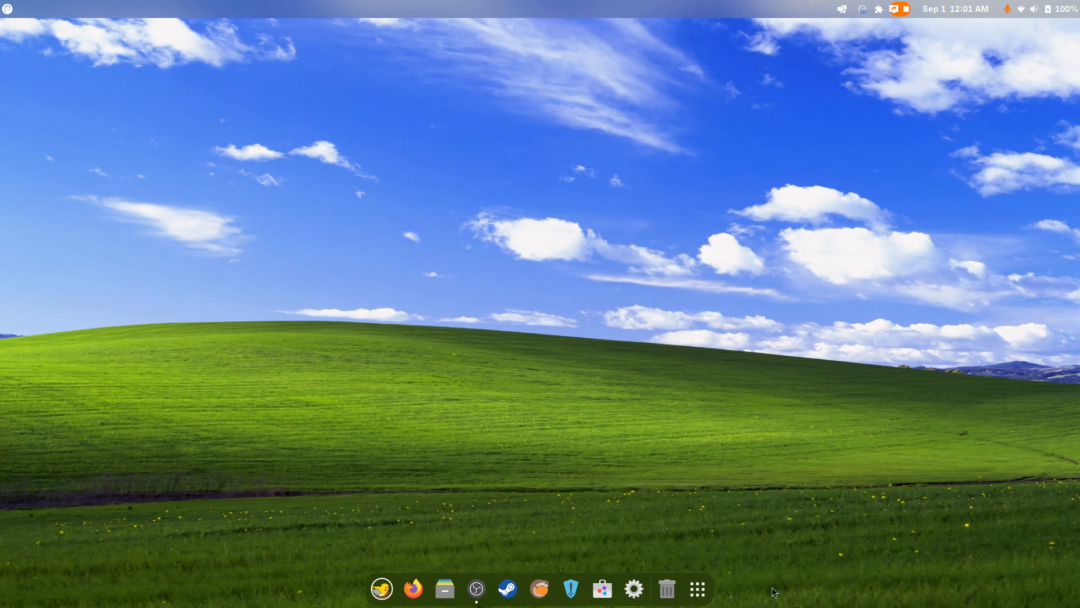
left_click(697, 589)
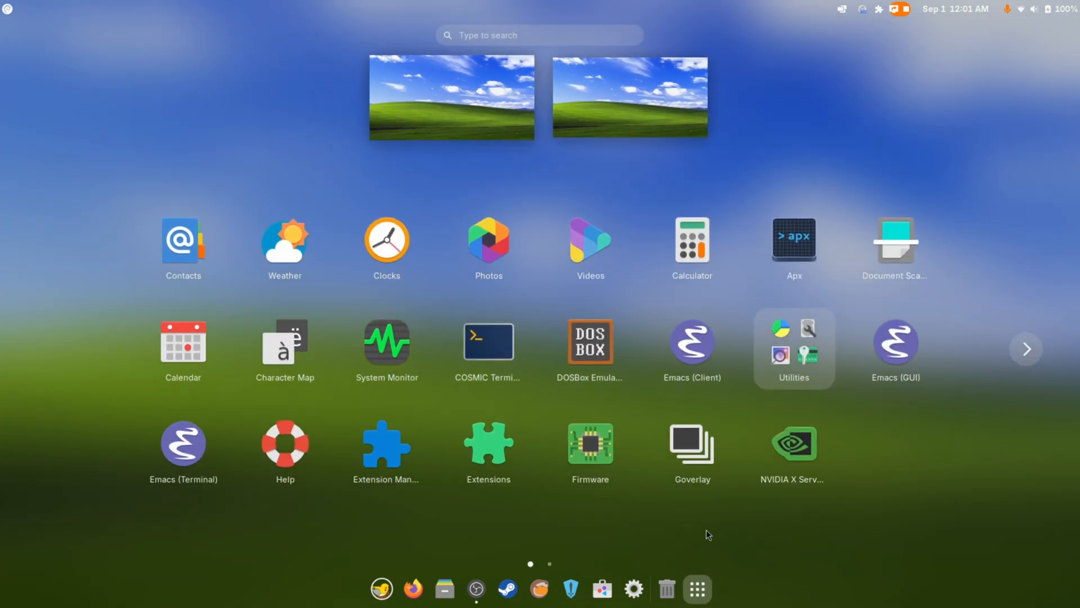
left_click(1026, 347)
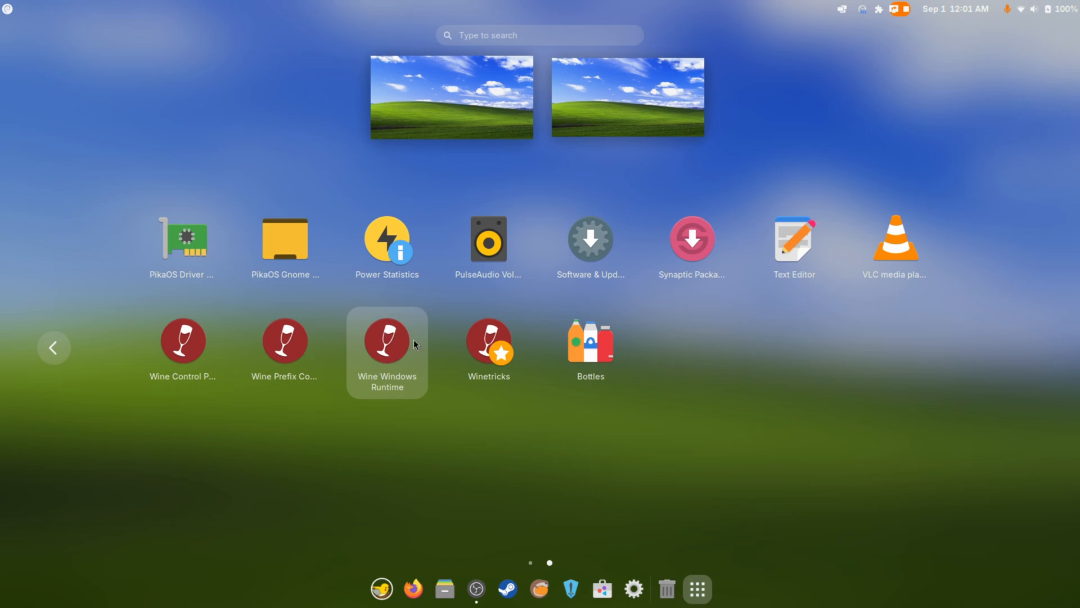
mouse_move(691, 238)
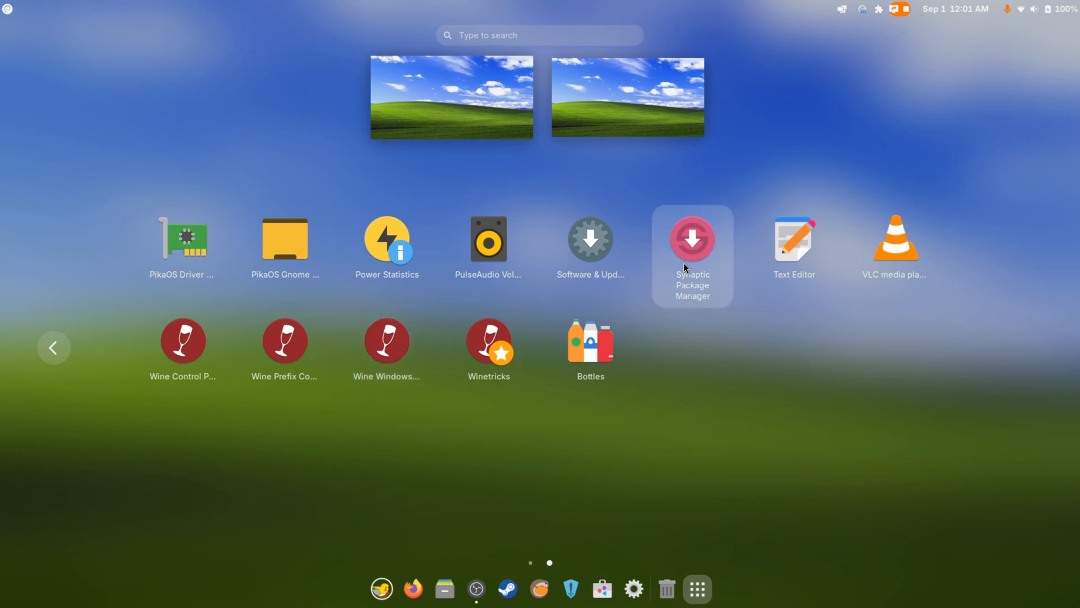
mouse_move(452, 400)
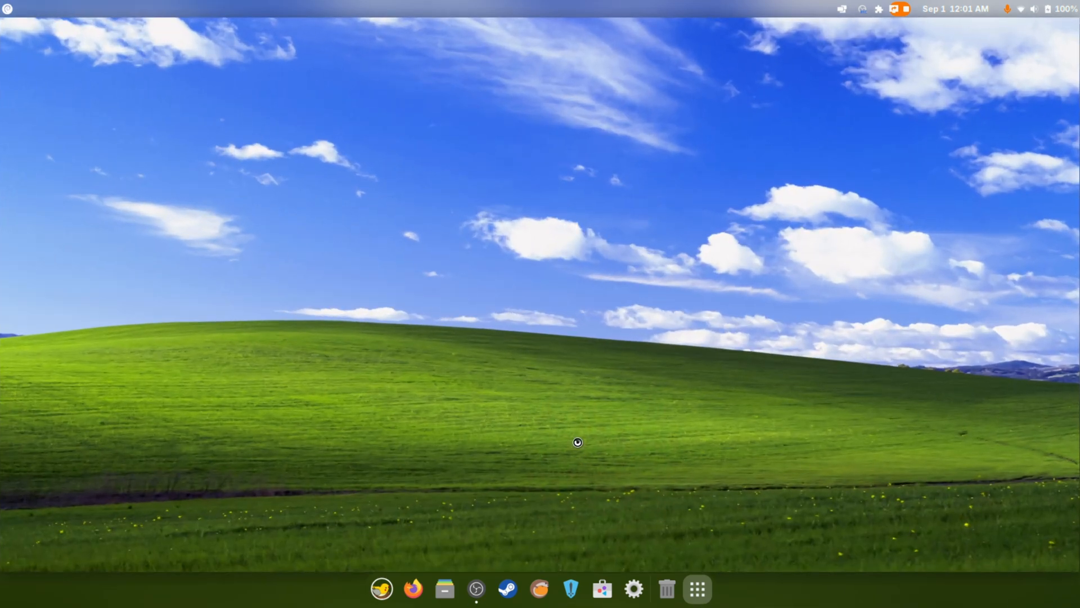
left_click(651, 589)
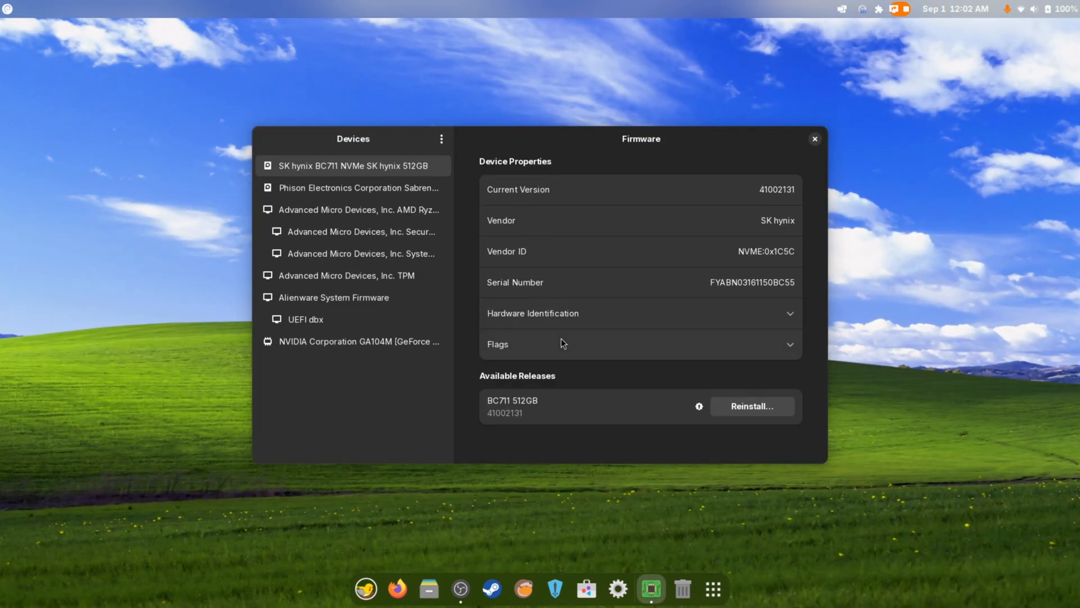
mouse_move(526, 392)
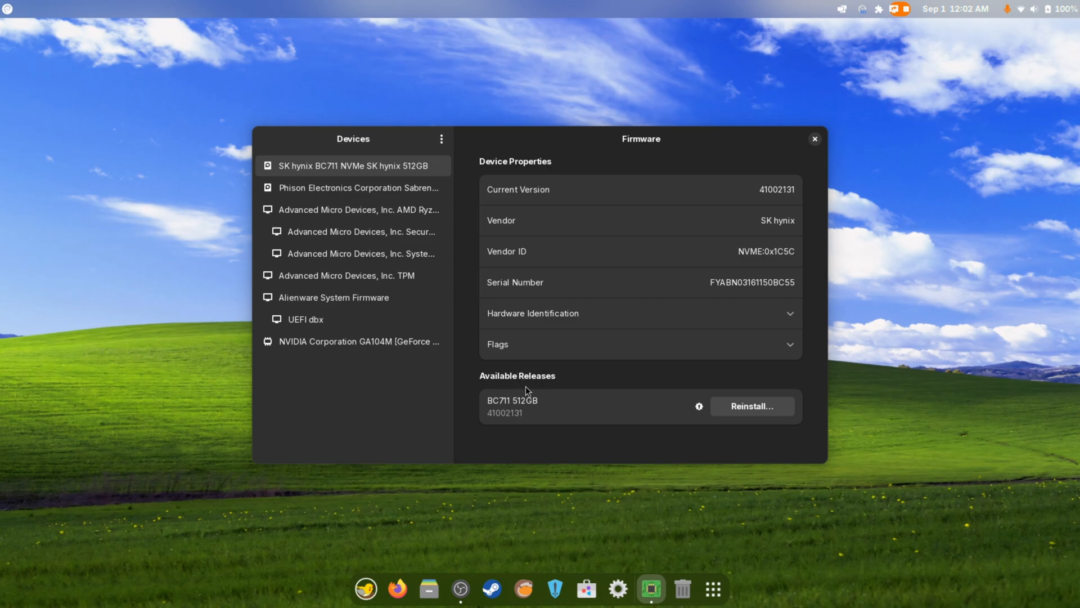
mouse_move(697, 405)
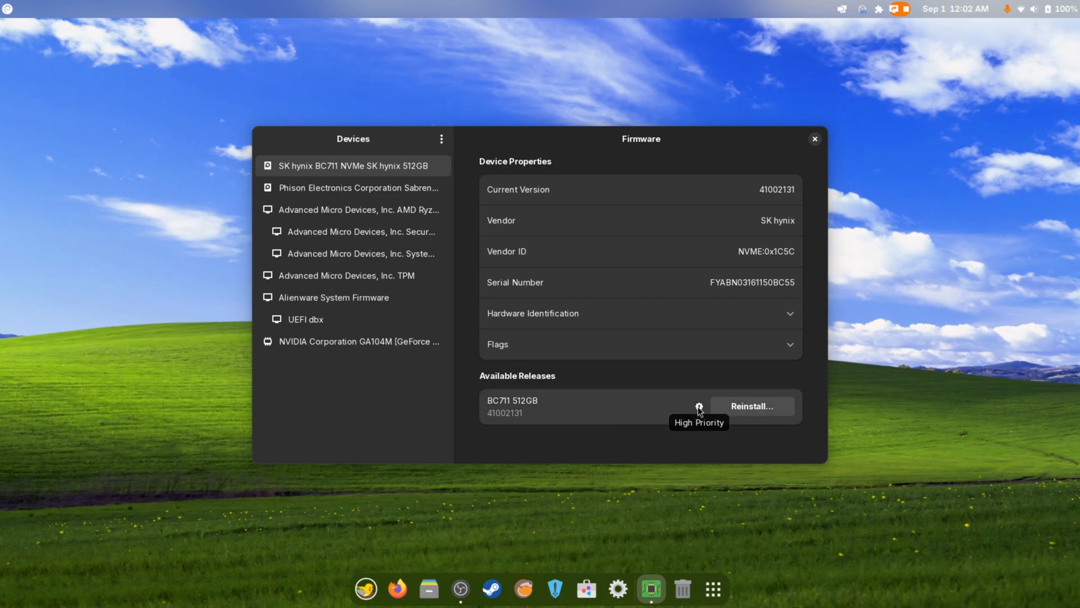
mouse_move(531, 413)
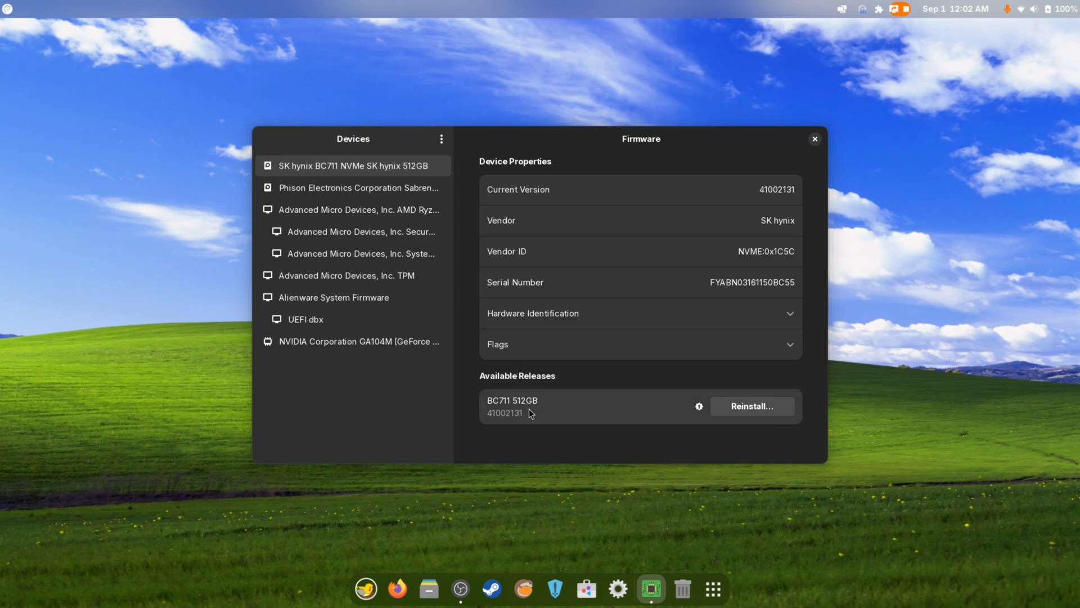
mouse_move(540, 422)
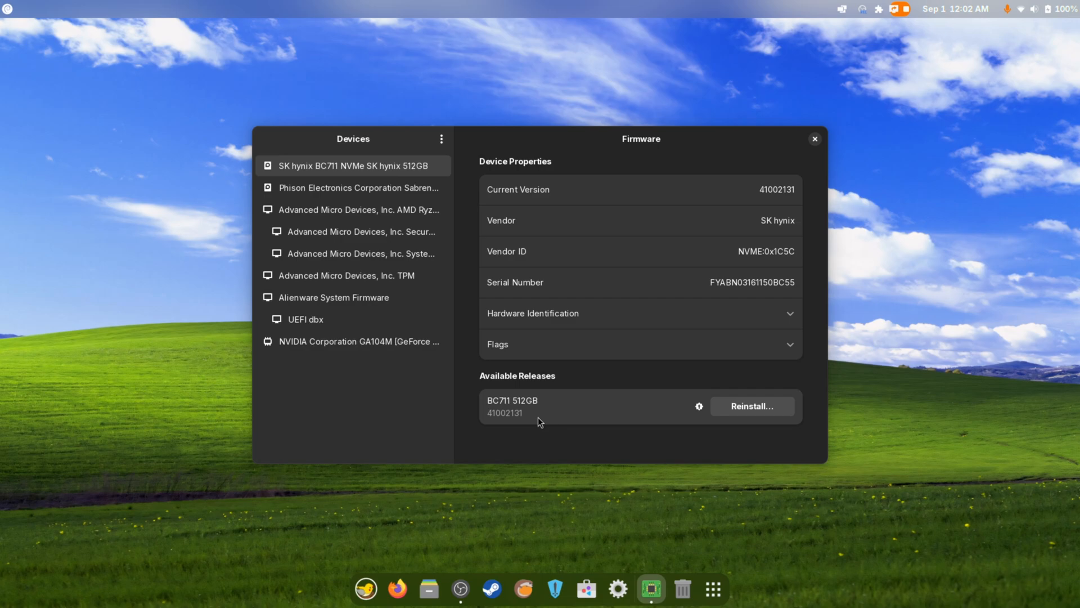
mouse_move(357, 187)
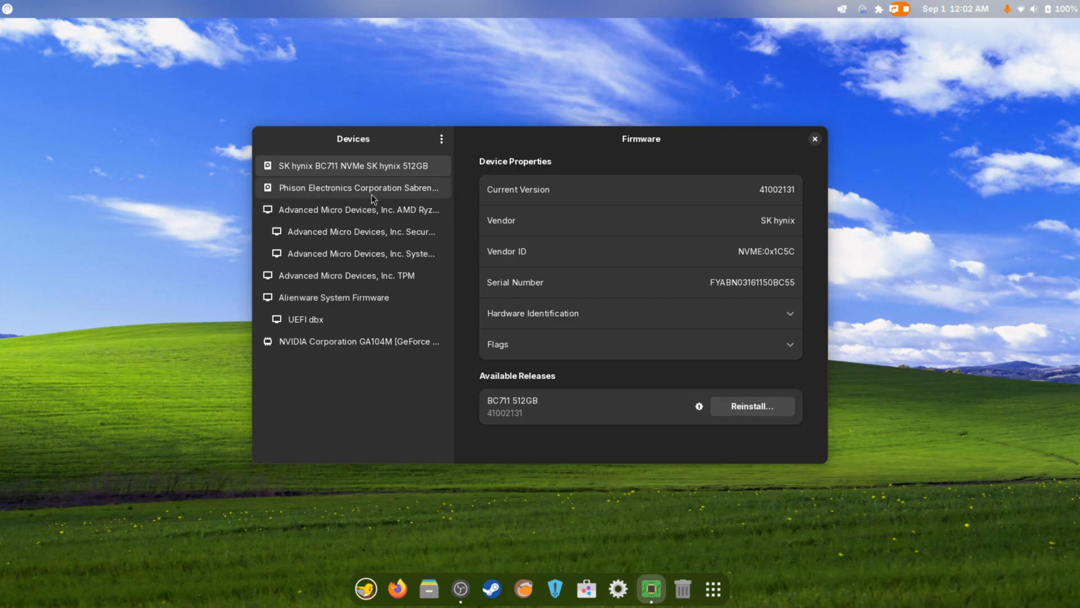
Review firmware details for the Phison drive, AMD TPM and UEFI dbx
left_click(354, 188)
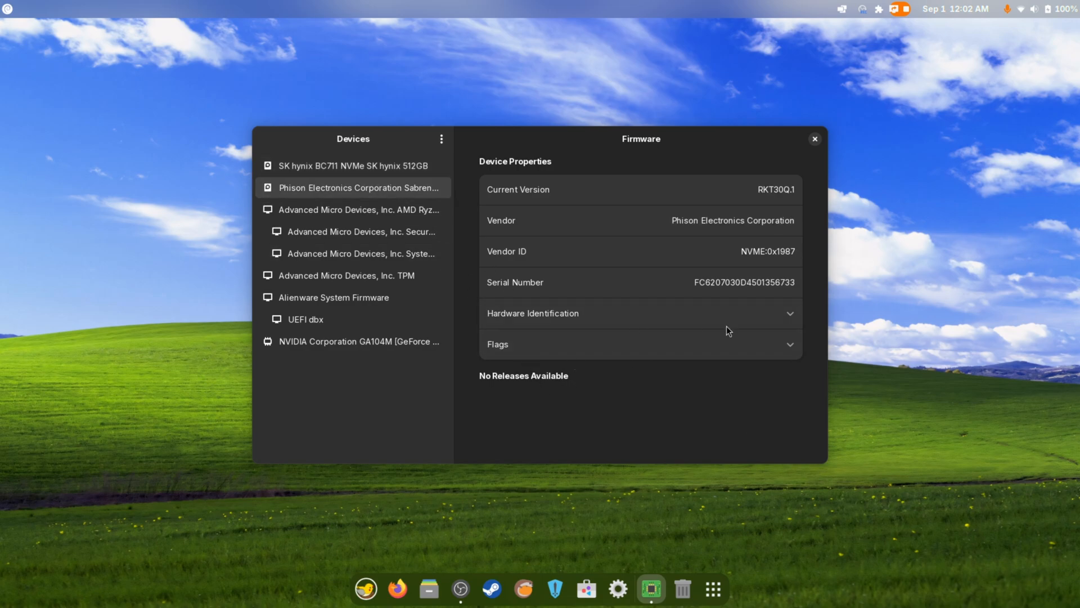
mouse_move(347, 275)
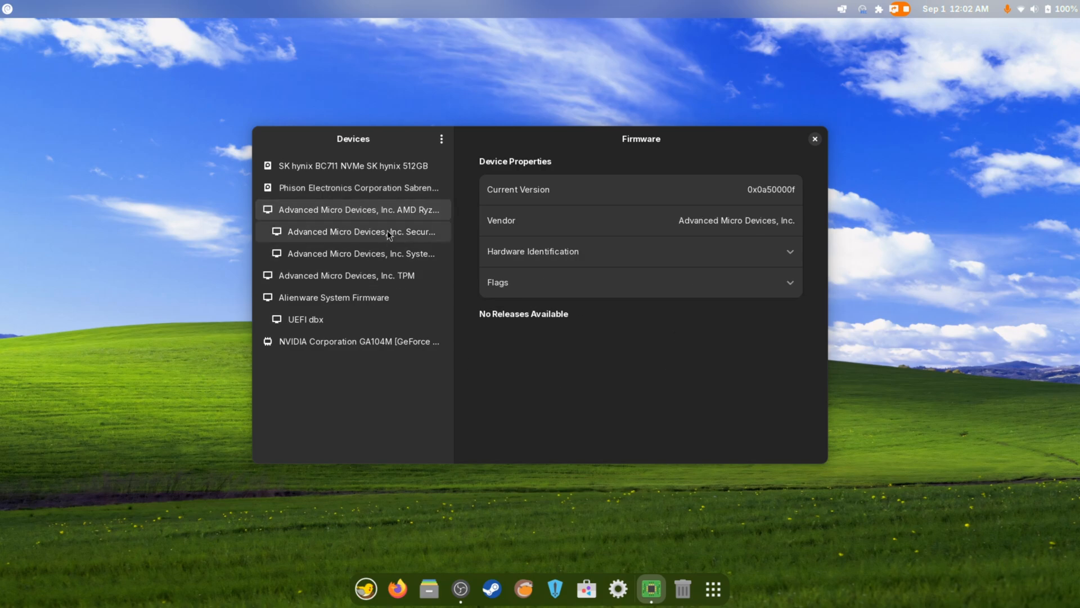
left_click(347, 275)
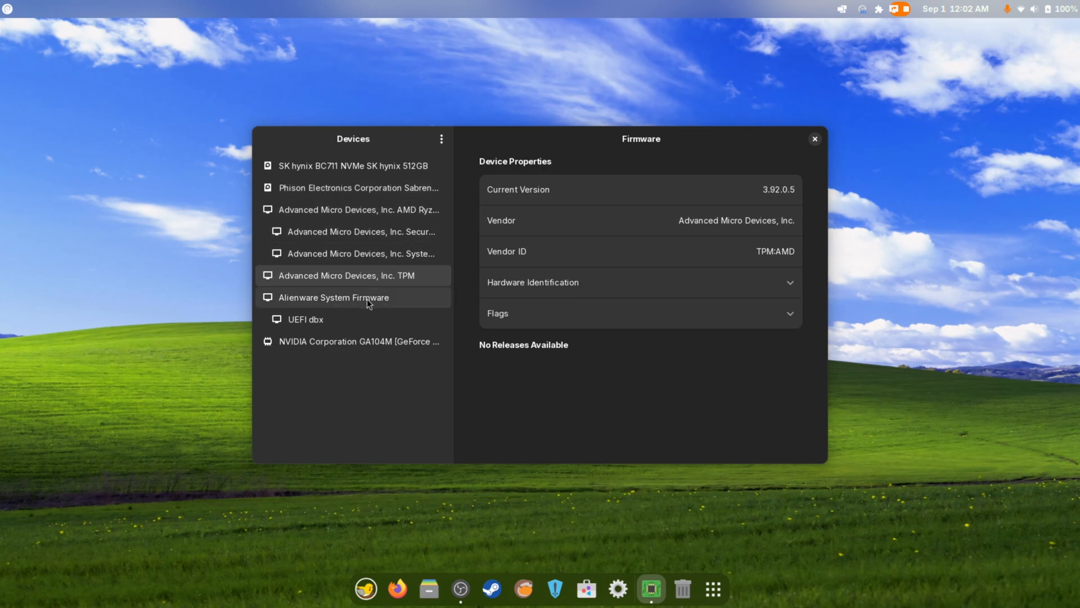
left_click(305, 319)
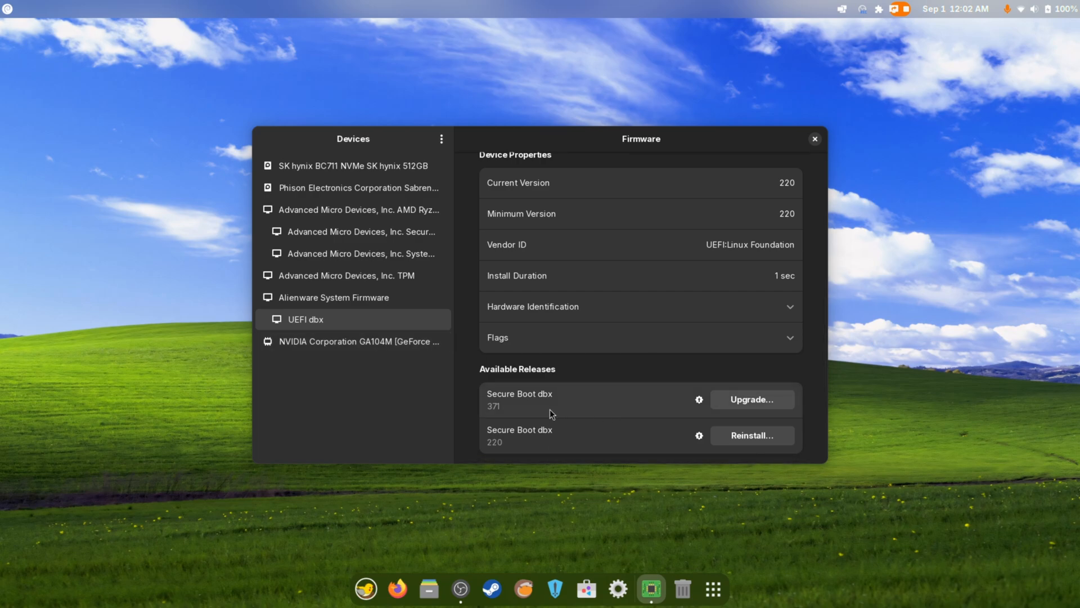
Verify the NVIDIA GPU's firmware checksums and dismiss the failure message
left_click(358, 341)
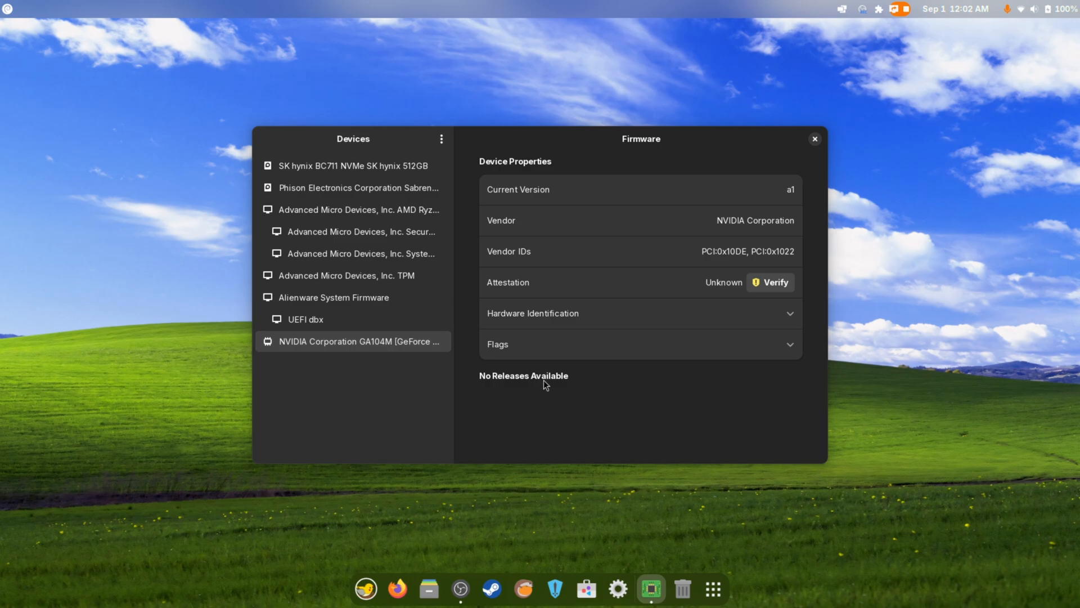
left_click(774, 282)
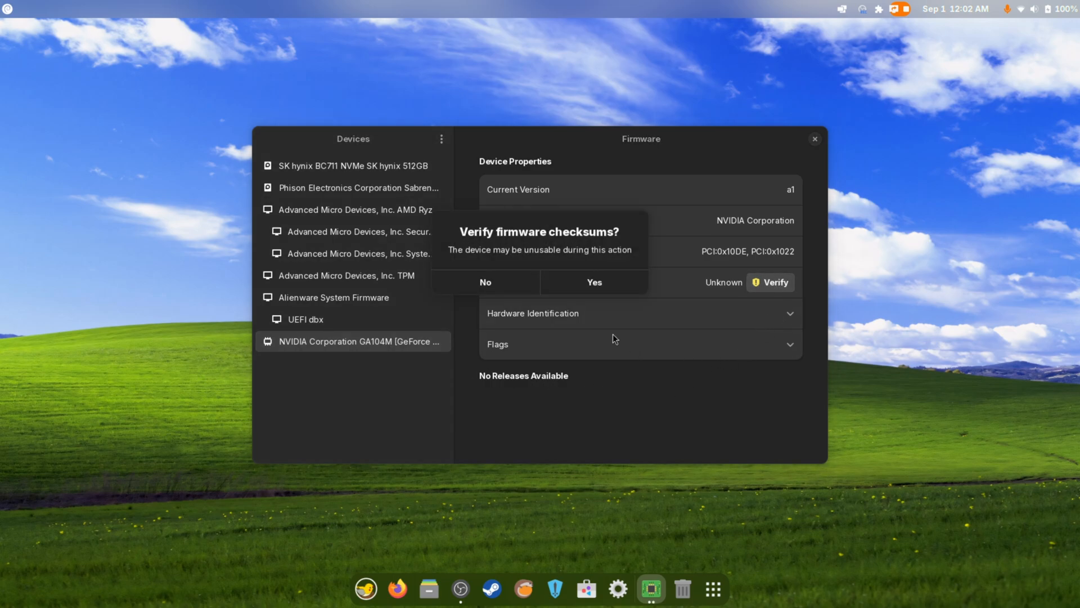
left_click(594, 282)
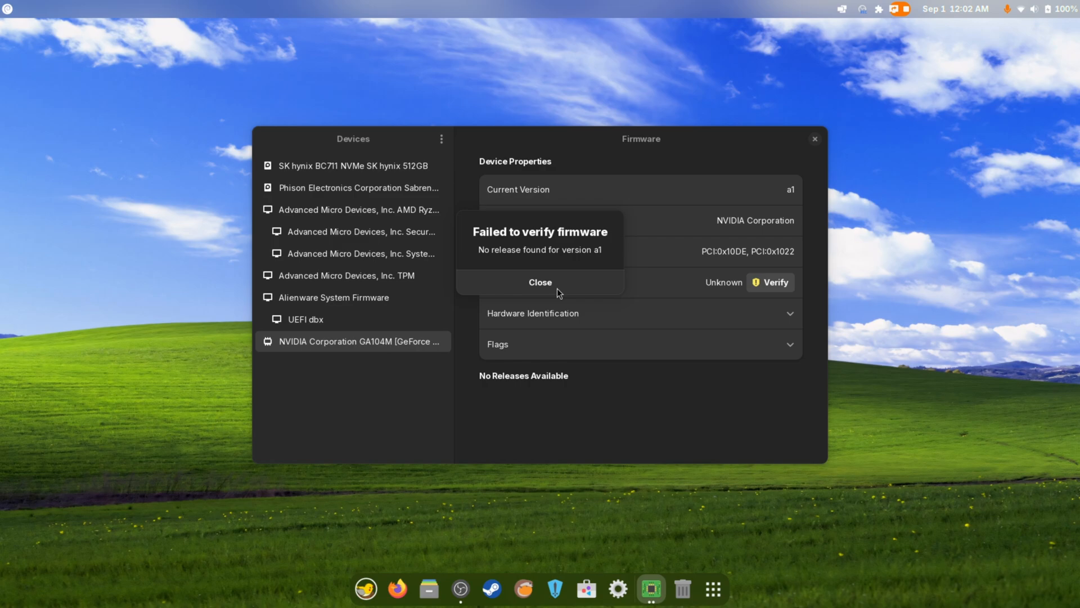
left_click(540, 282)
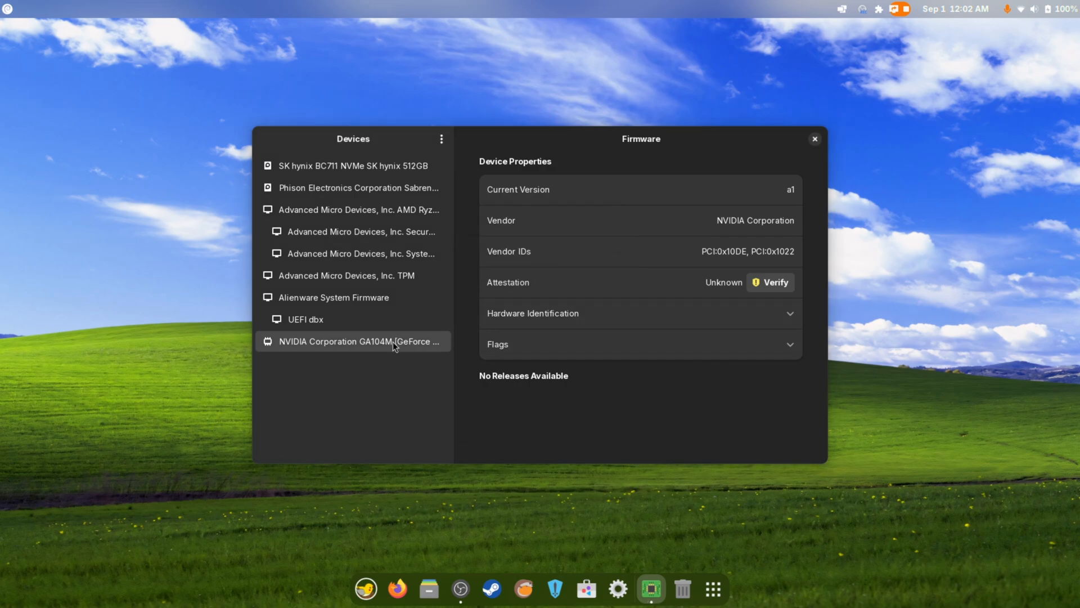
Toggle the GPU's hardware identification list, then view UEFI dbx and Alienware System Firmware
left_click(641, 313)
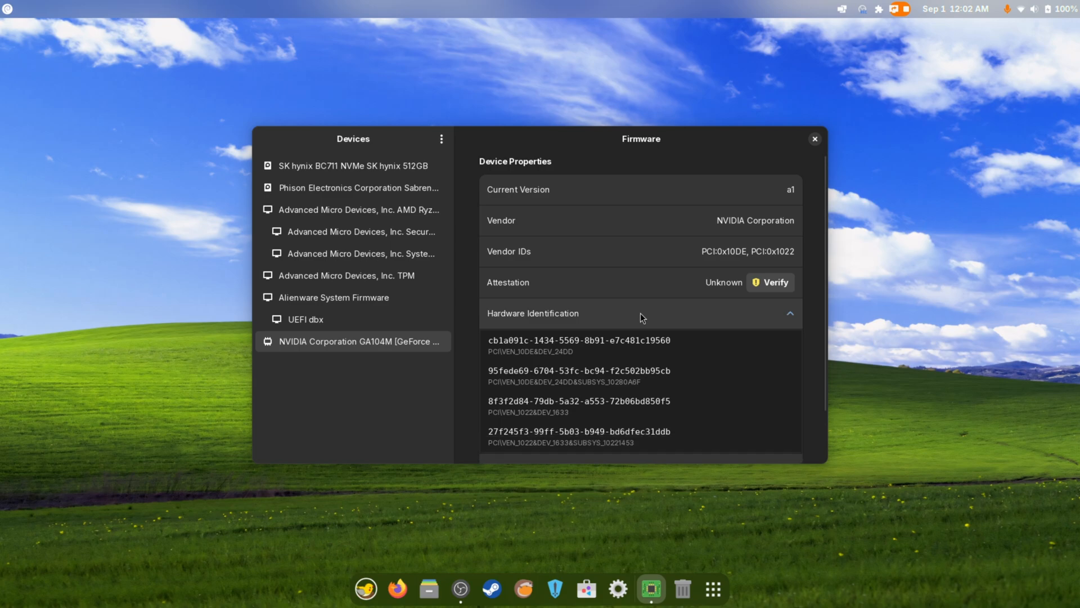
left_click(640, 313)
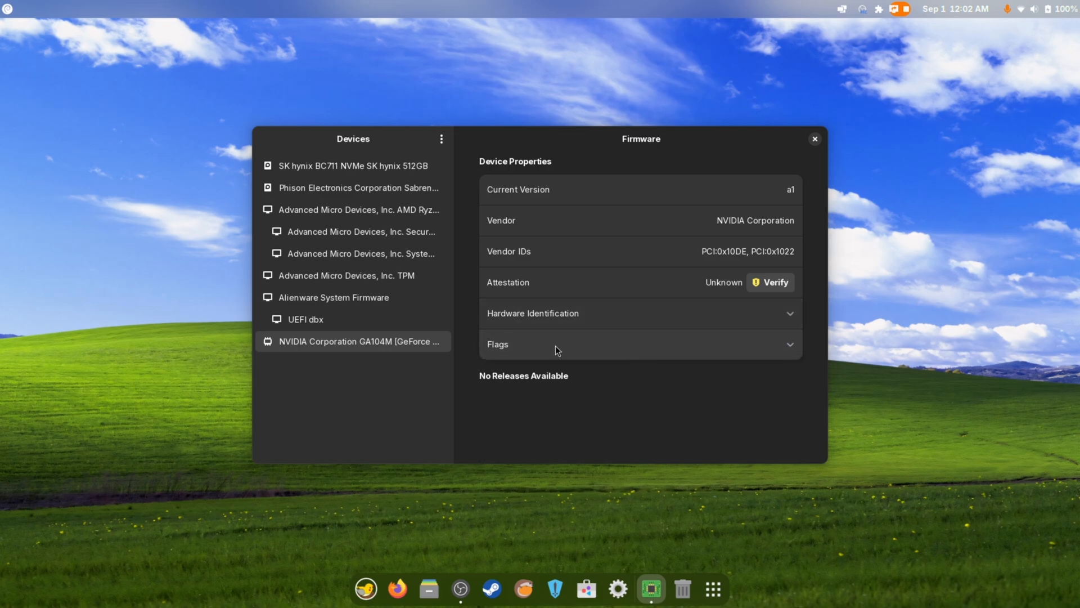
left_click(305, 319)
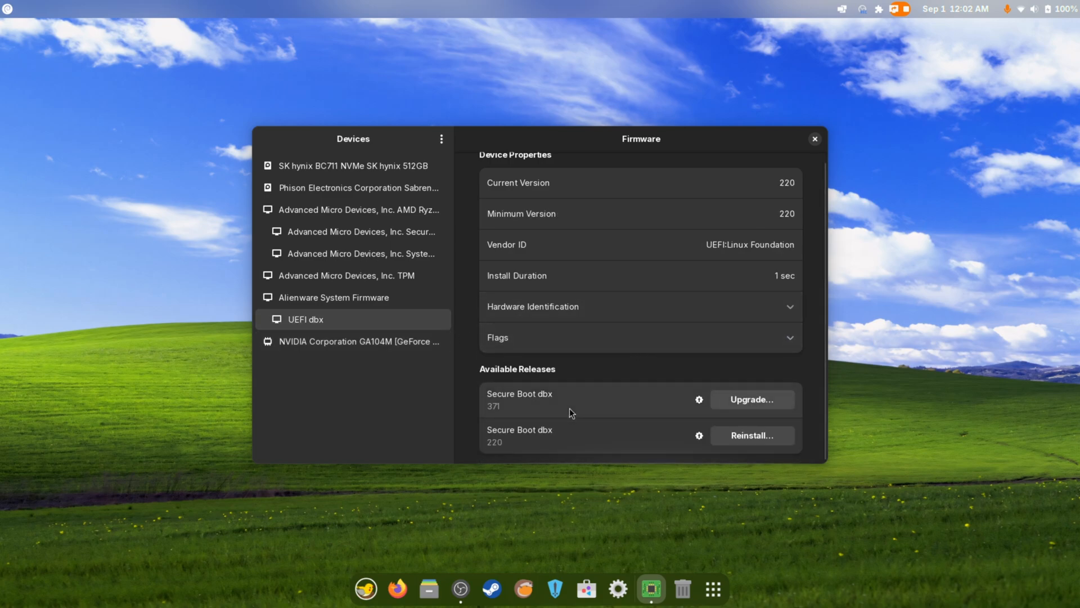
mouse_move(577, 459)
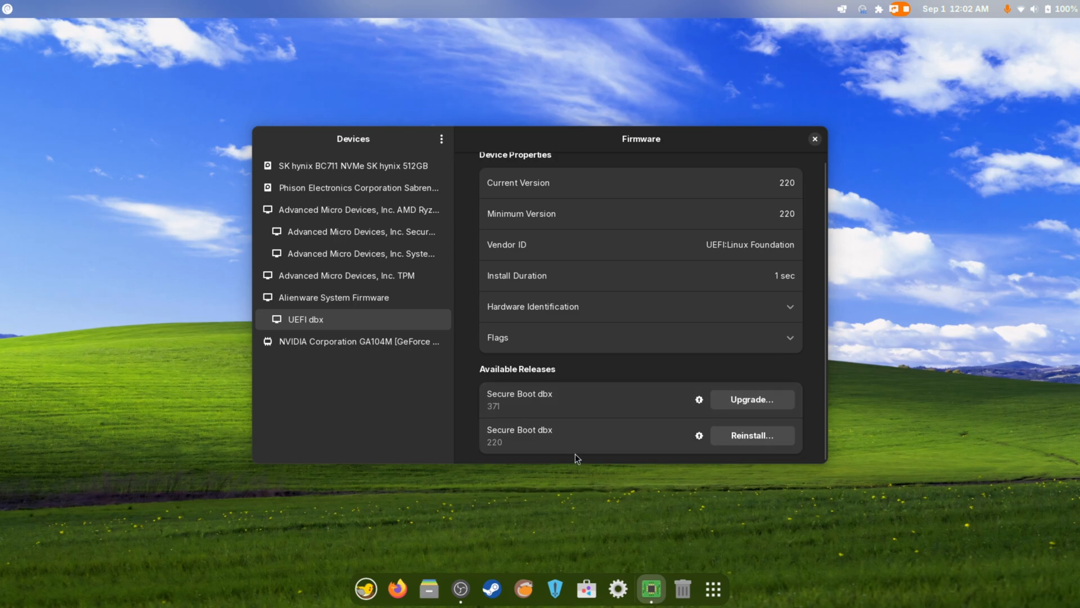
left_click(333, 297)
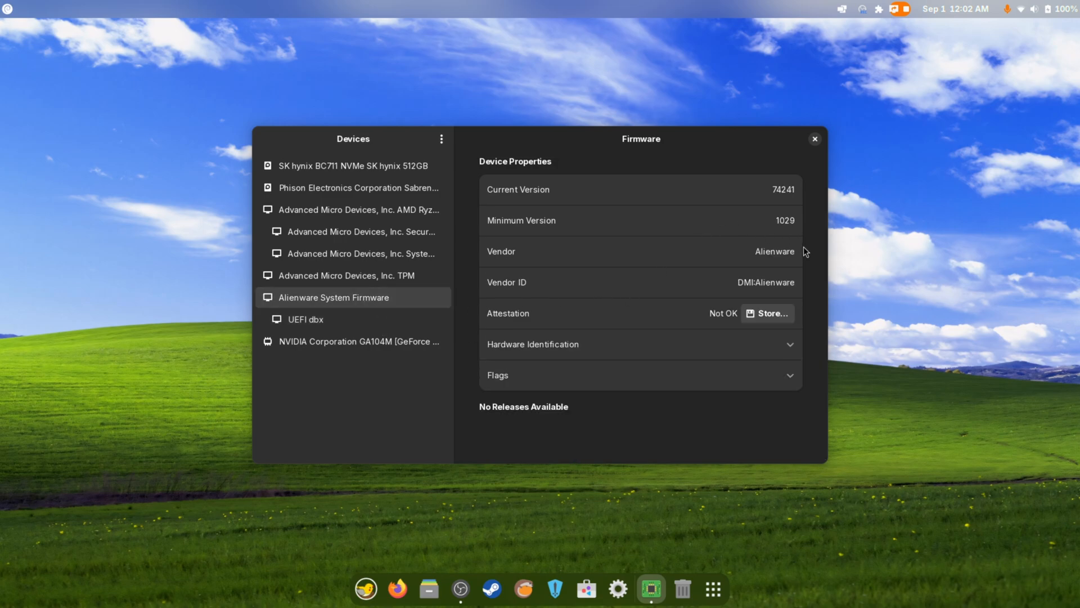
mouse_move(561, 321)
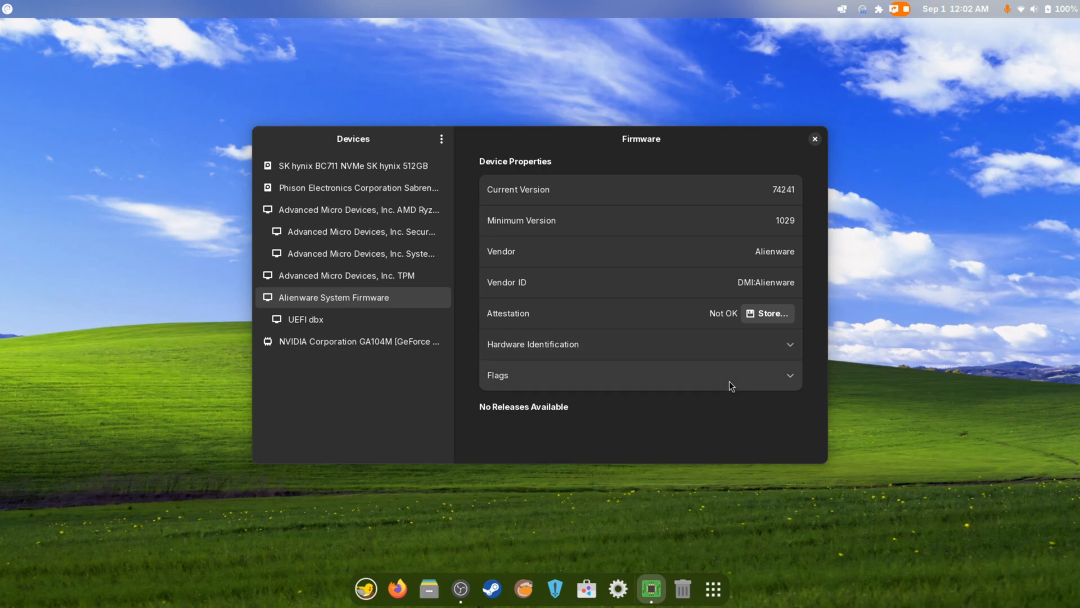
Close Firmware, then open and dismiss the quick settings panel
left_click(816, 139)
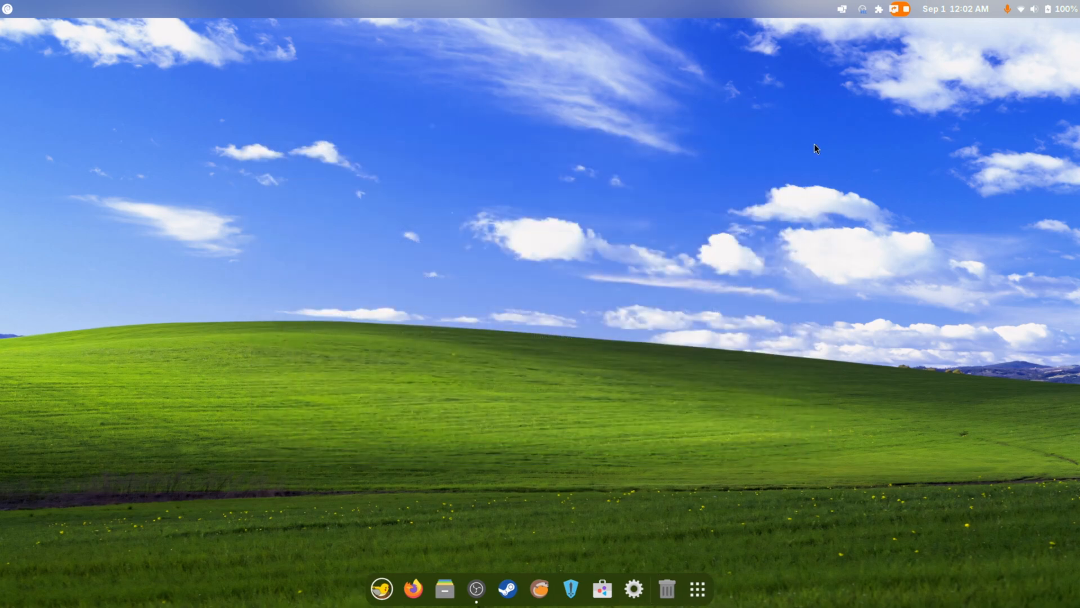
mouse_move(505, 438)
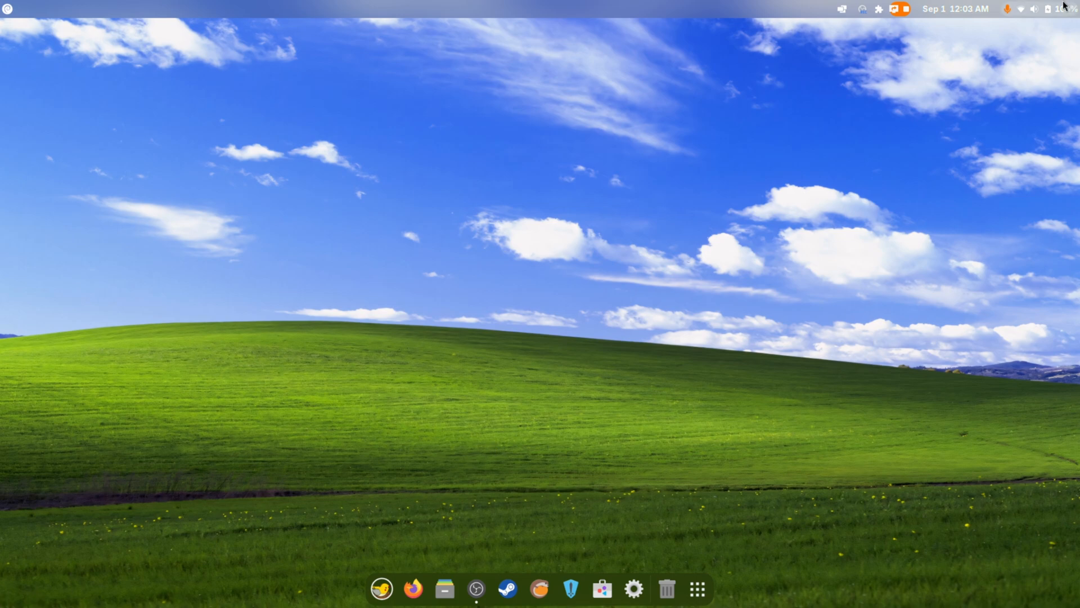
left_click(1034, 9)
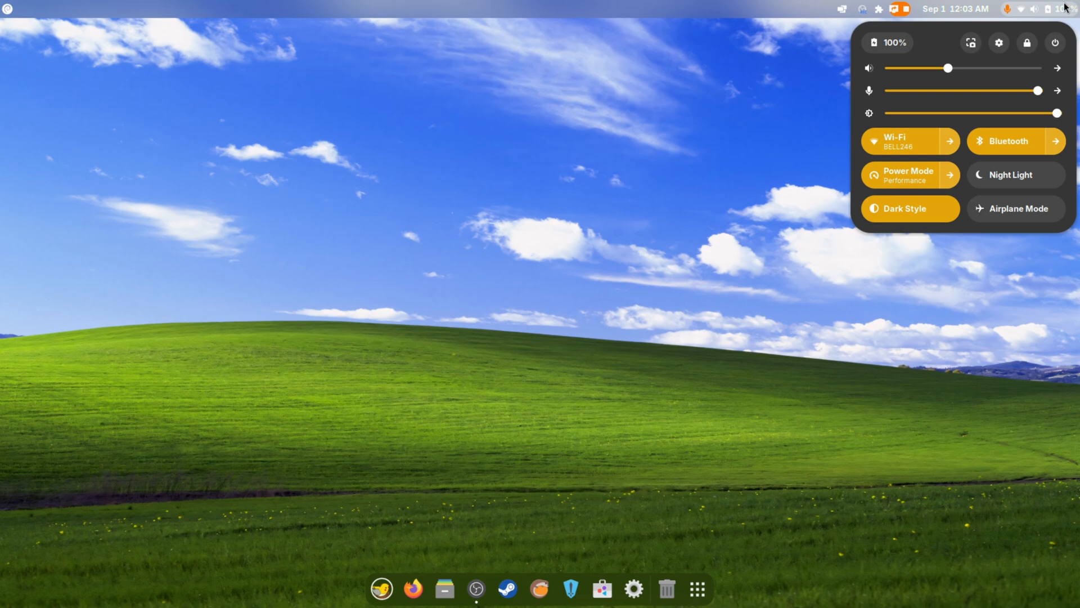
left_click(414, 460)
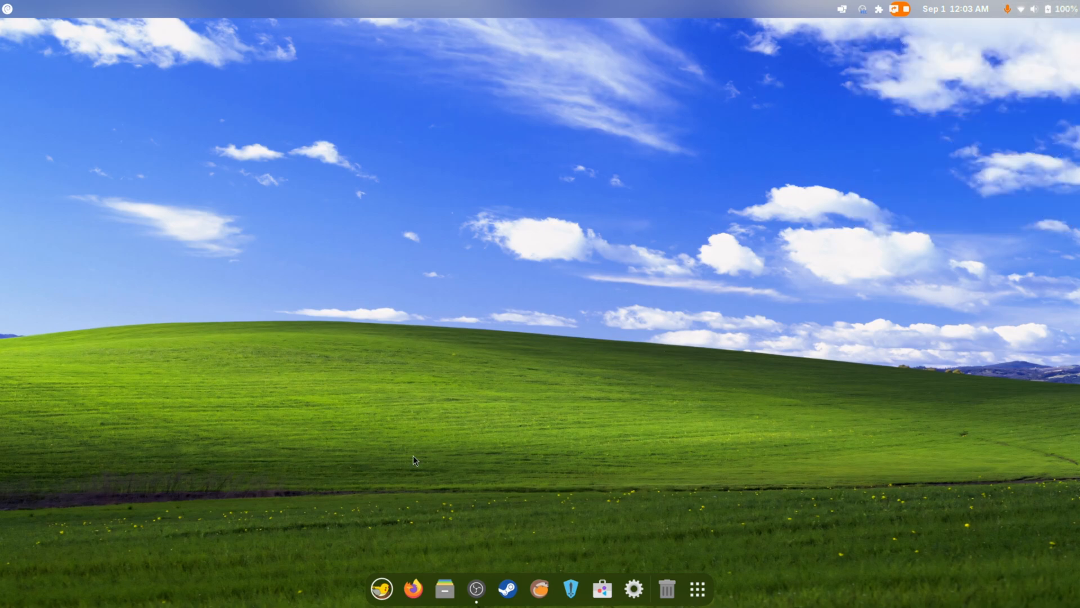
Launch Apx from the applications grid to its start-or-open-a-subsystem screen
left_click(697, 588)
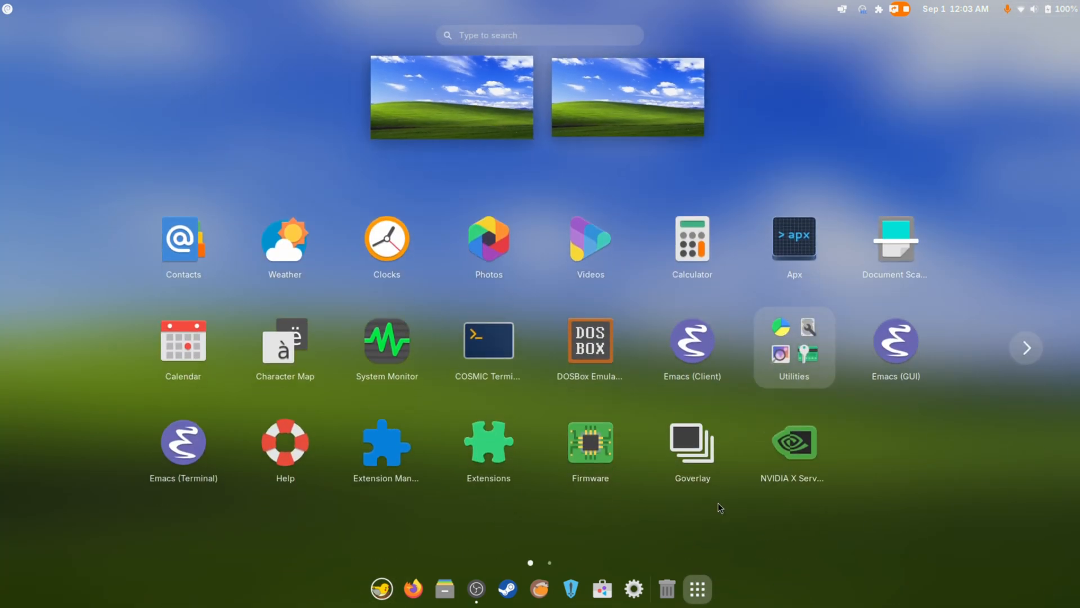
mouse_move(184, 439)
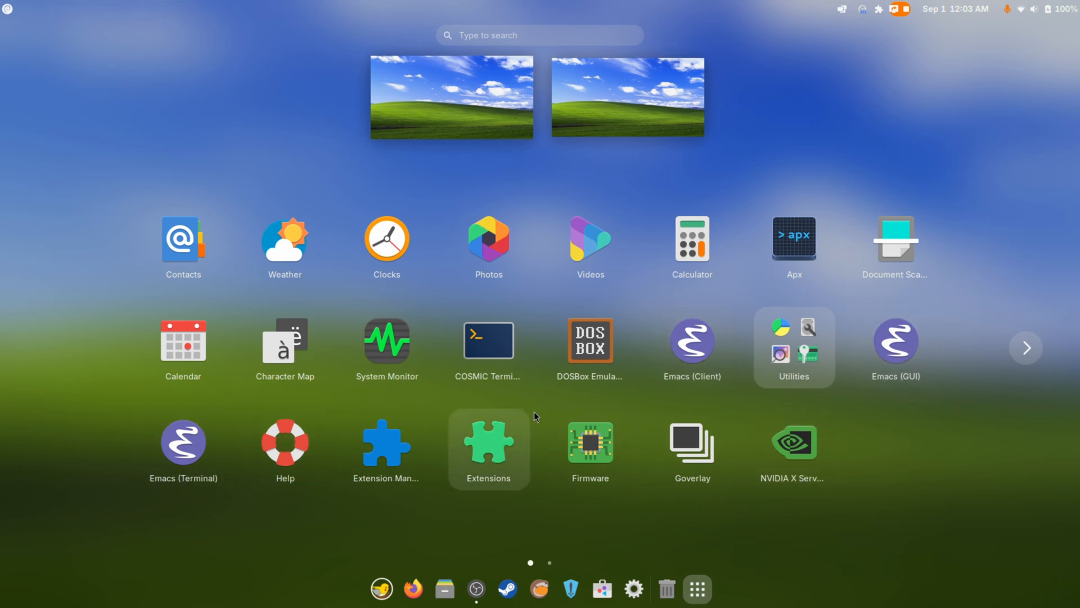
mouse_move(851, 392)
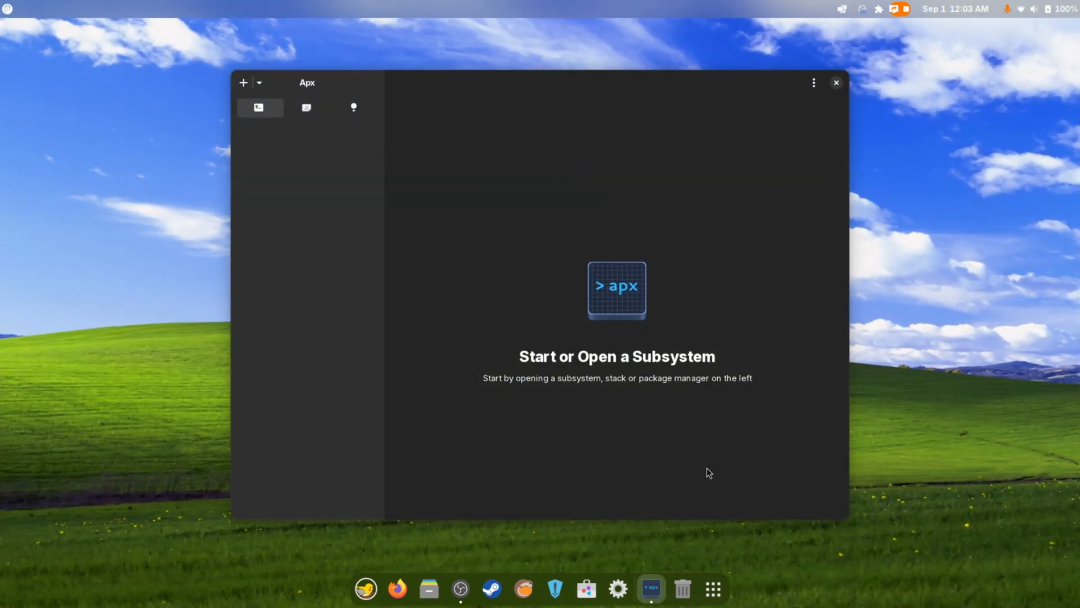
mouse_move(541, 406)
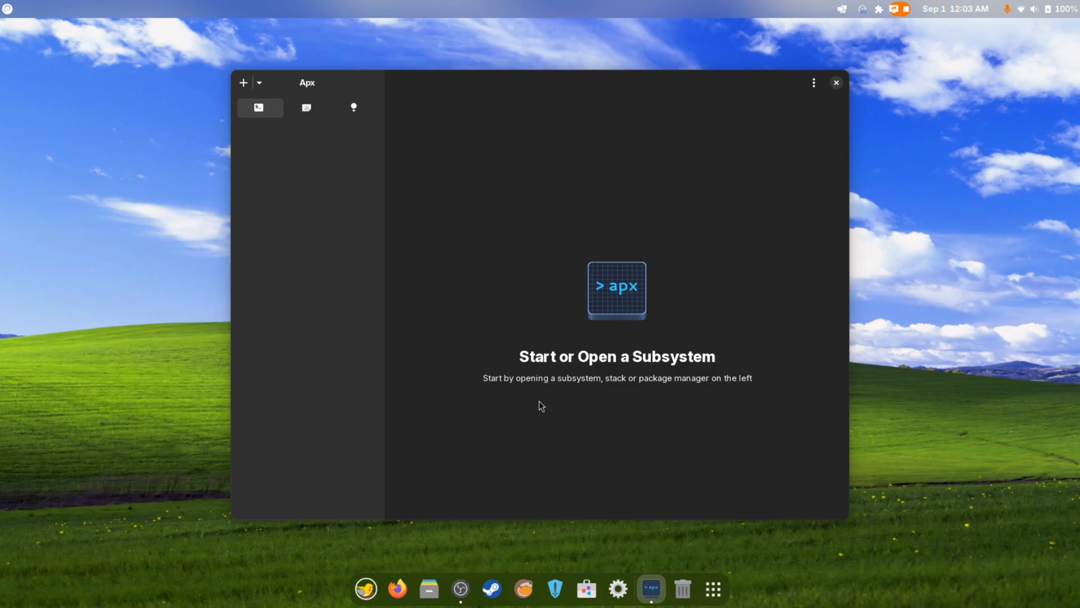
mouse_move(771, 460)
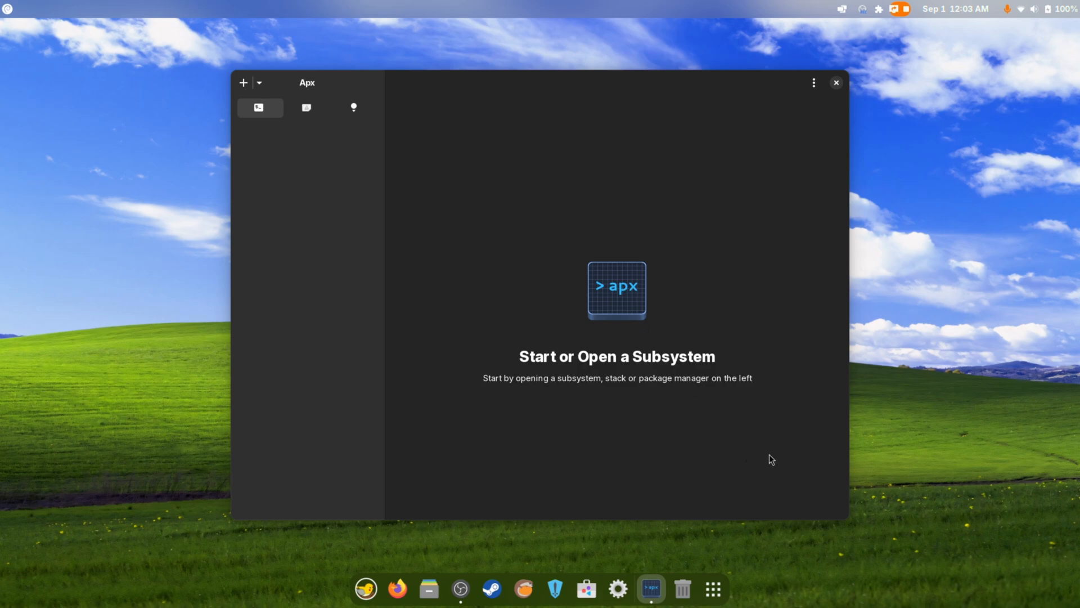
left_click(259, 83)
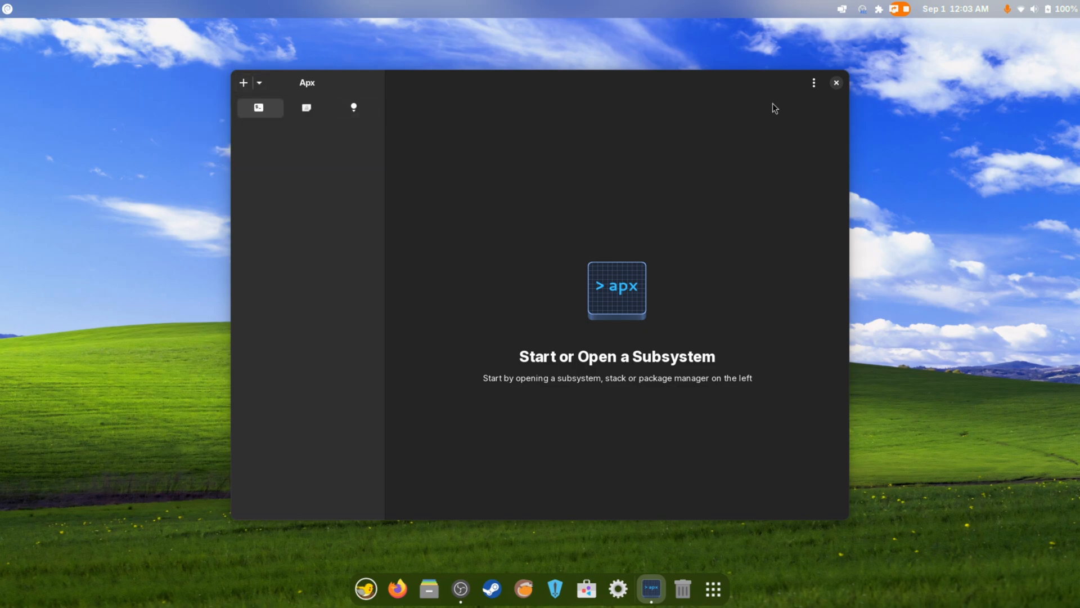
Close Apx, launch PulseAudio Volume Control to view OBS recording input, then close it
left_click(836, 83)
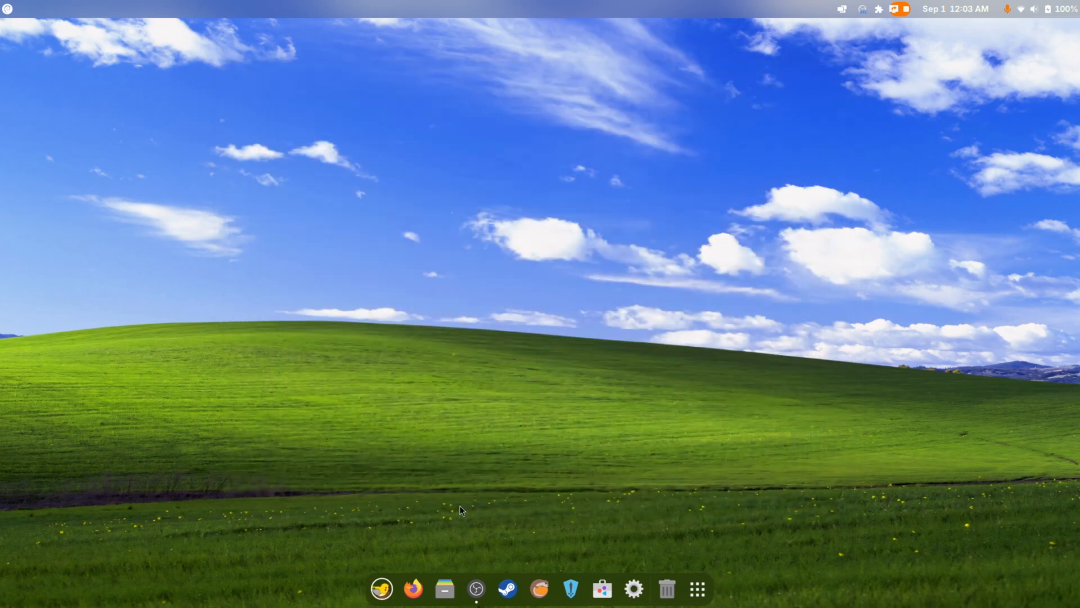
left_click(697, 589)
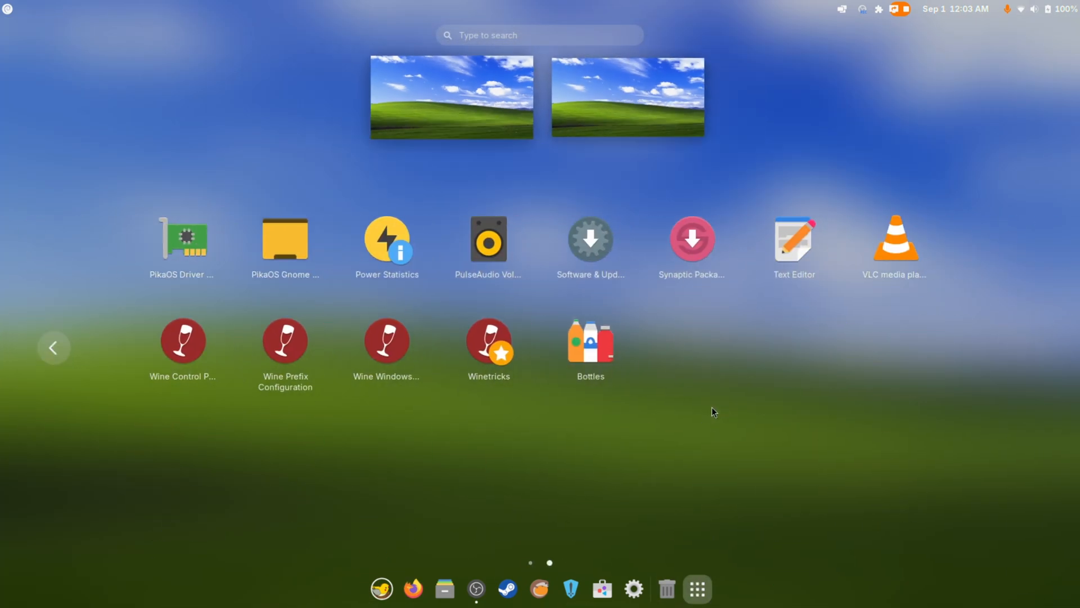
mouse_move(489, 241)
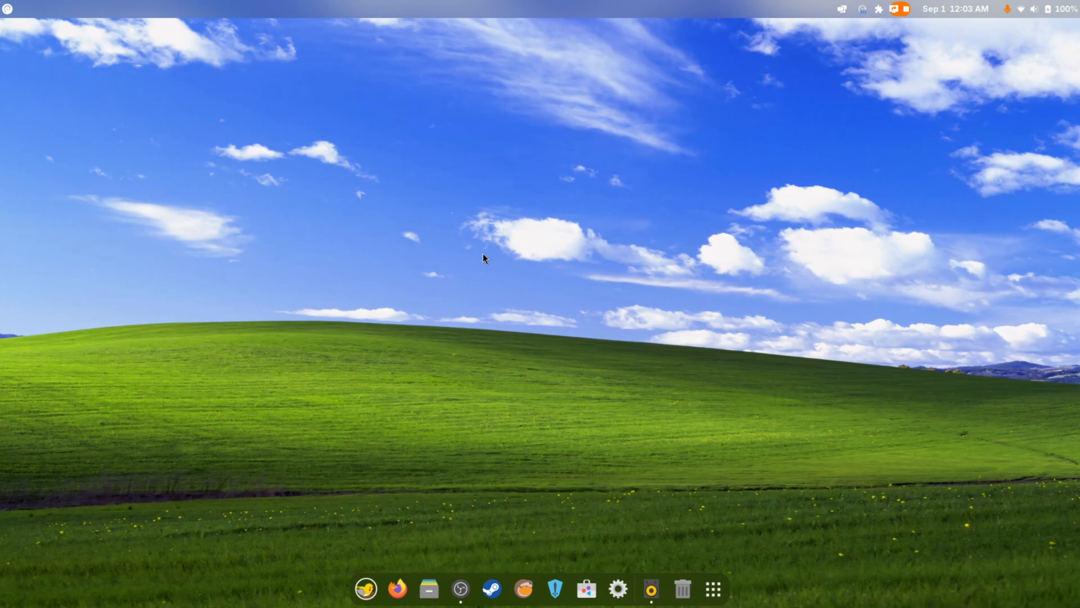
left_click(650, 588)
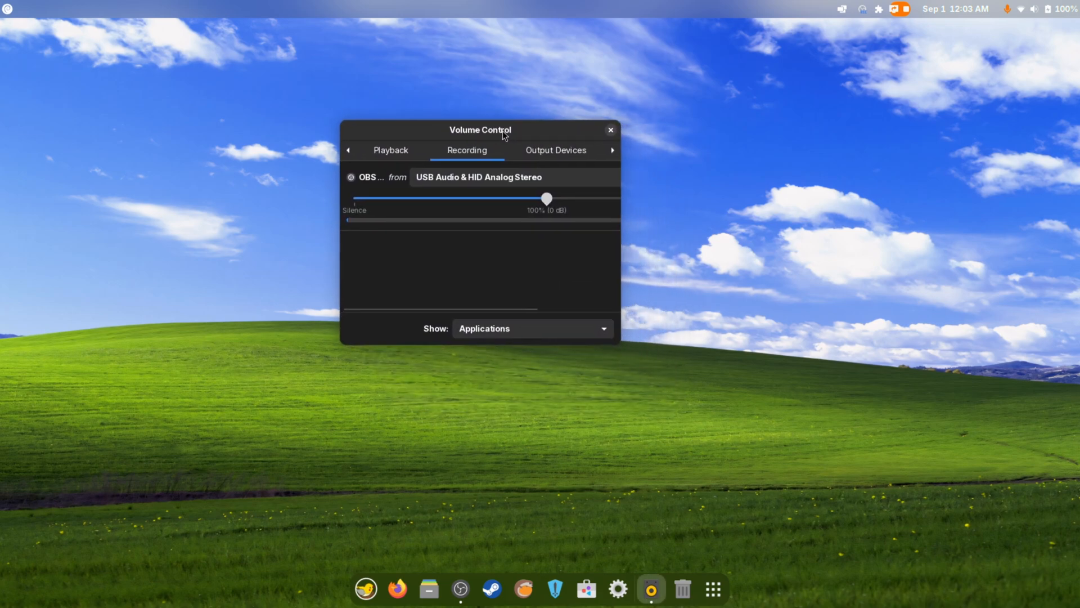
left_click_drag(480, 130, 384, 125)
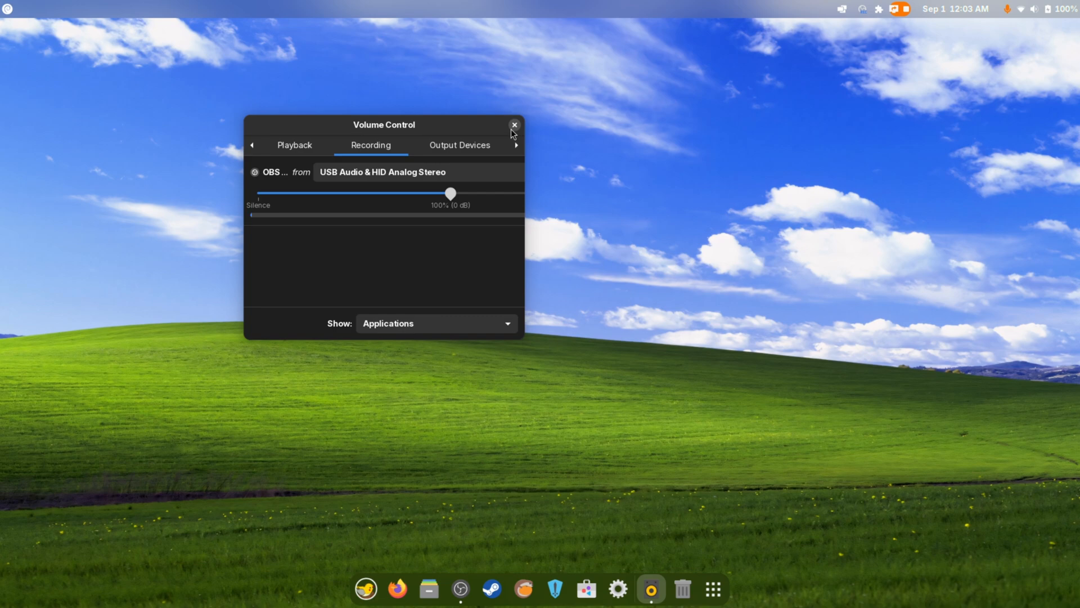
left_click(513, 125)
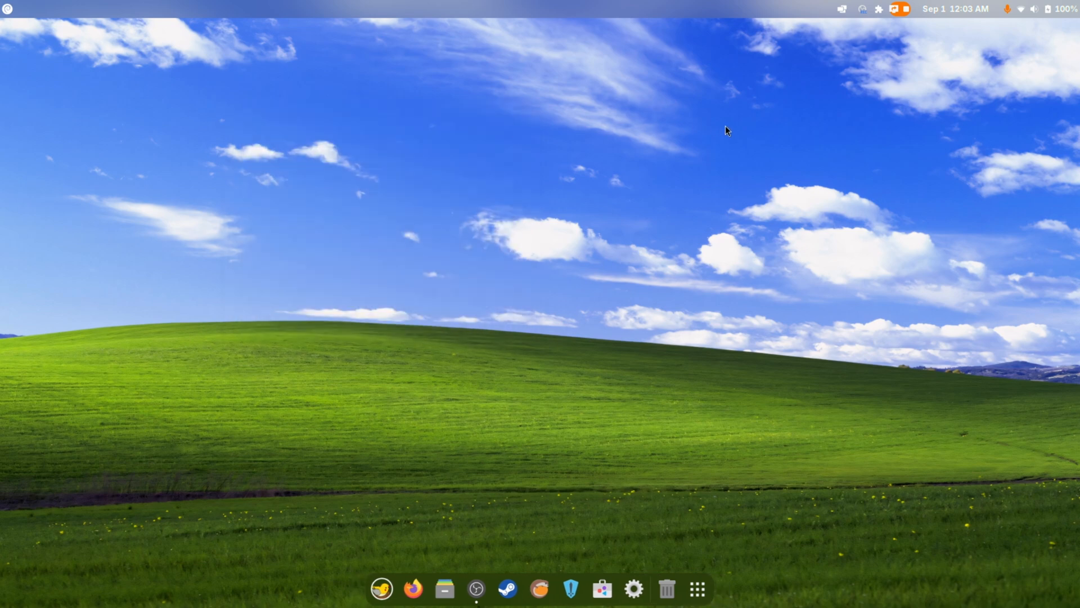
mouse_move(715, 148)
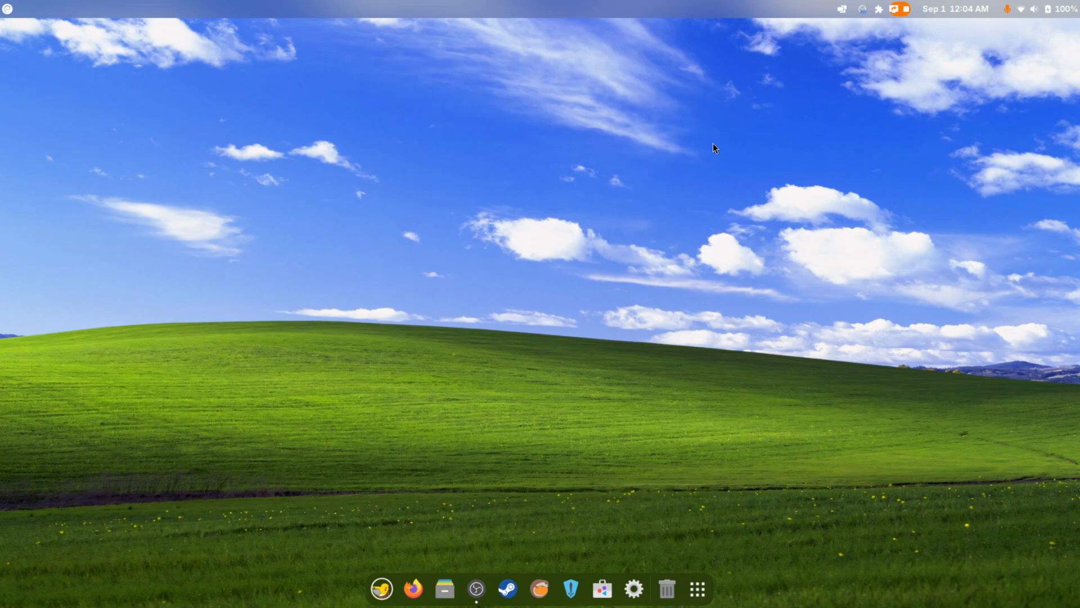
mouse_move(703, 160)
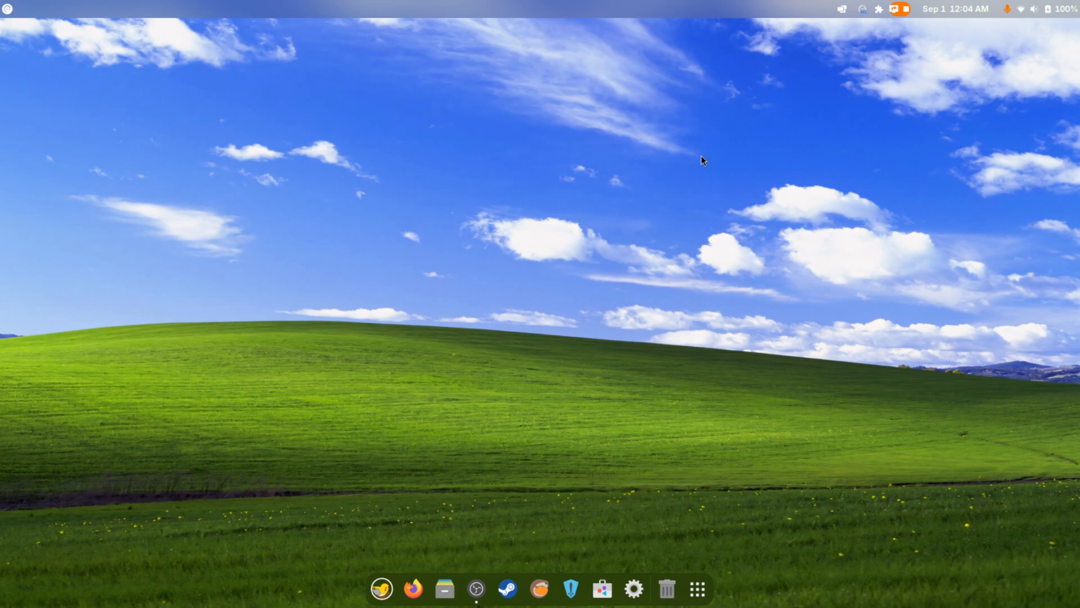
mouse_move(745, 595)
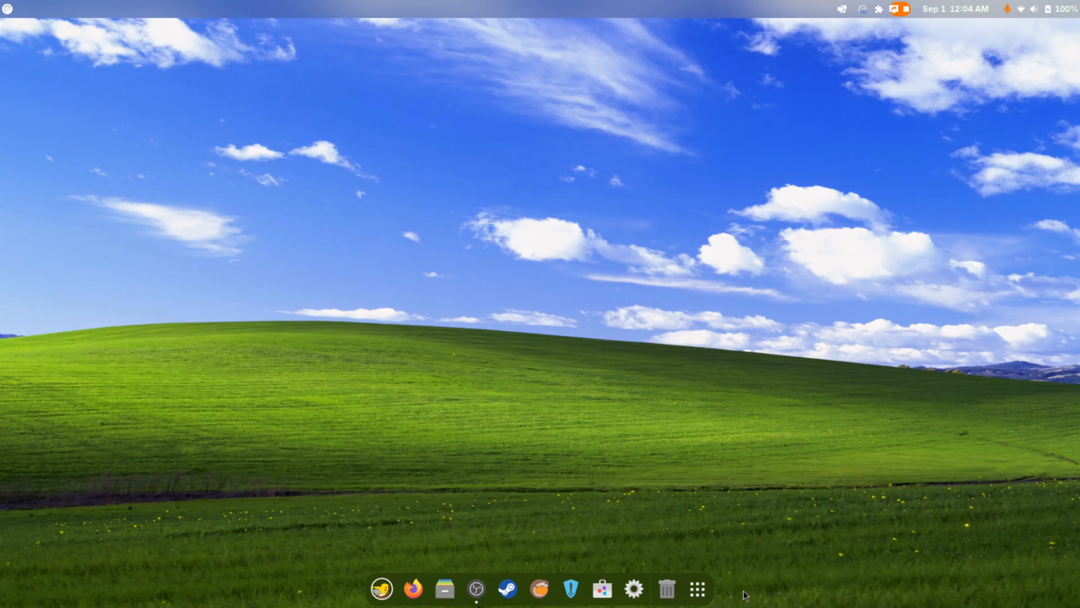
Launch NVIDIA X Server Settings and browse Thermal Settings and nvidia-settings Configuration
left_click(696, 588)
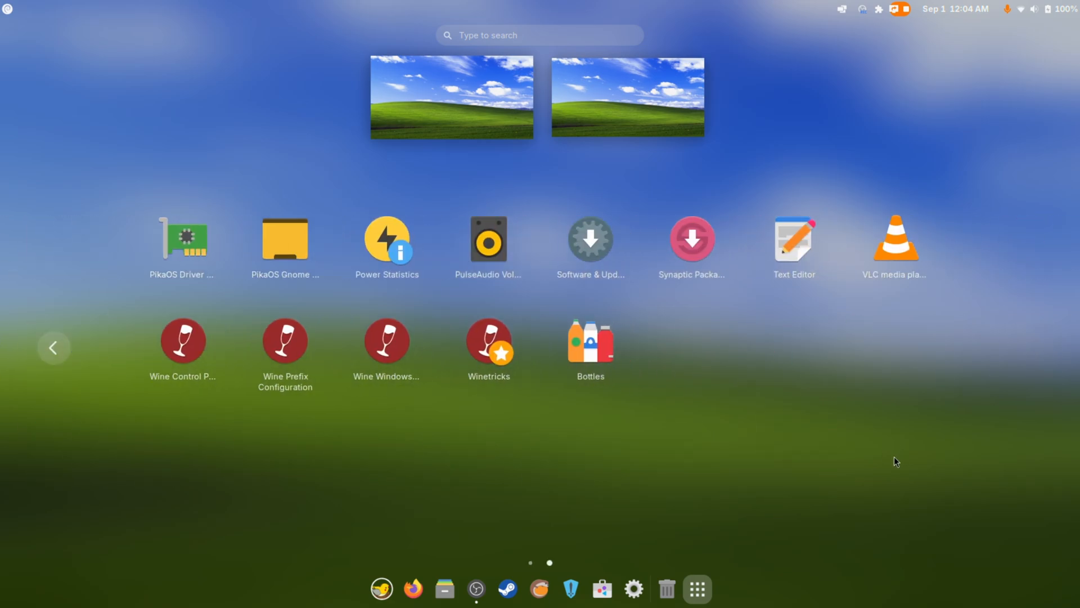
mouse_move(935, 407)
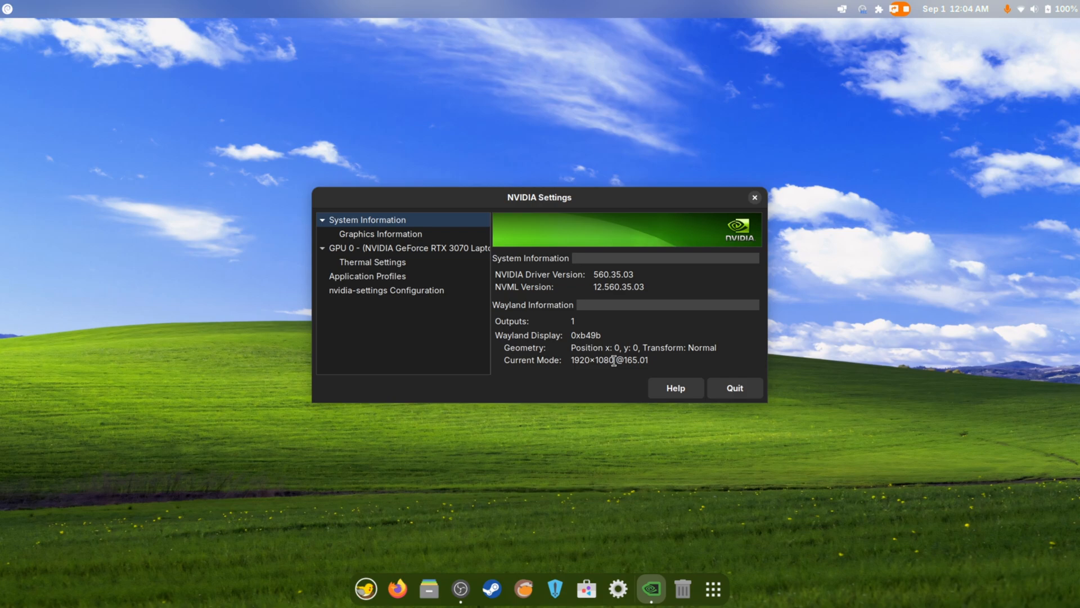
left_click(372, 261)
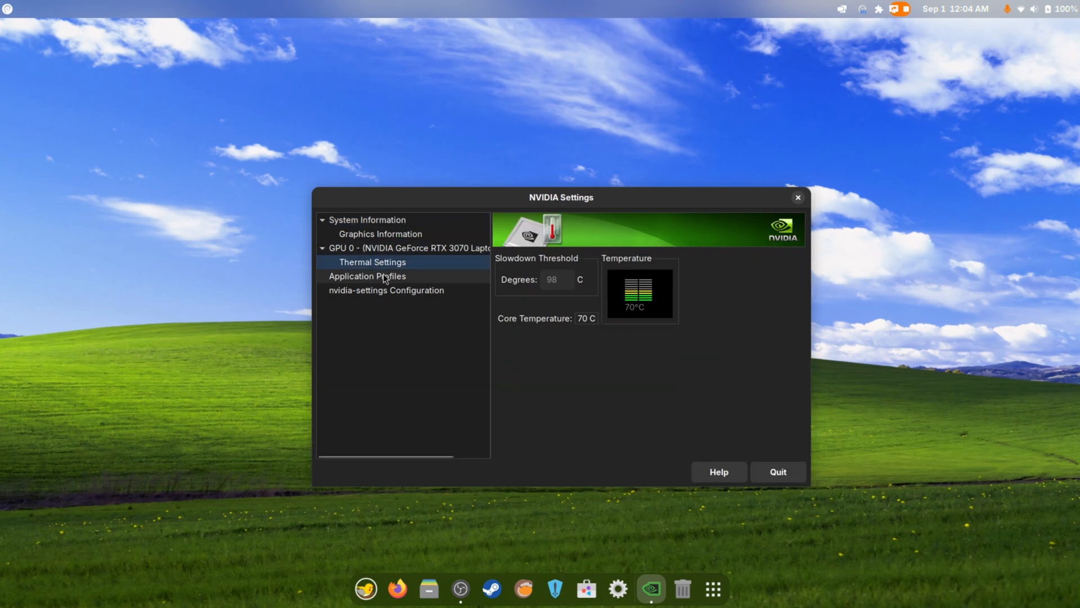
left_click(386, 291)
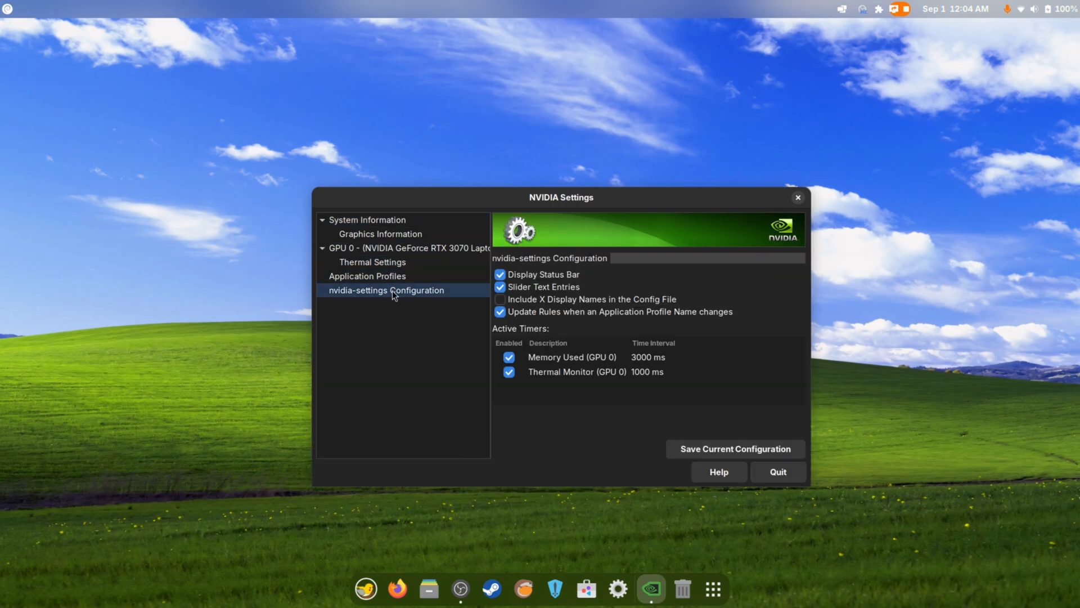
mouse_move(676, 249)
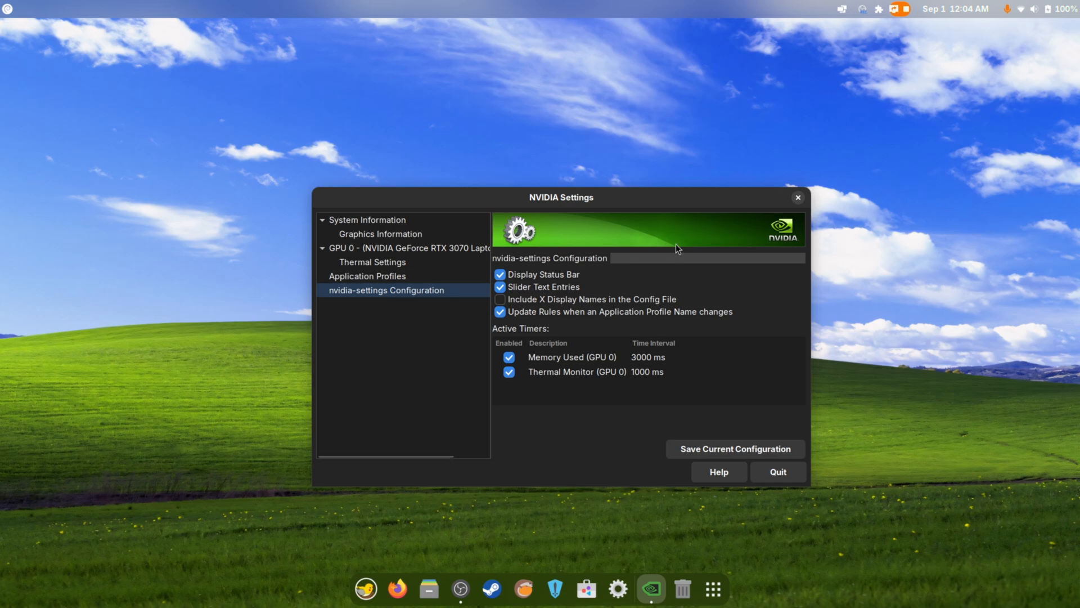
Move the NVIDIA Settings window around the screen, ending at the upper left
left_click_drag(561, 197, 828, 36)
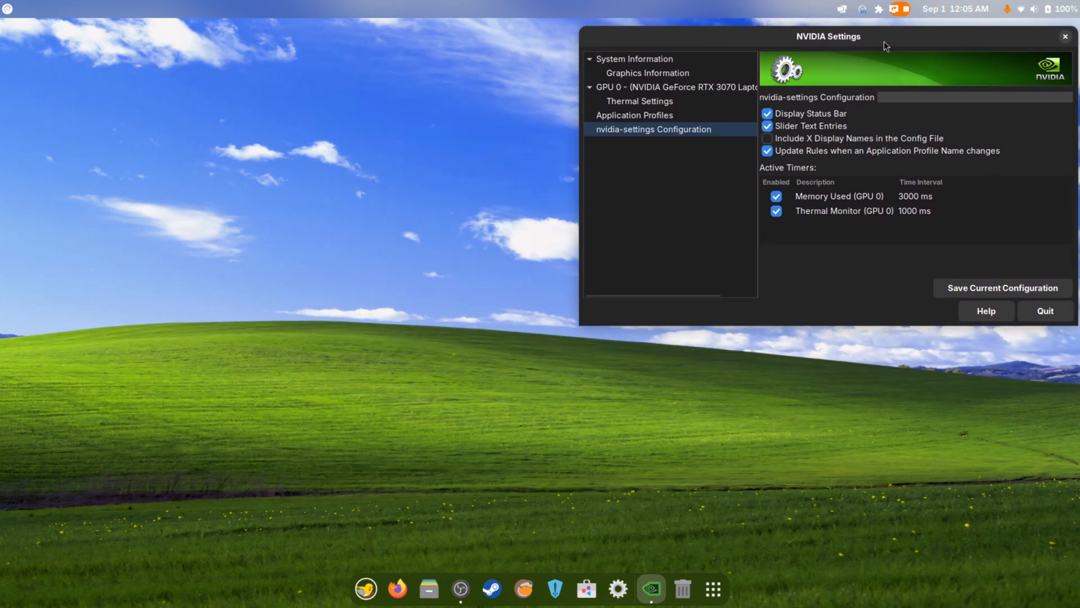
left_click_drag(828, 36, 135, 283)
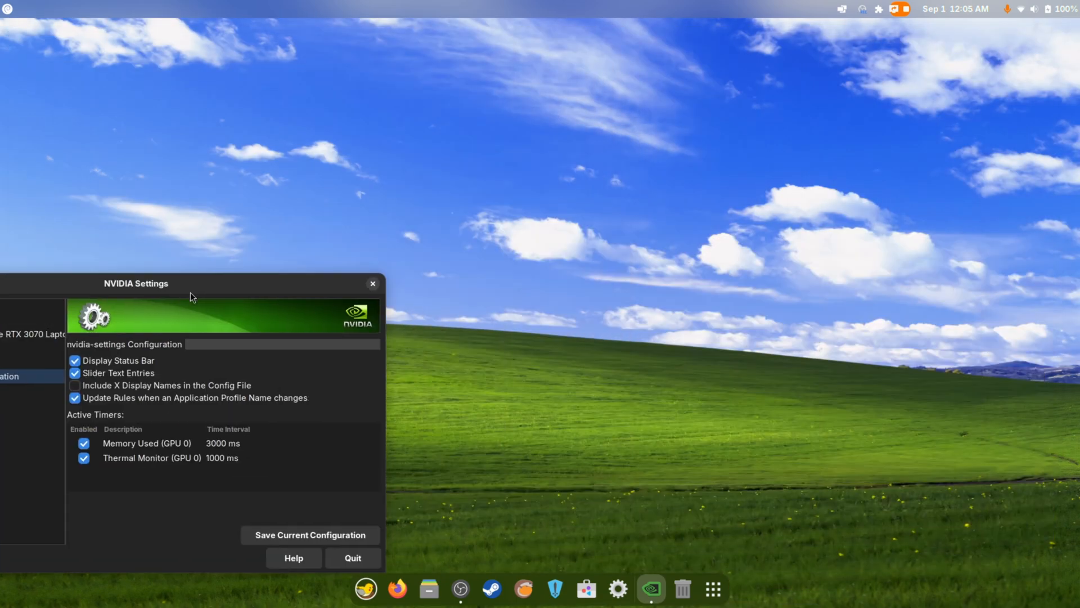
left_click_drag(136, 283, 493, 273)
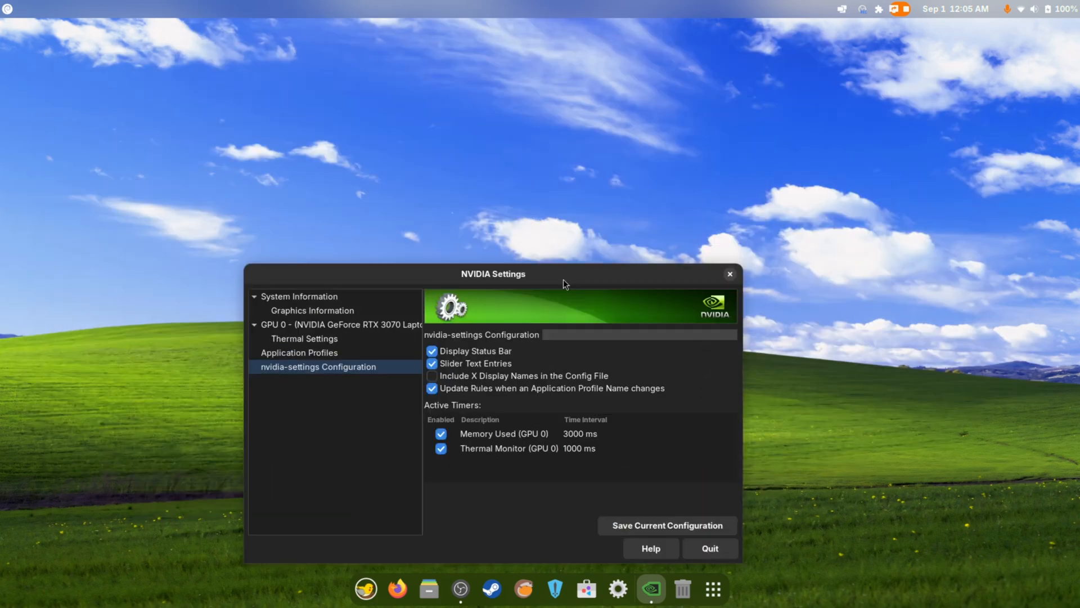
left_click_drag(493, 274, 275, 34)
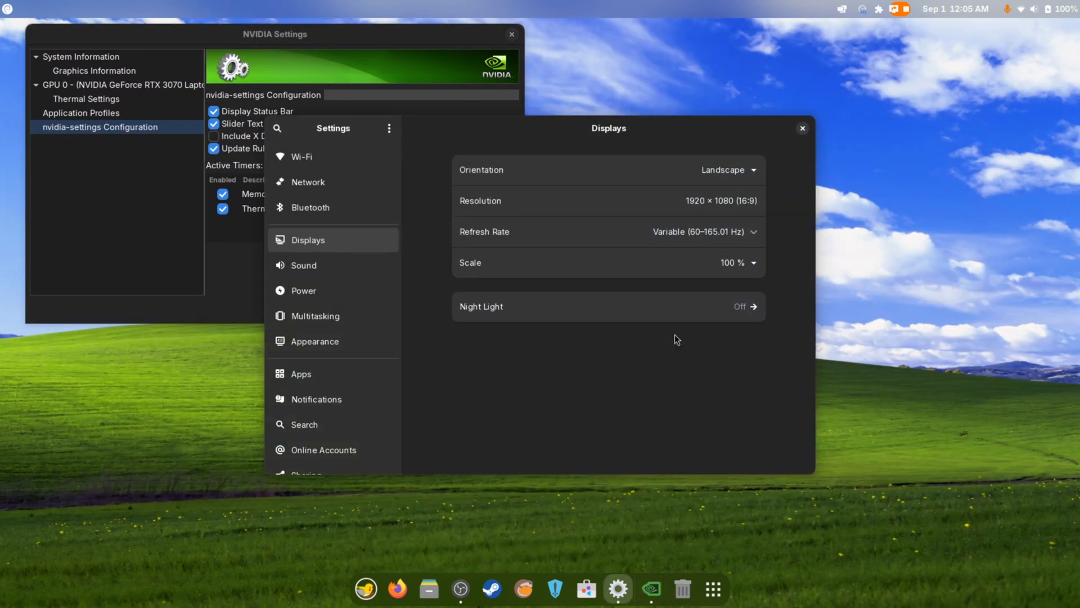
View Displays at variable 60–165.01 Hz refresh, then return to the applications overview
left_click(752, 231)
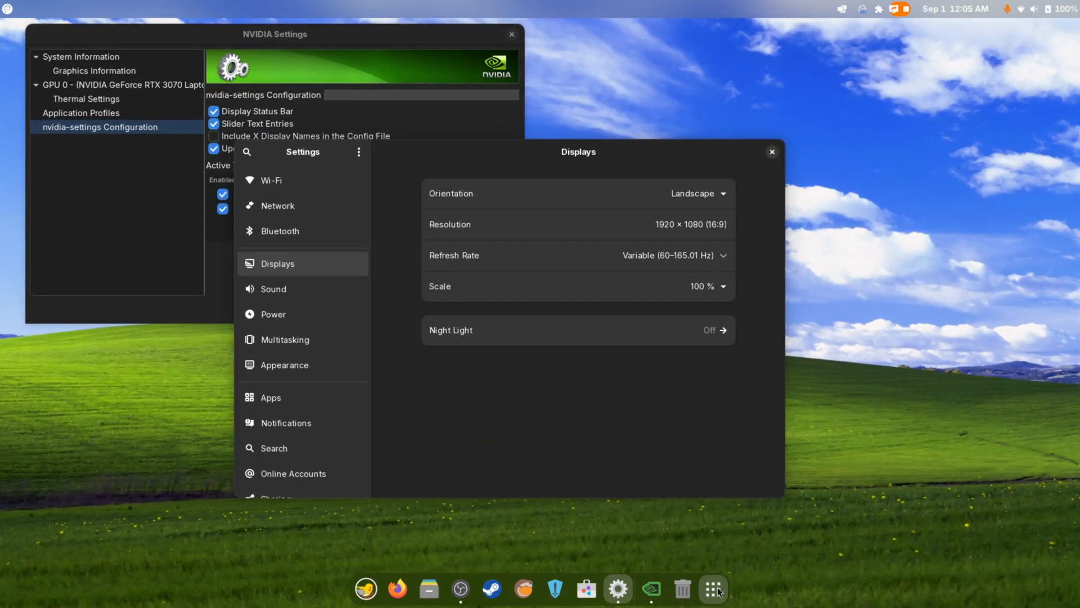
left_click(713, 589)
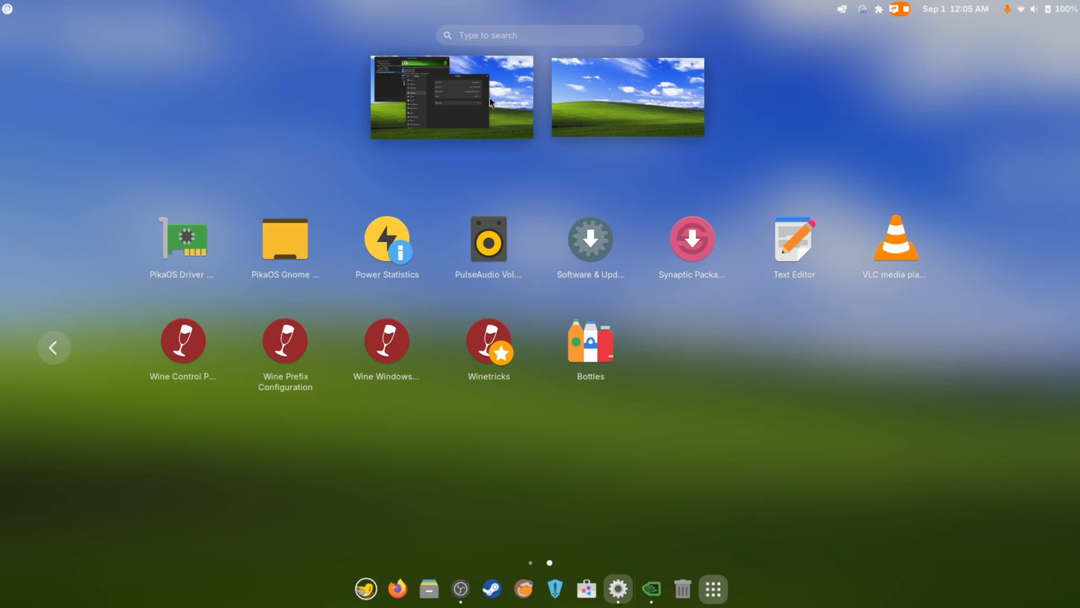